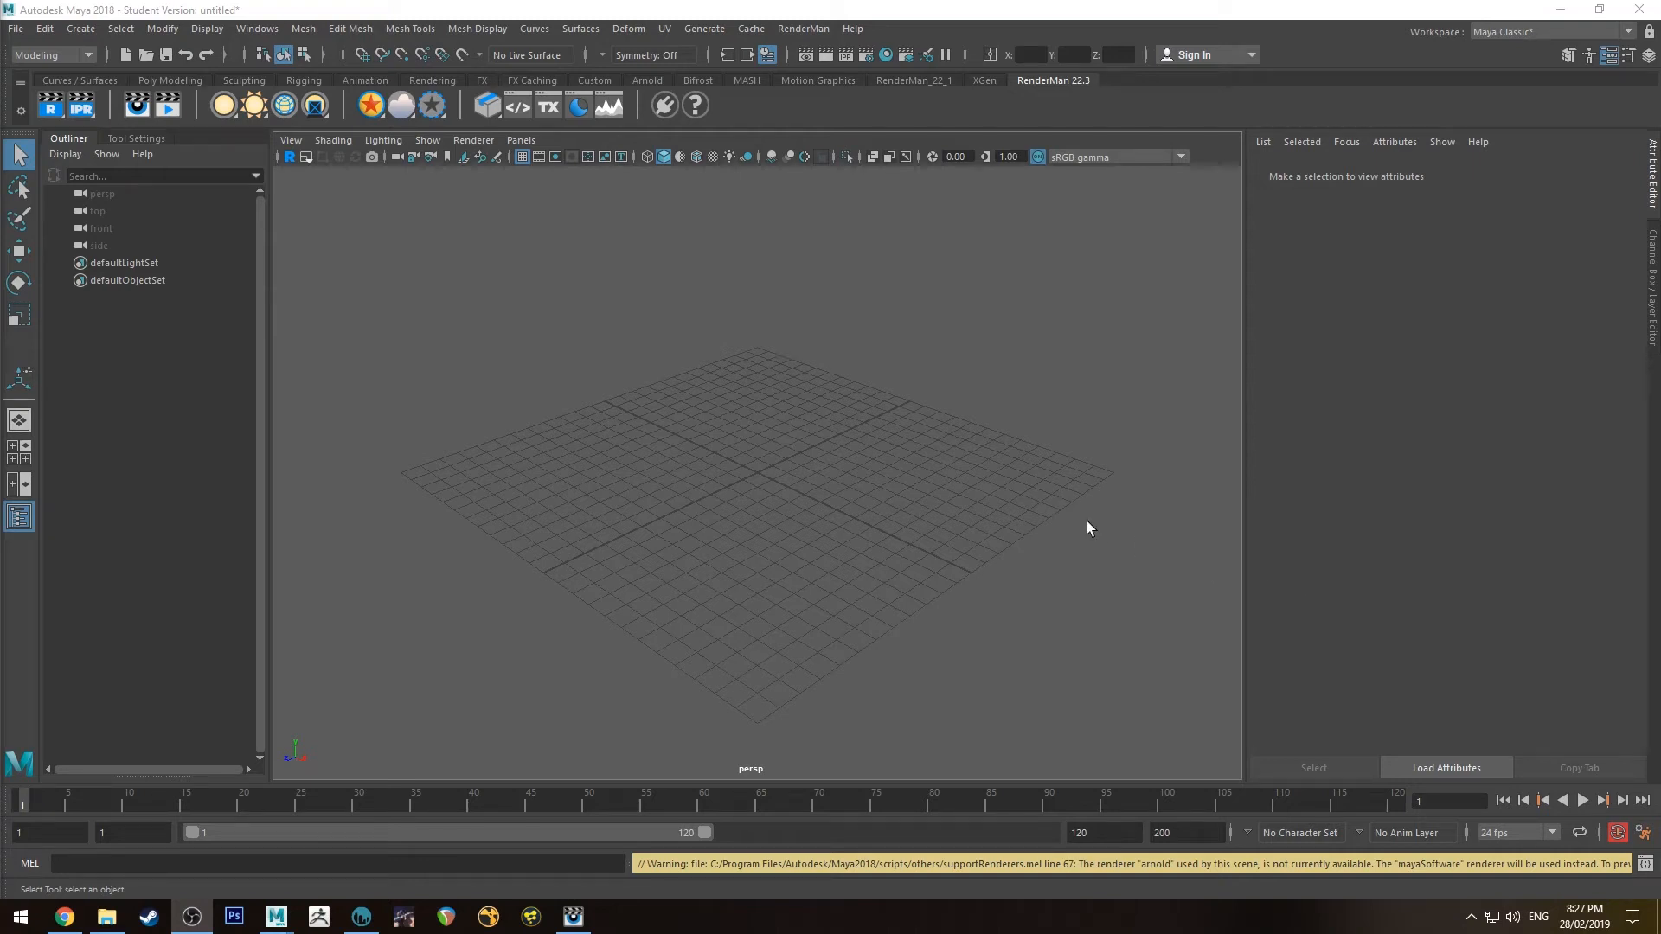
{"action": "mouse_move", "coordinate": [799, 410]}
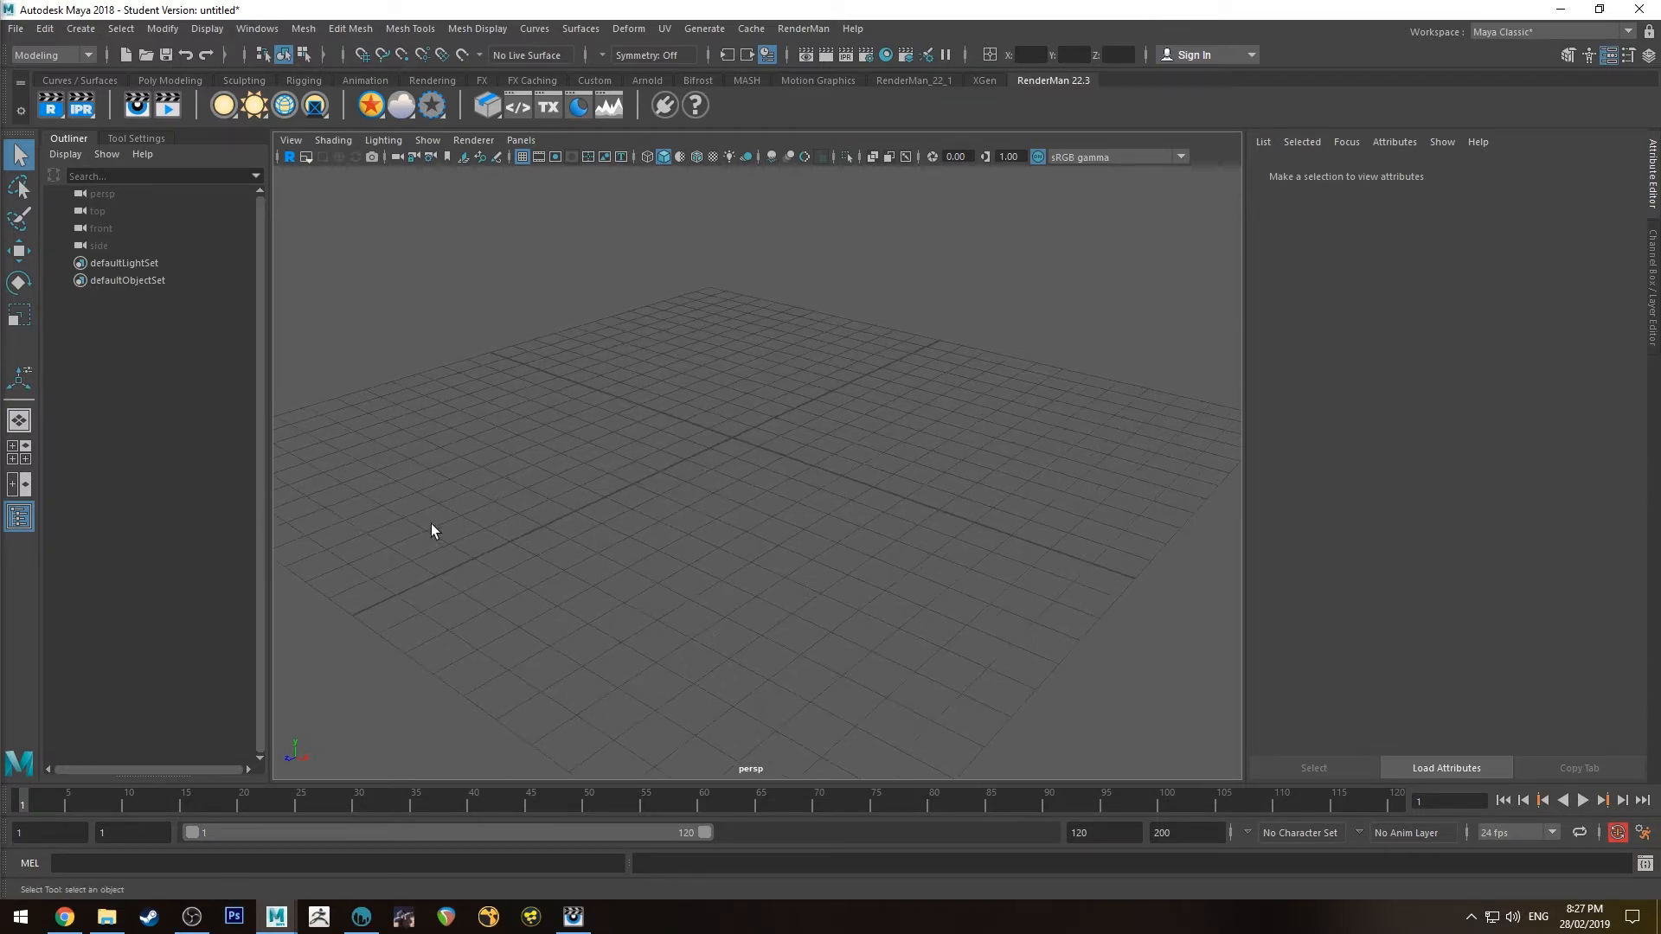
Switch from the empty Maya scene to 3D-Coat, showing the rough copper sphere.
{"action": "left_click", "coordinate": [360, 916]}
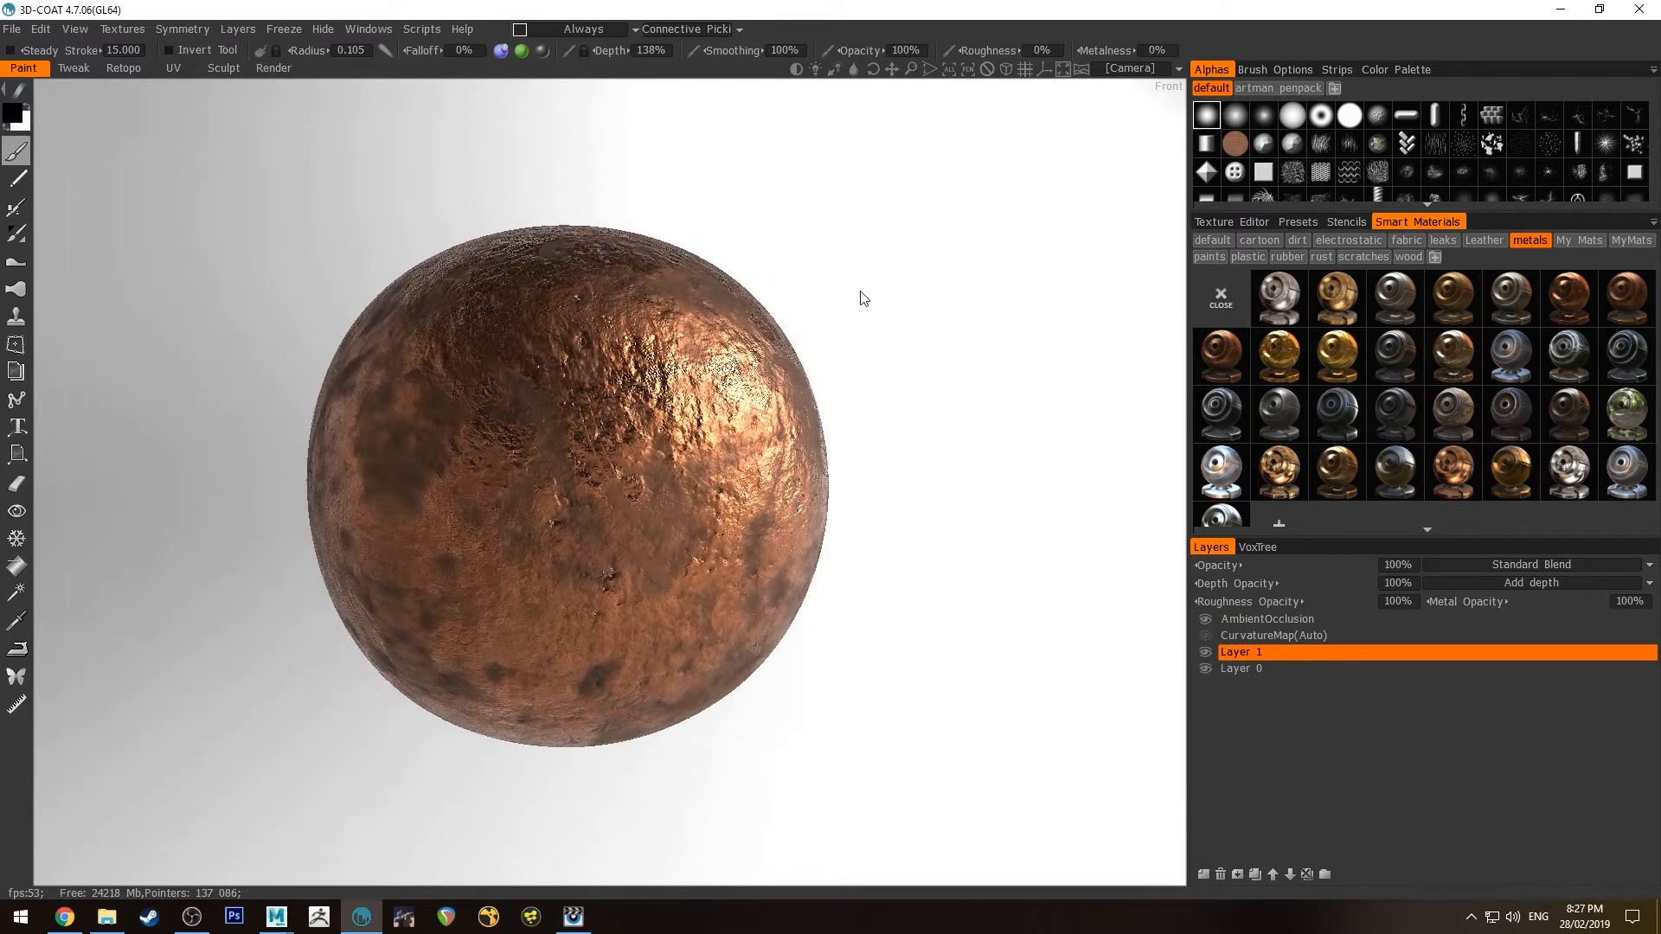
Bring up 3D-Coat's File menu with its object and texture export commands.
{"action": "left_click", "coordinate": [670, 624]}
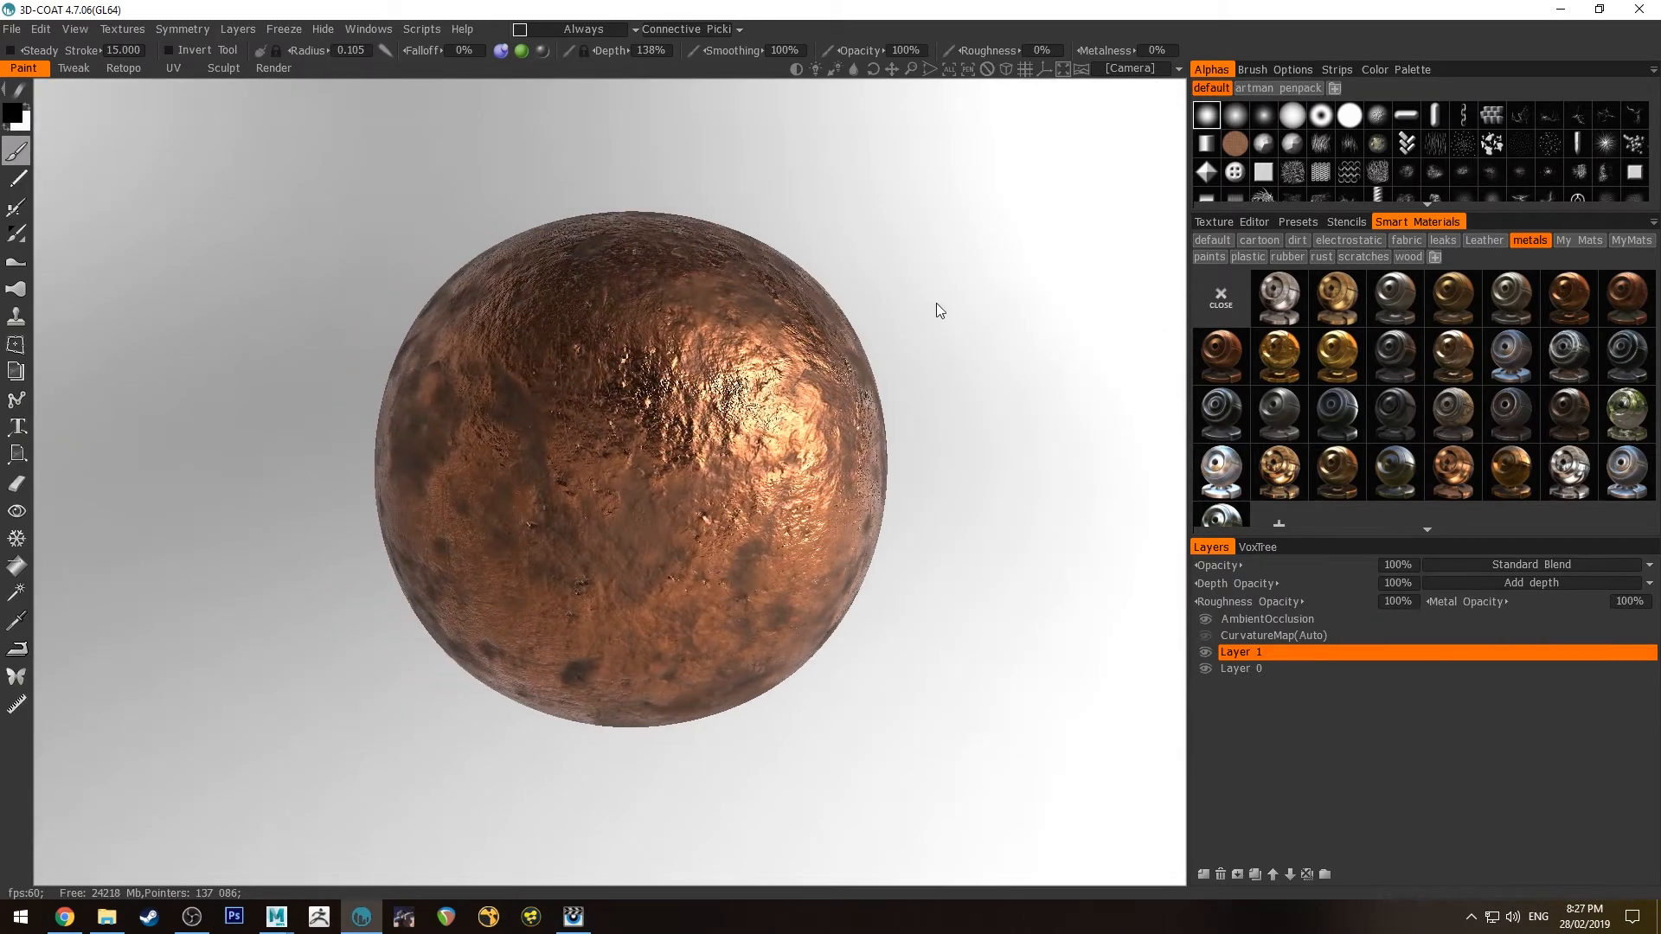
{"action": "left_click", "coordinate": [11, 29]}
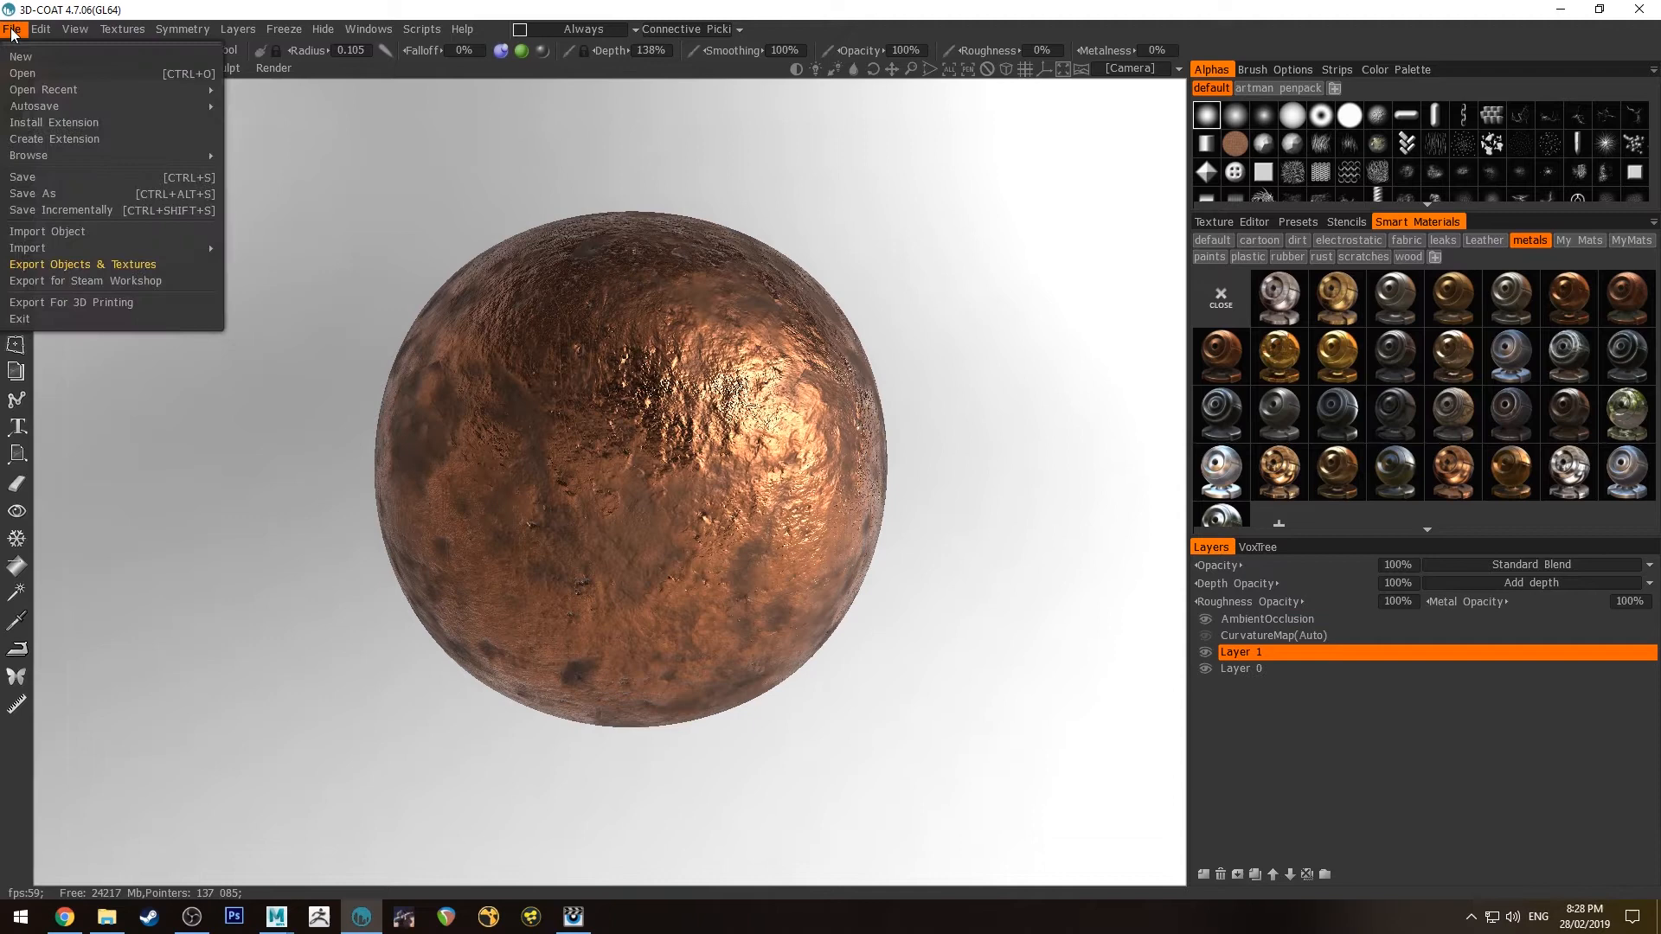
{"action": "mouse_move", "coordinate": [71, 235]}
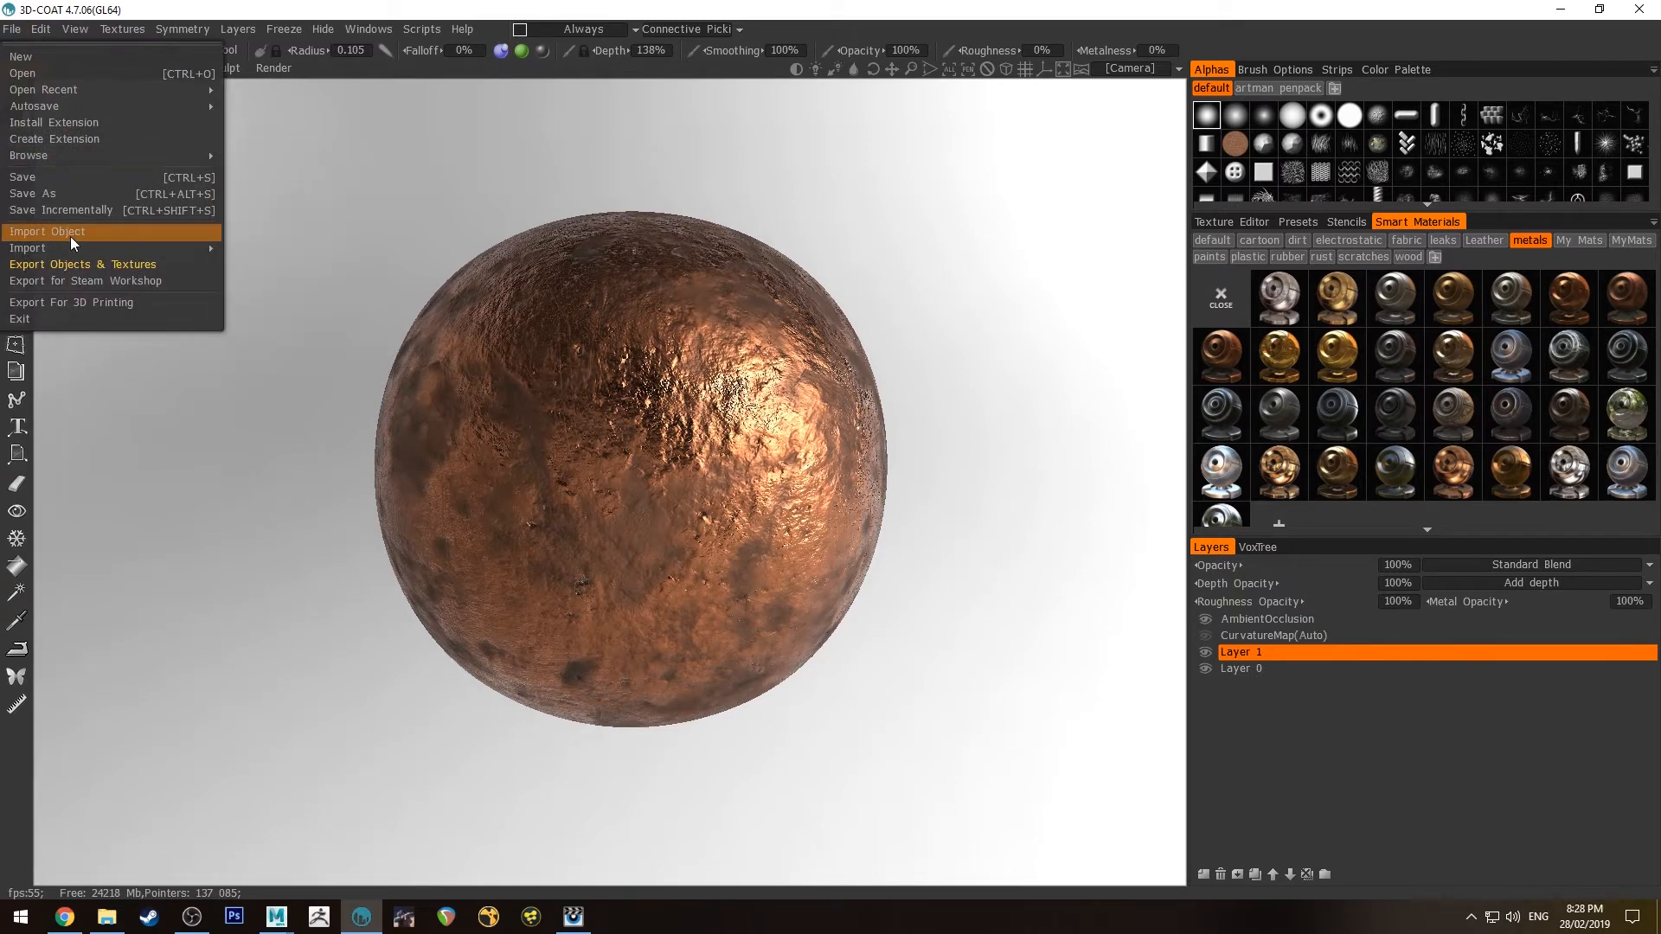
Open Export Objects & Textures and review the RenderMan preset's Diffuse, Roughness, BumpNormal, SpecularFaceColor TIFFs.
{"action": "left_click", "coordinate": [83, 263]}
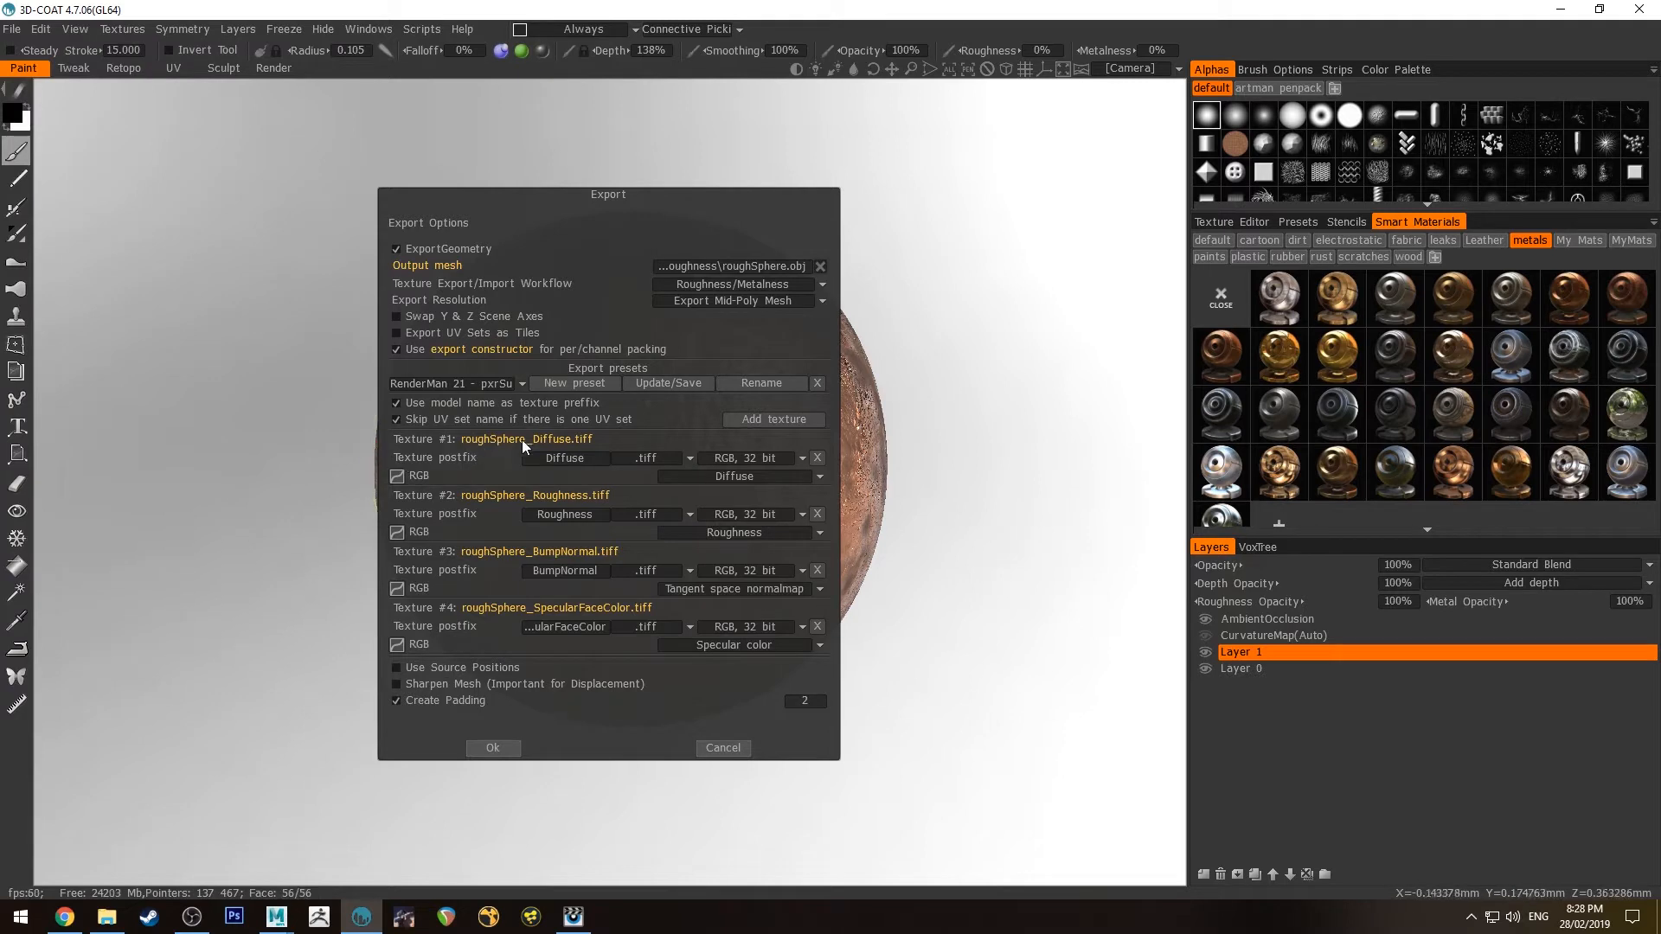
{"action": "mouse_move", "coordinate": [492, 511]}
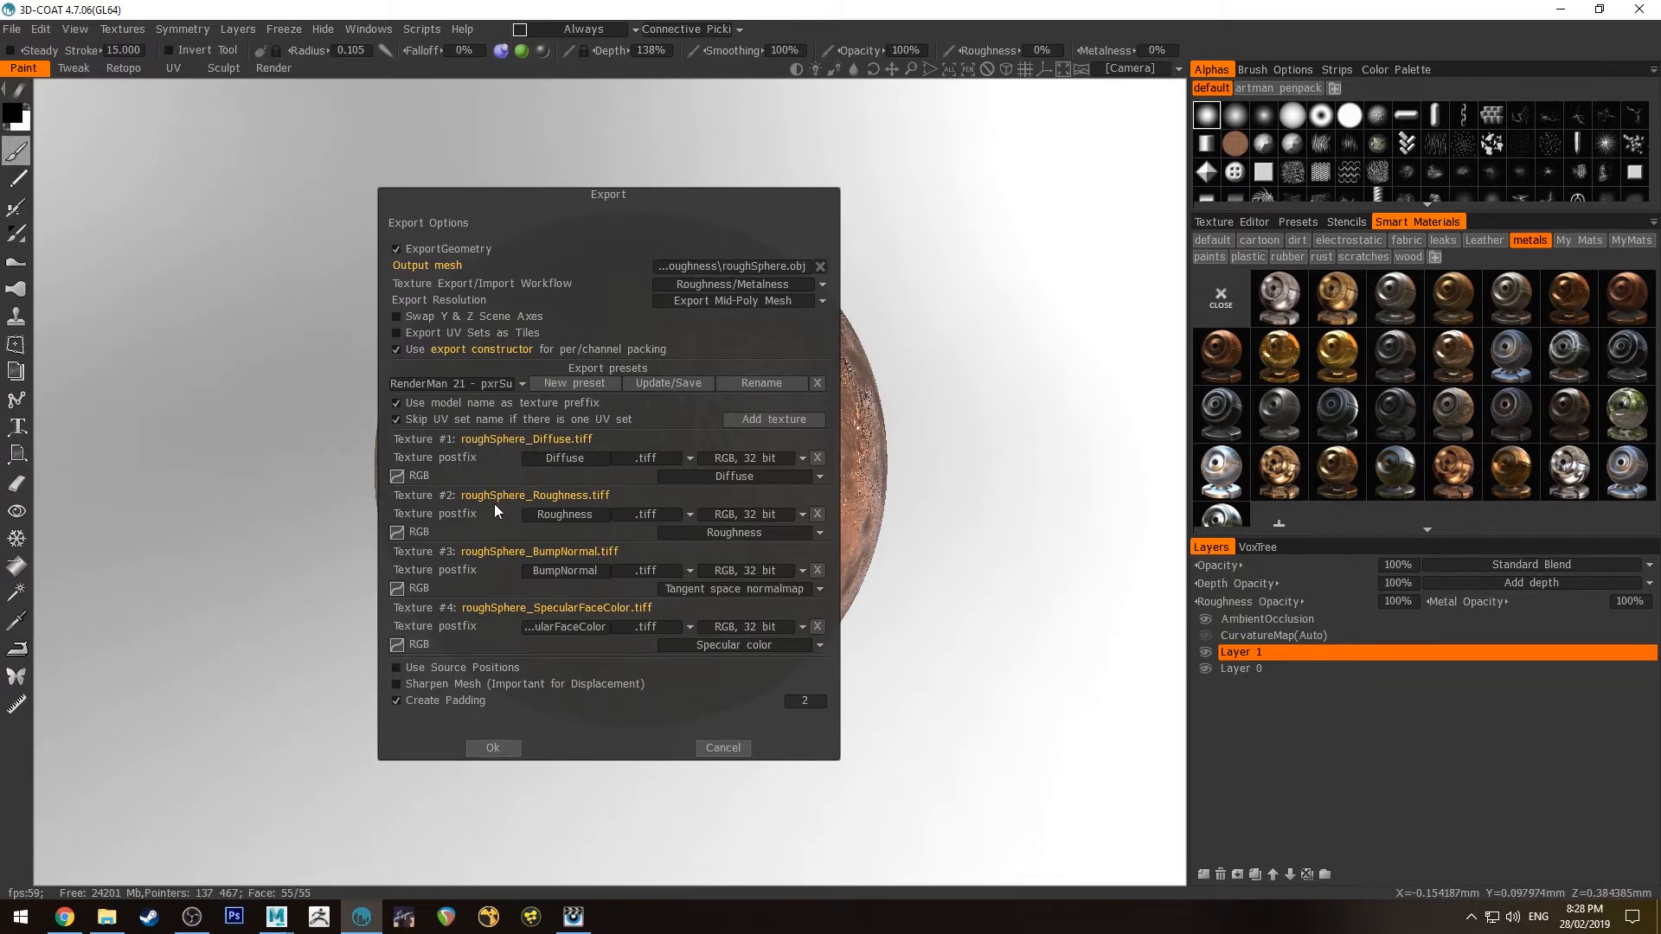
{"action": "mouse_move", "coordinate": [731, 515]}
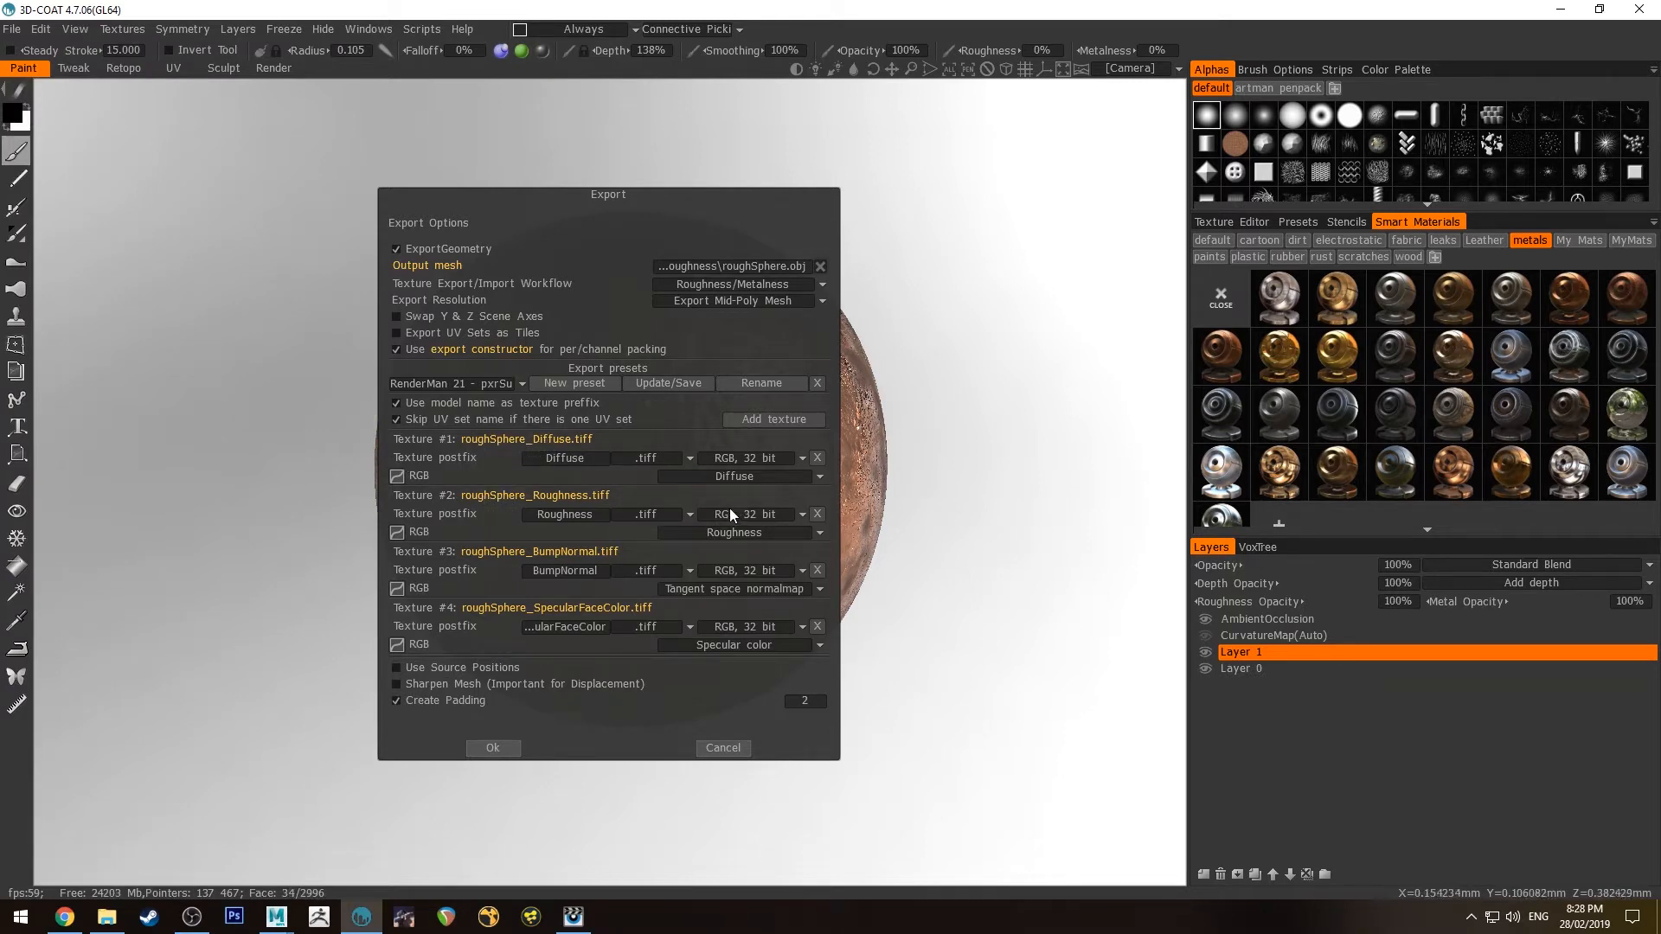
{"action": "mouse_move", "coordinate": [638, 514]}
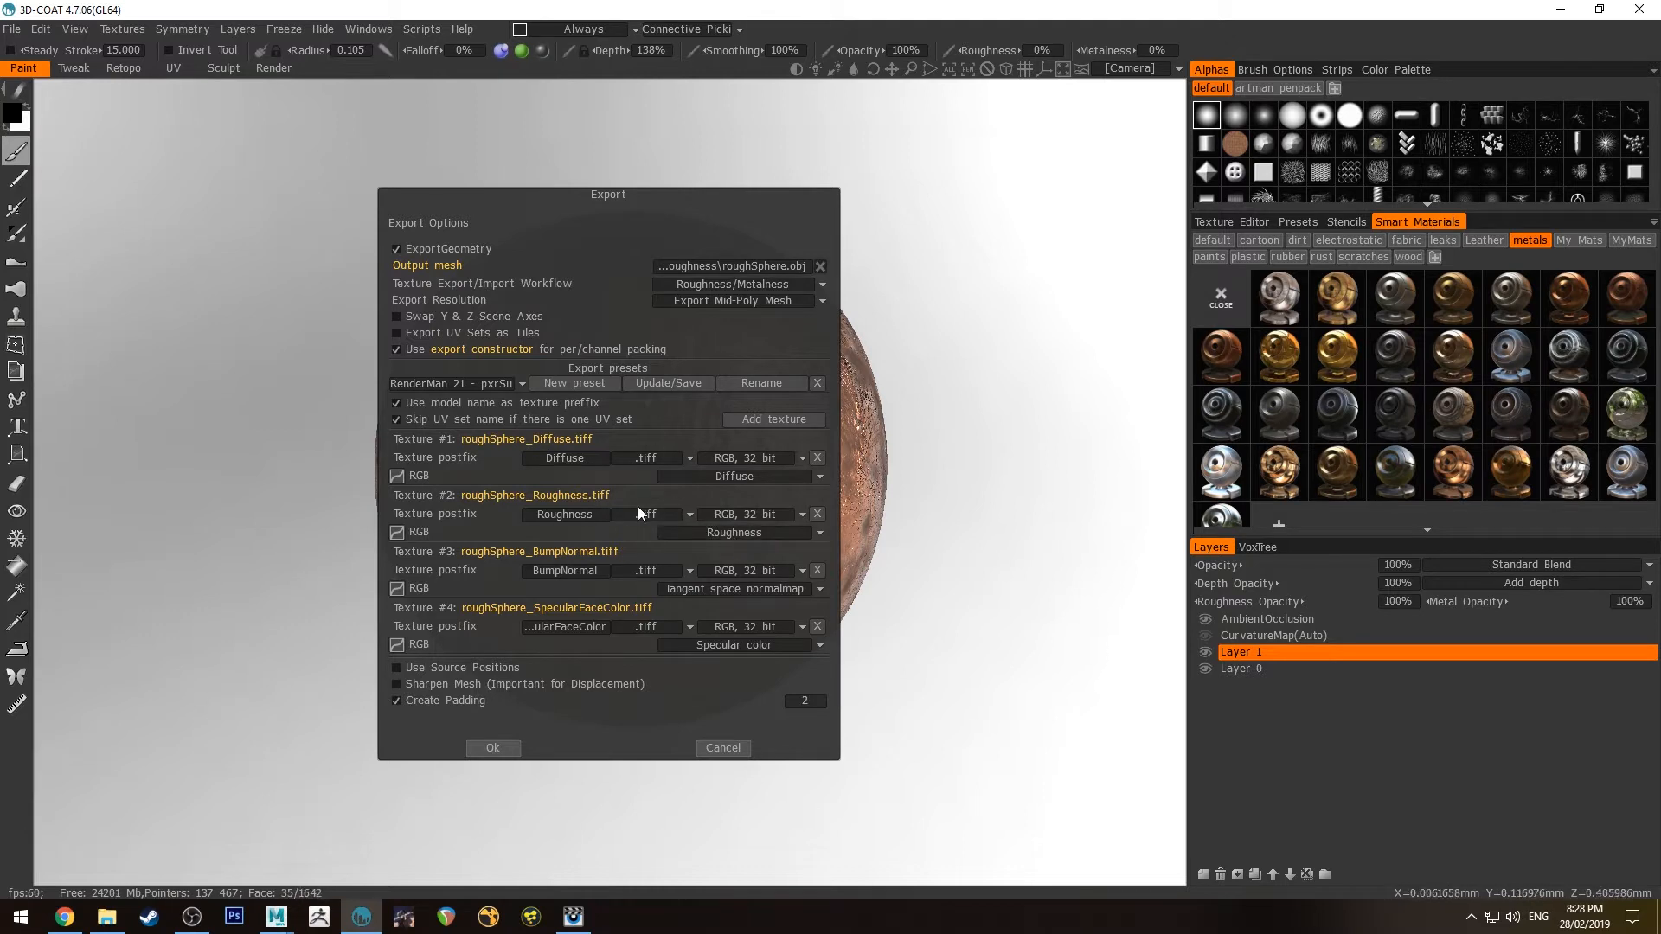
{"action": "mouse_move", "coordinate": [607, 490]}
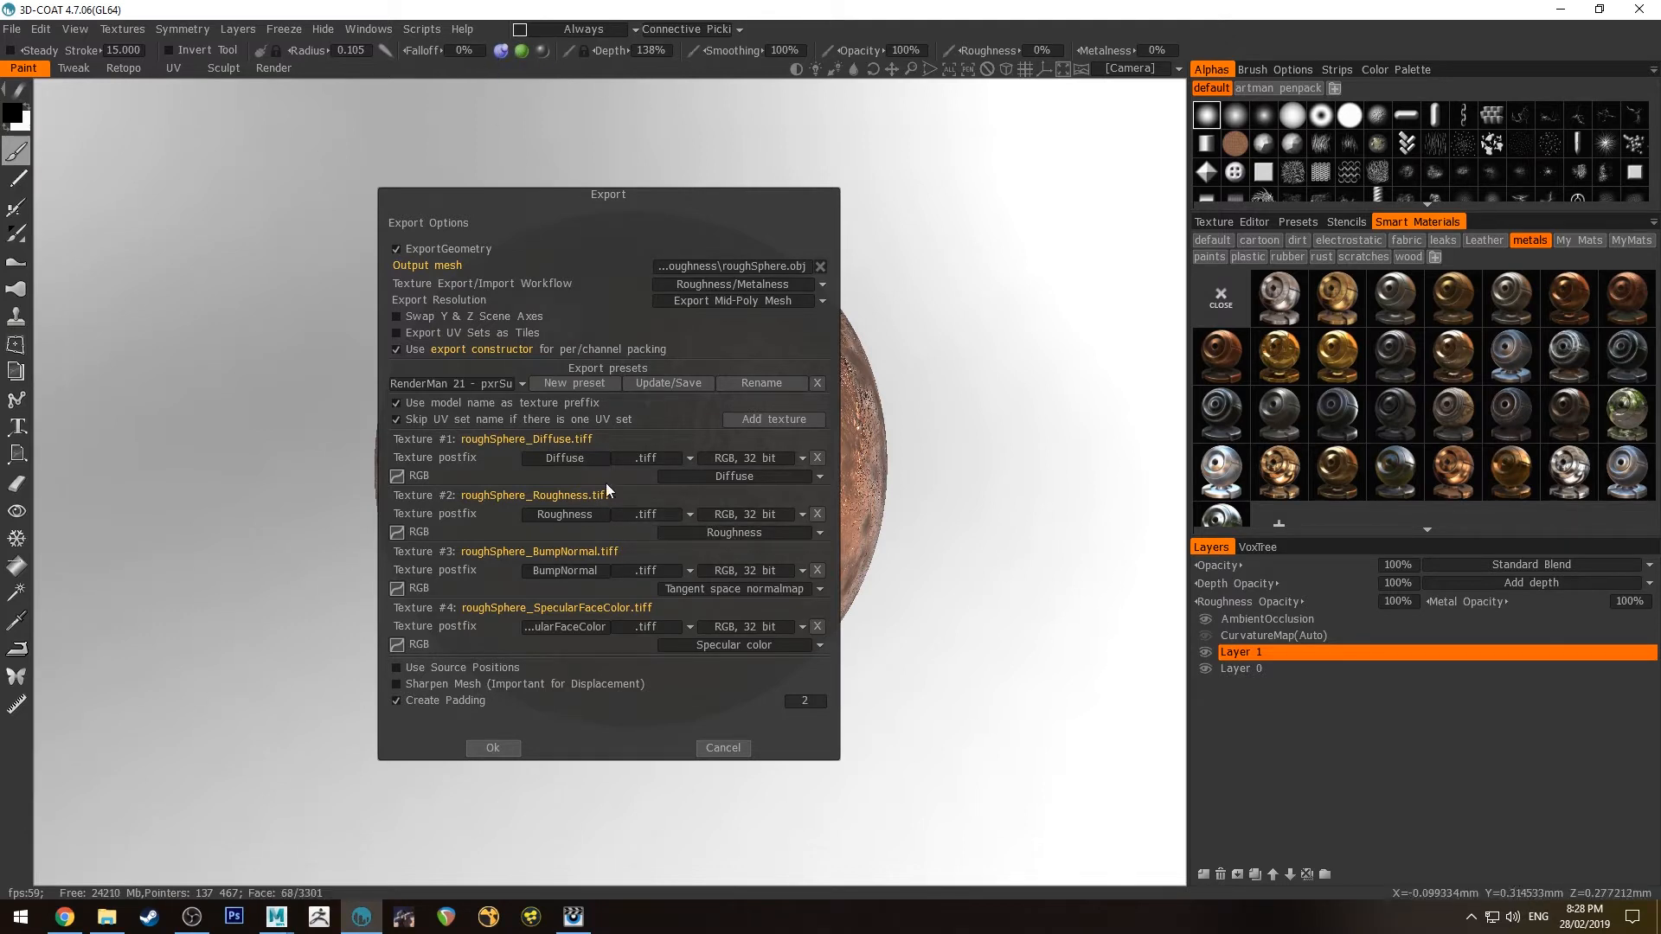
{"action": "mouse_move", "coordinate": [524, 606]}
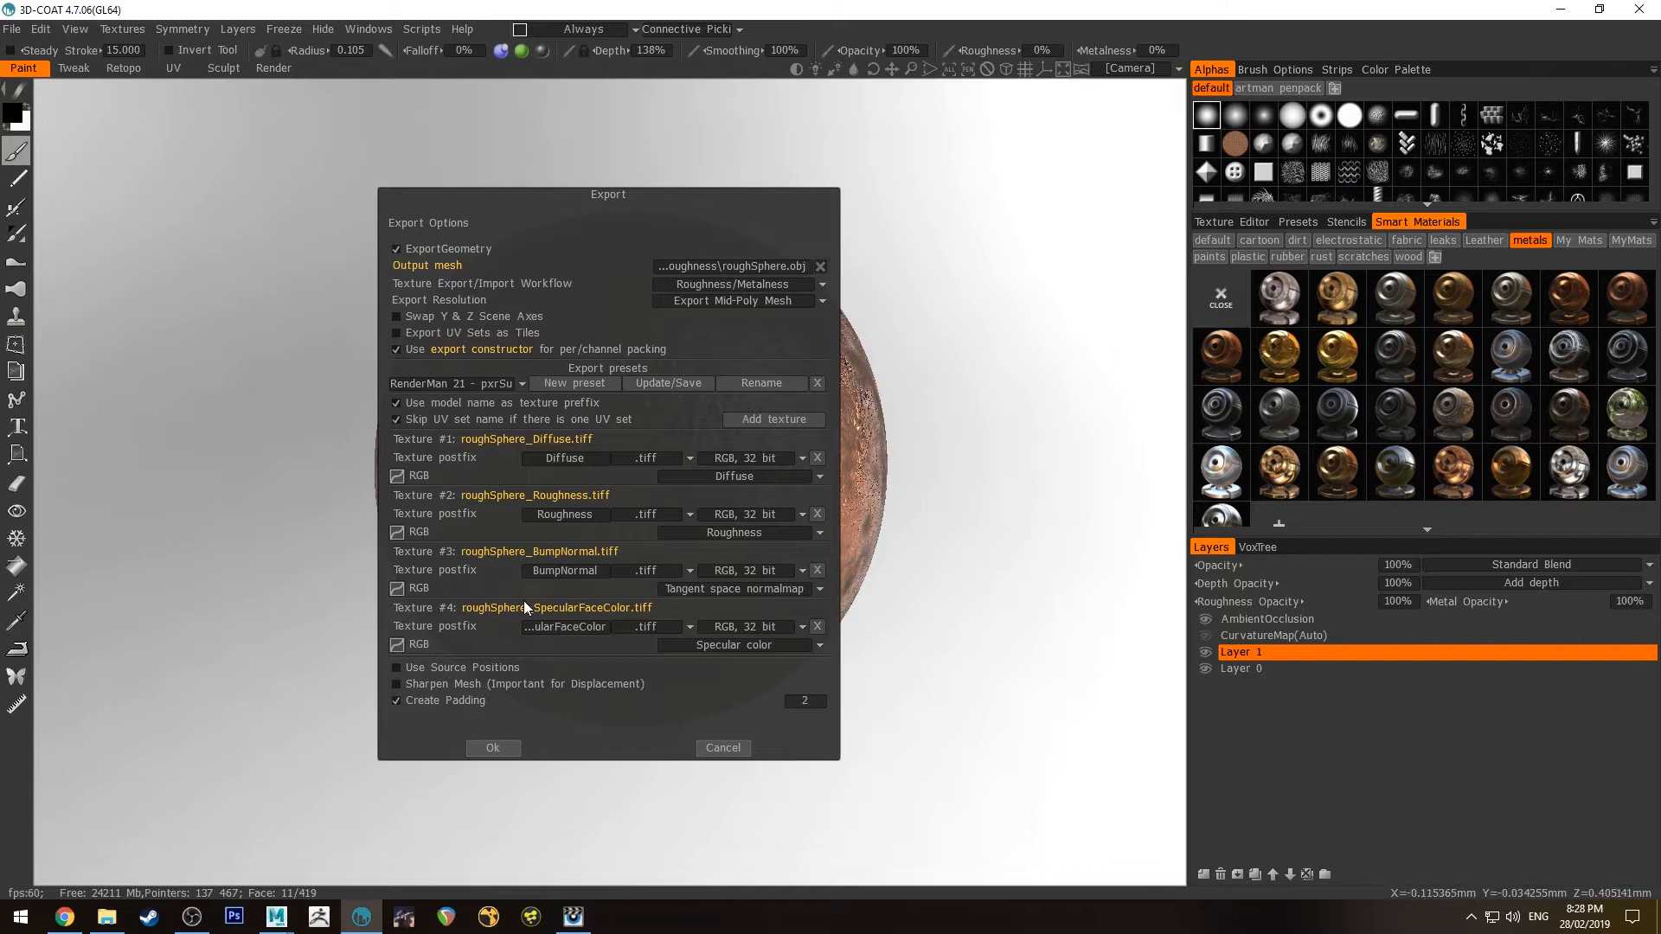
{"action": "mouse_move", "coordinate": [492, 622]}
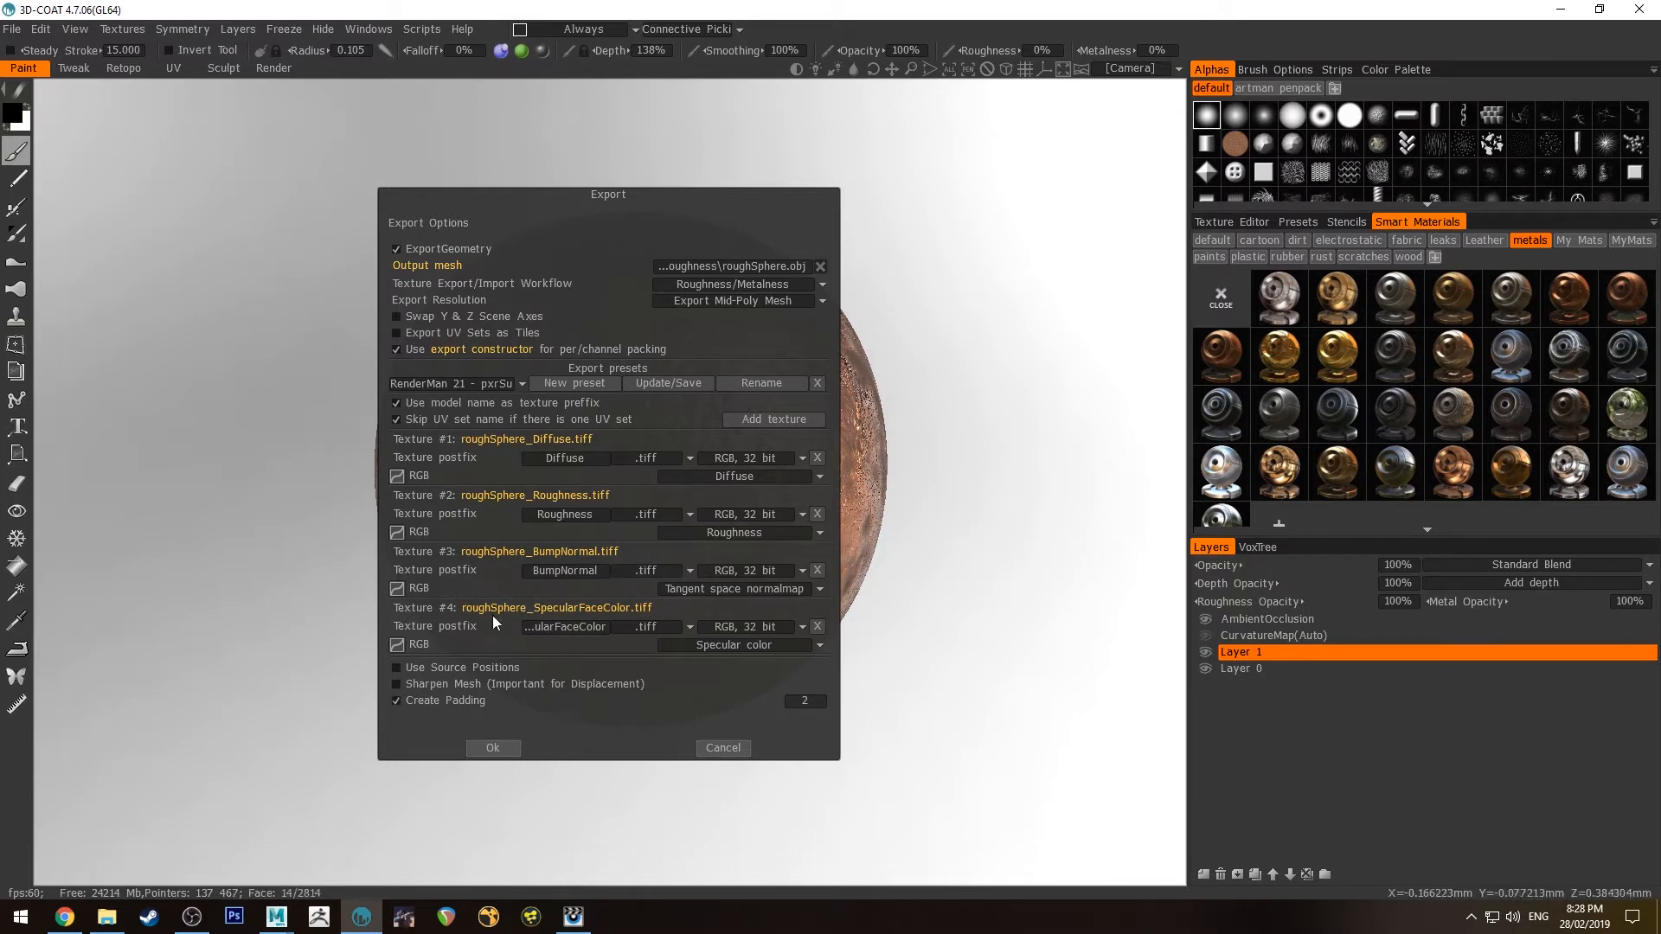
{"action": "mouse_move", "coordinate": [510, 629]}
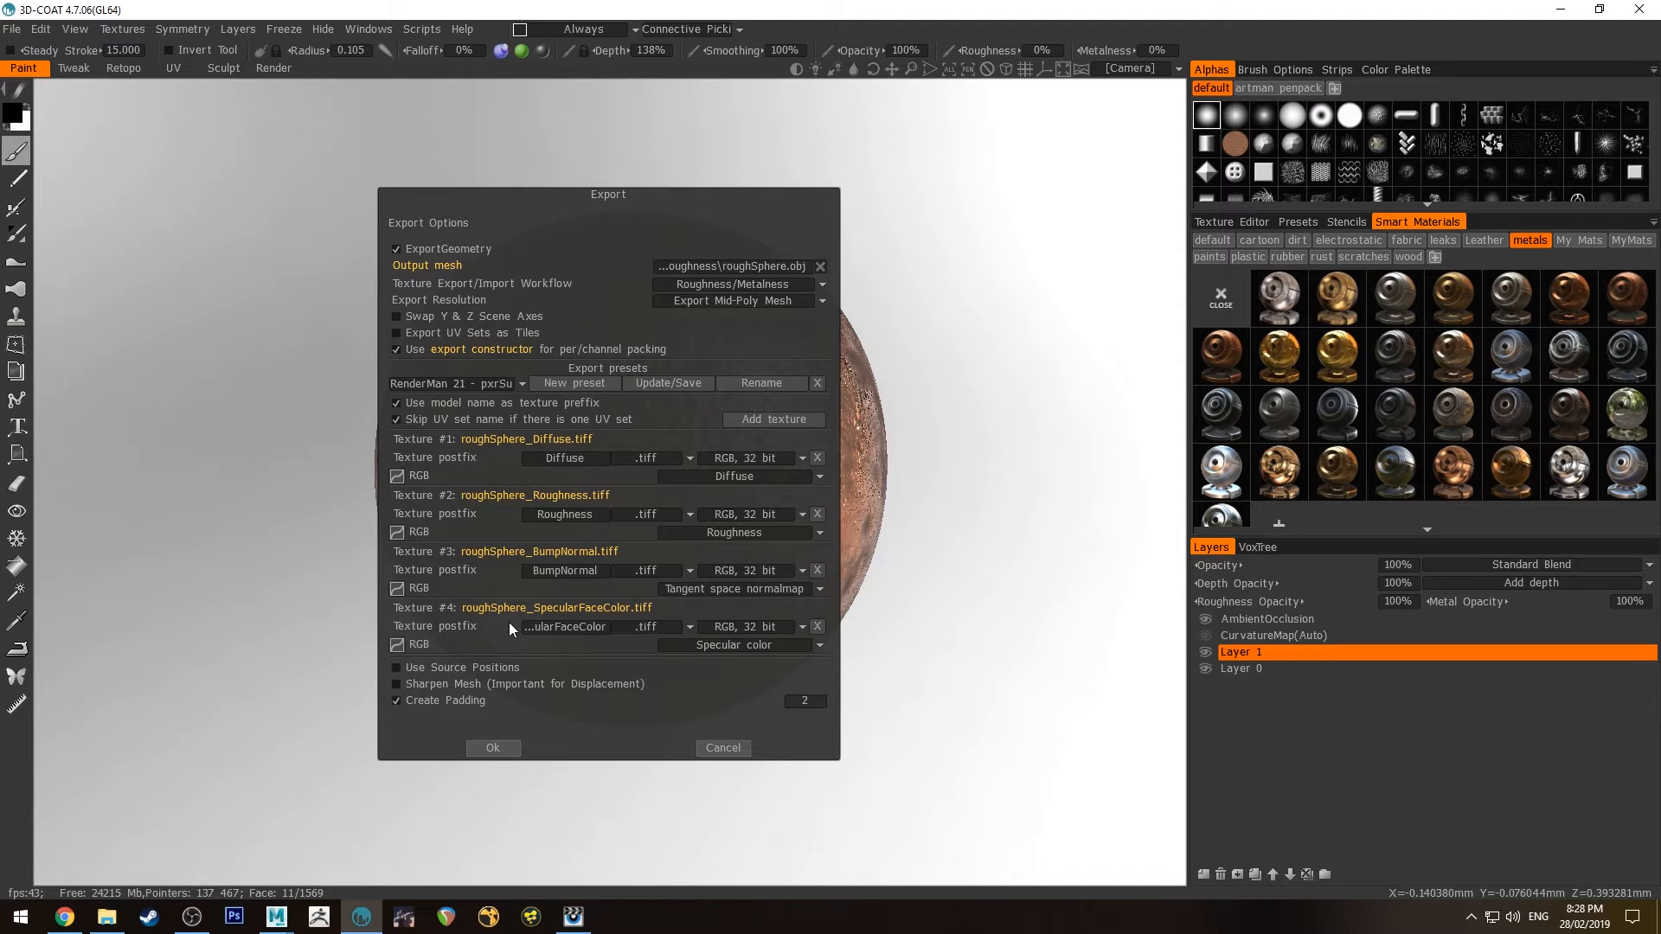
{"action": "mouse_move", "coordinate": [722, 747]}
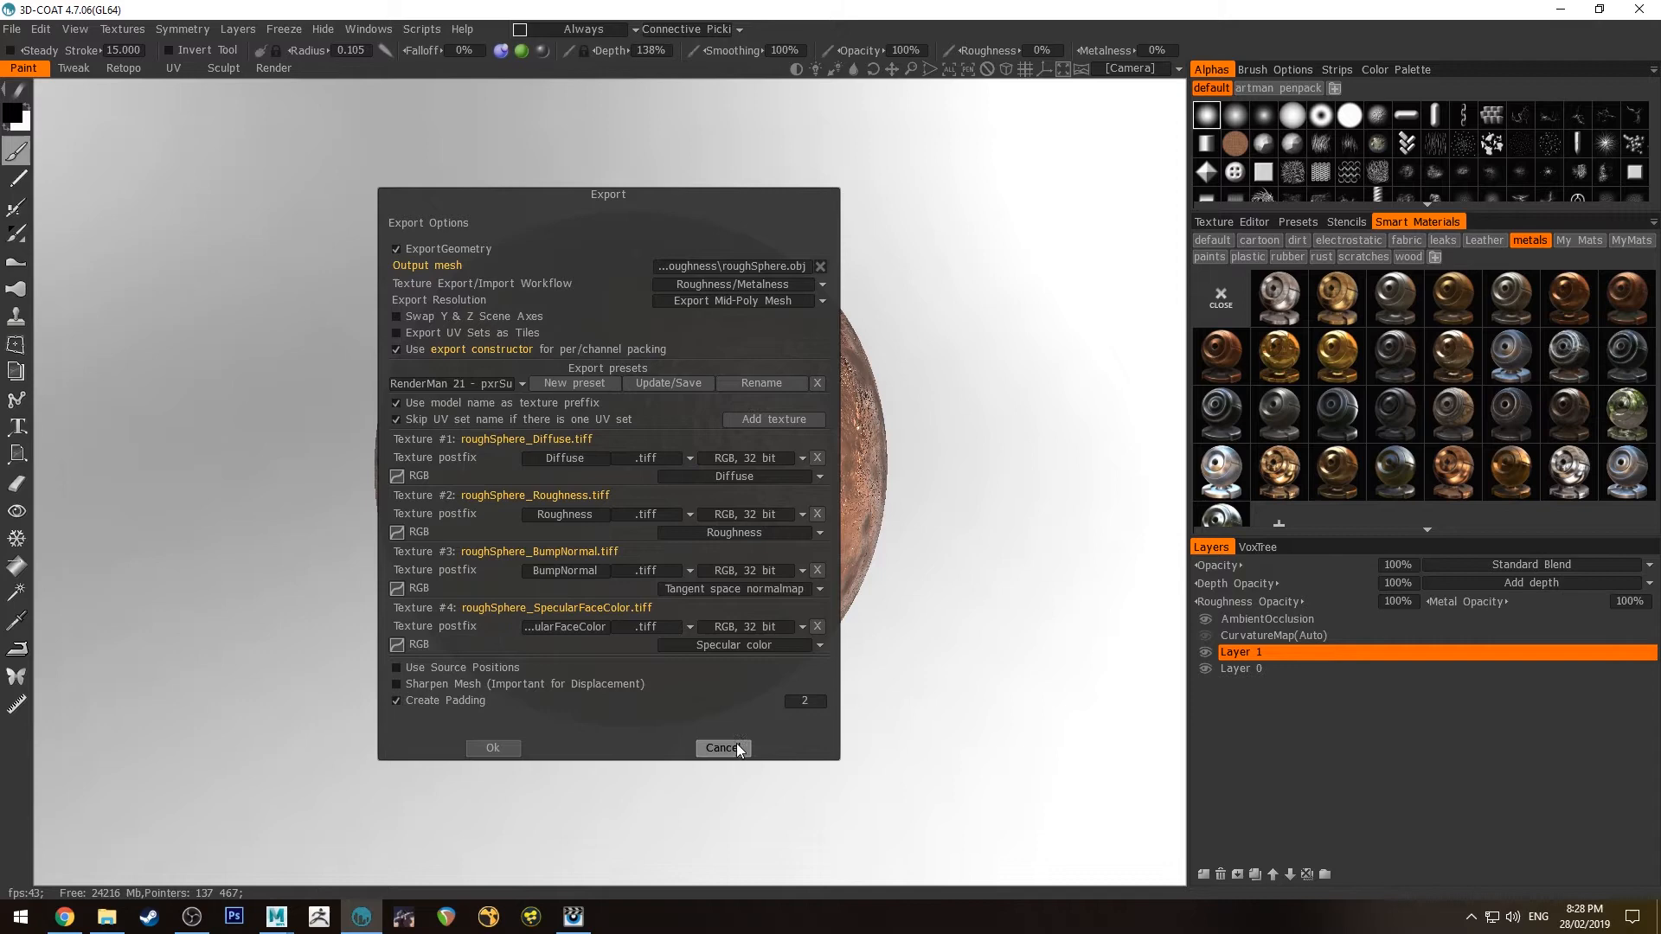
Cancel the export and view roughSphere_Roughness.tiff in Windows Photo Viewer.
{"action": "left_click", "coordinate": [722, 747]}
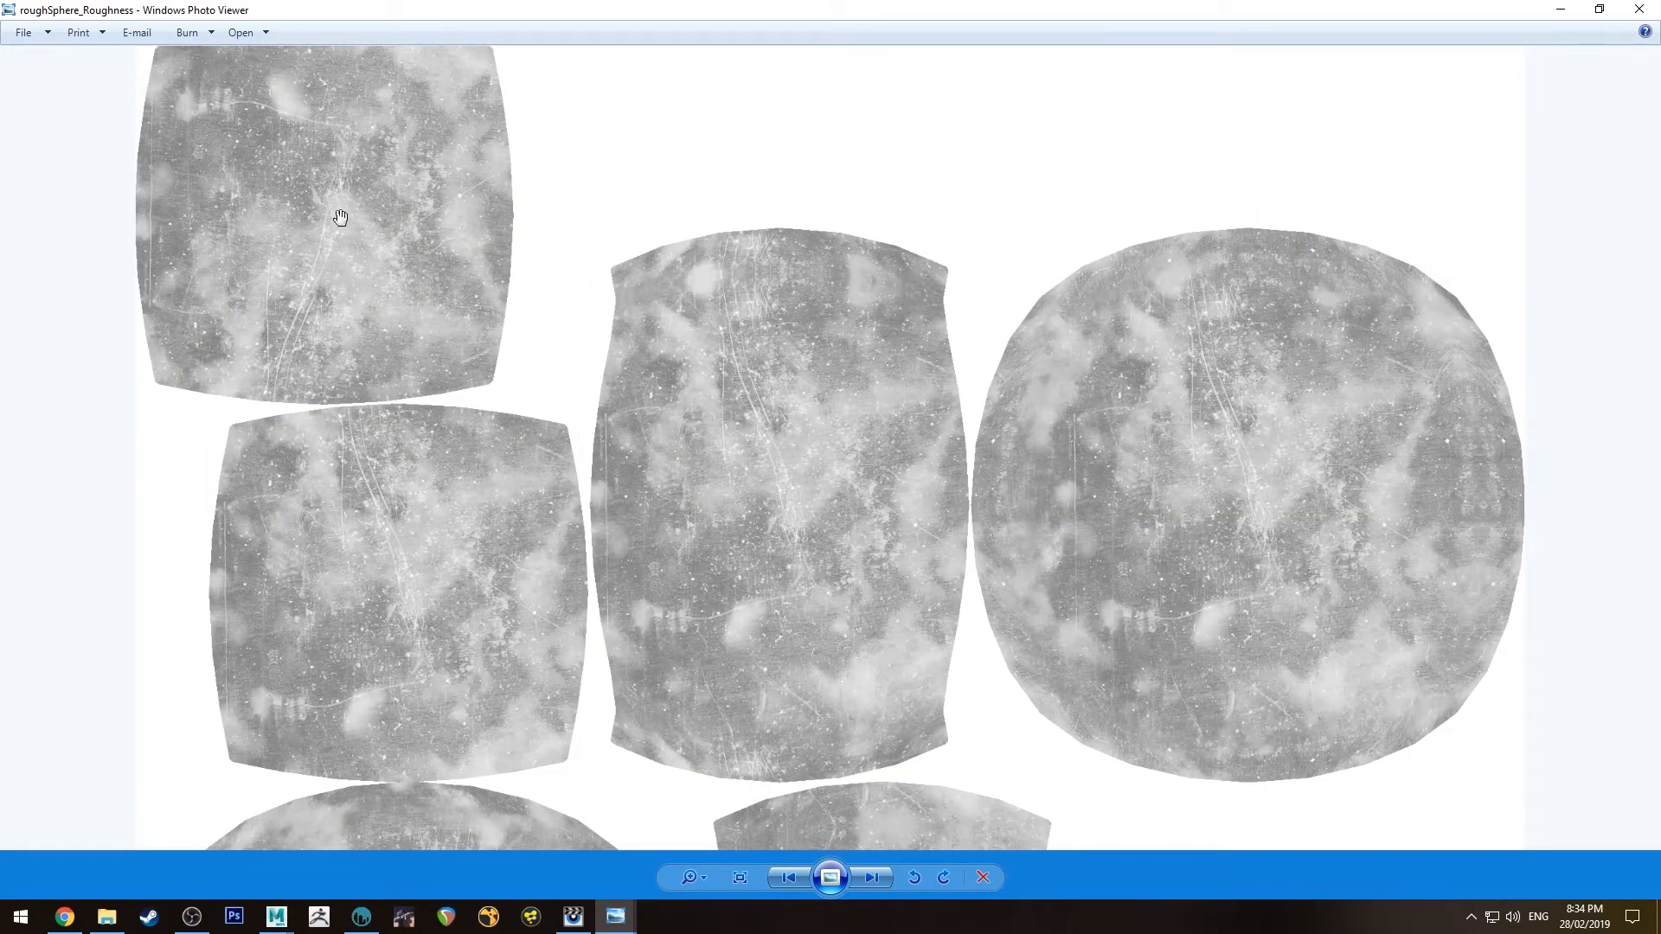
{"action": "mouse_move", "coordinate": [381, 280]}
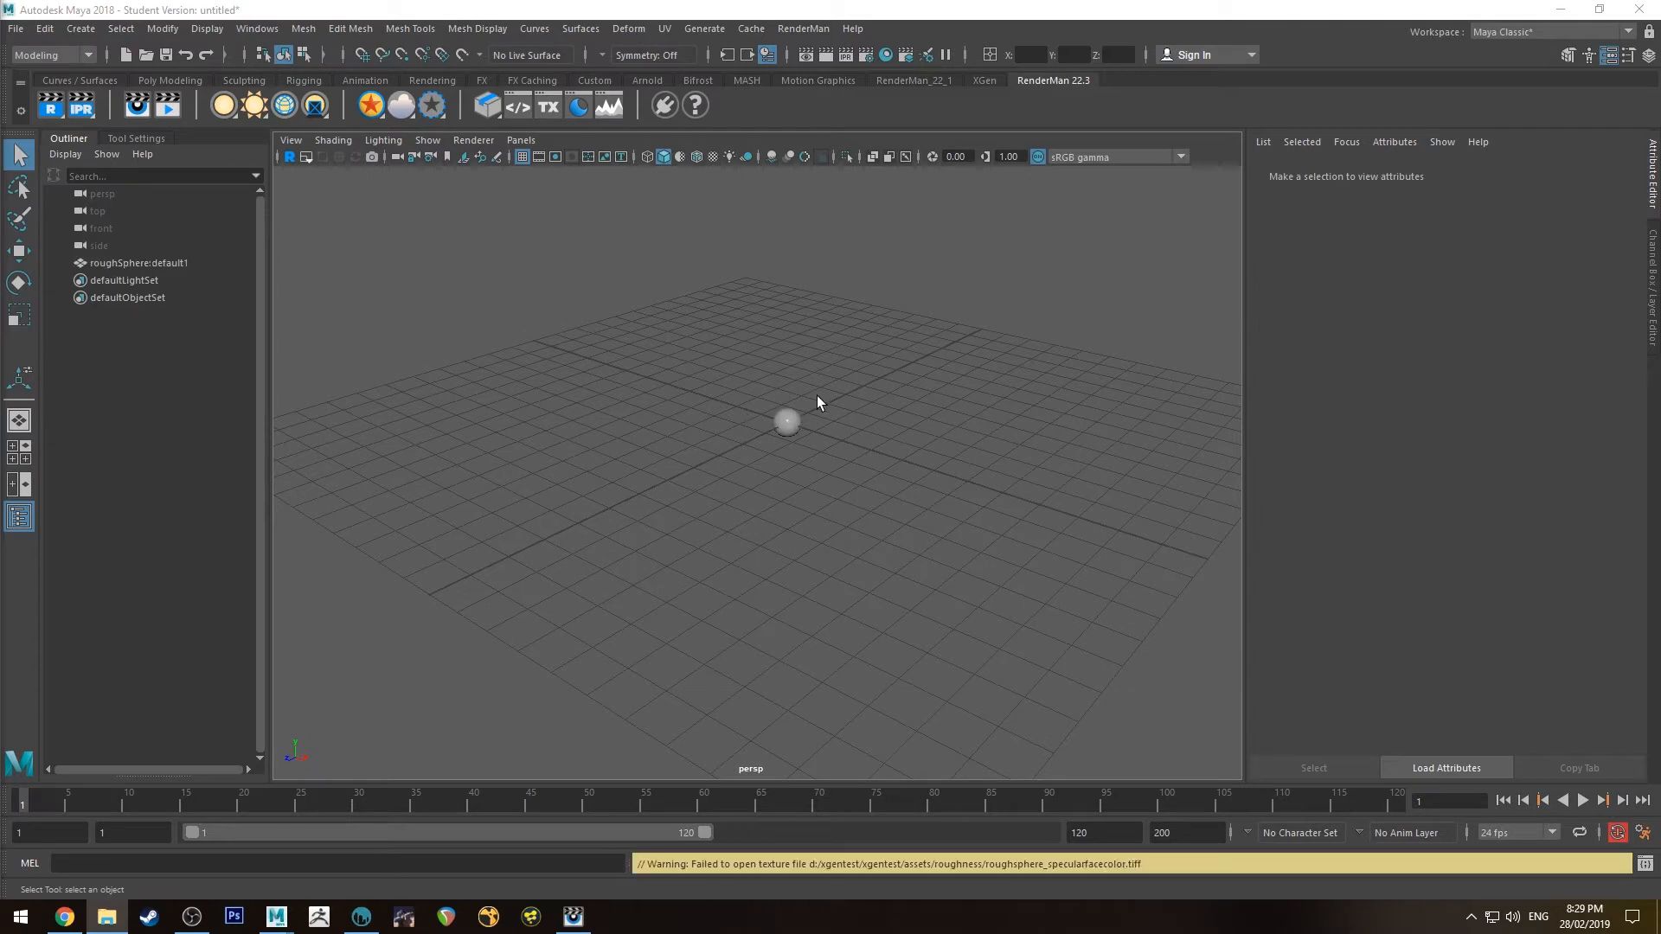
Import roughSphere.obj into Maya, frame it, and show PxrSurface1 in Hypershade.
{"action": "left_click", "coordinate": [786, 421]}
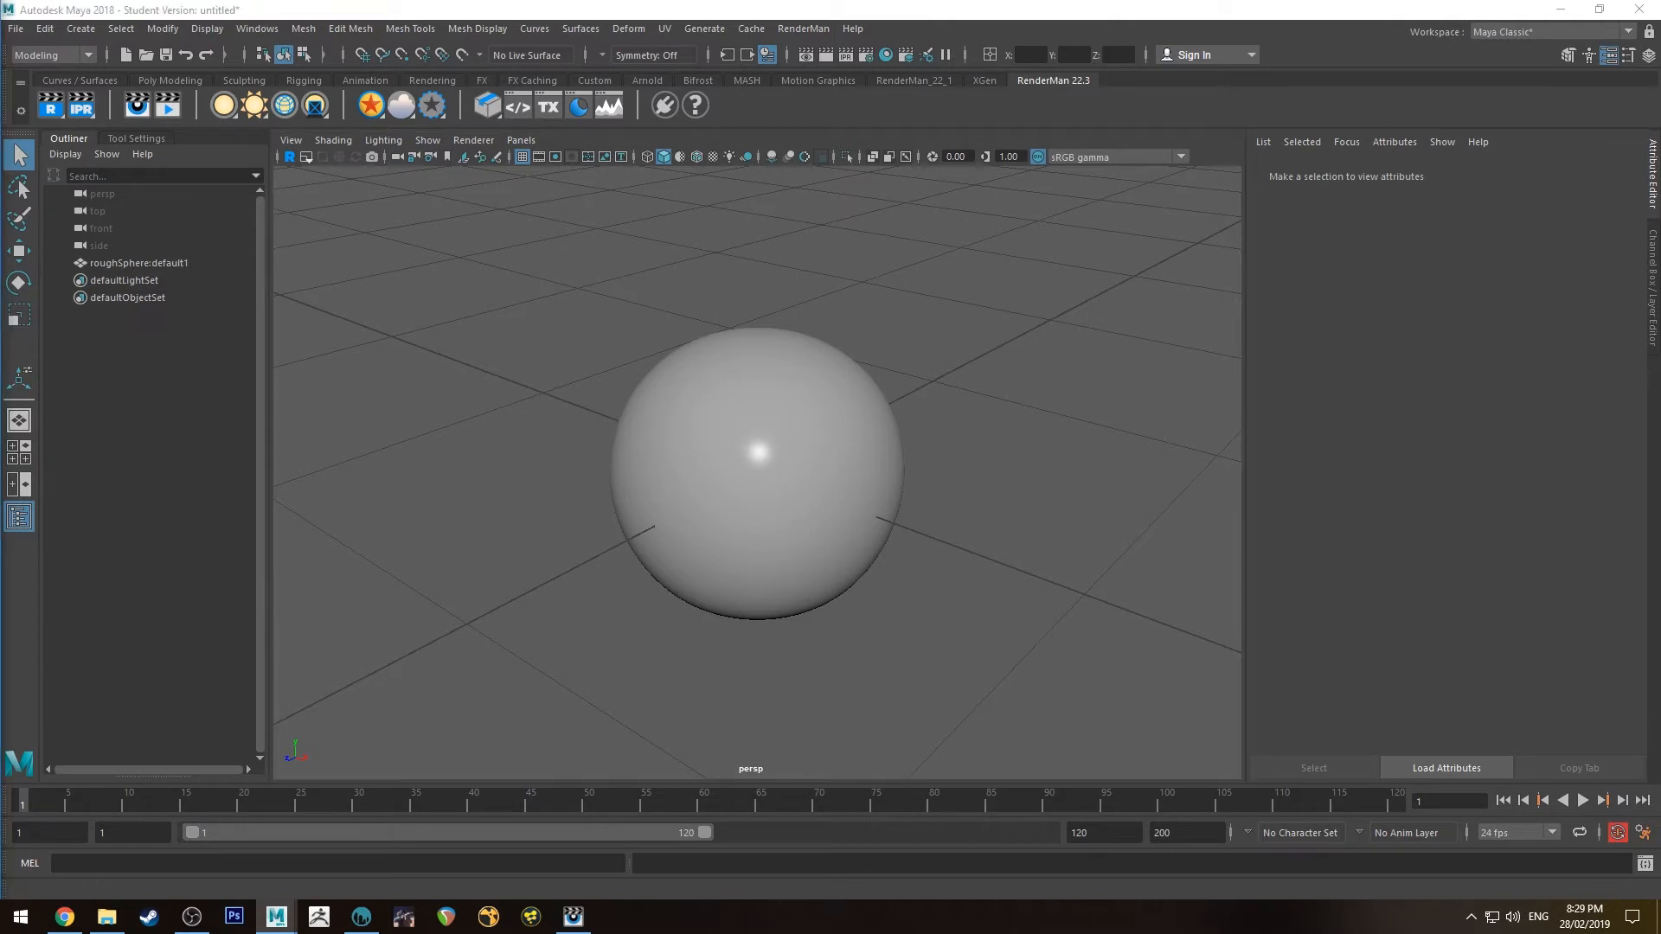
{"action": "mouse_move", "coordinate": [673, 331]}
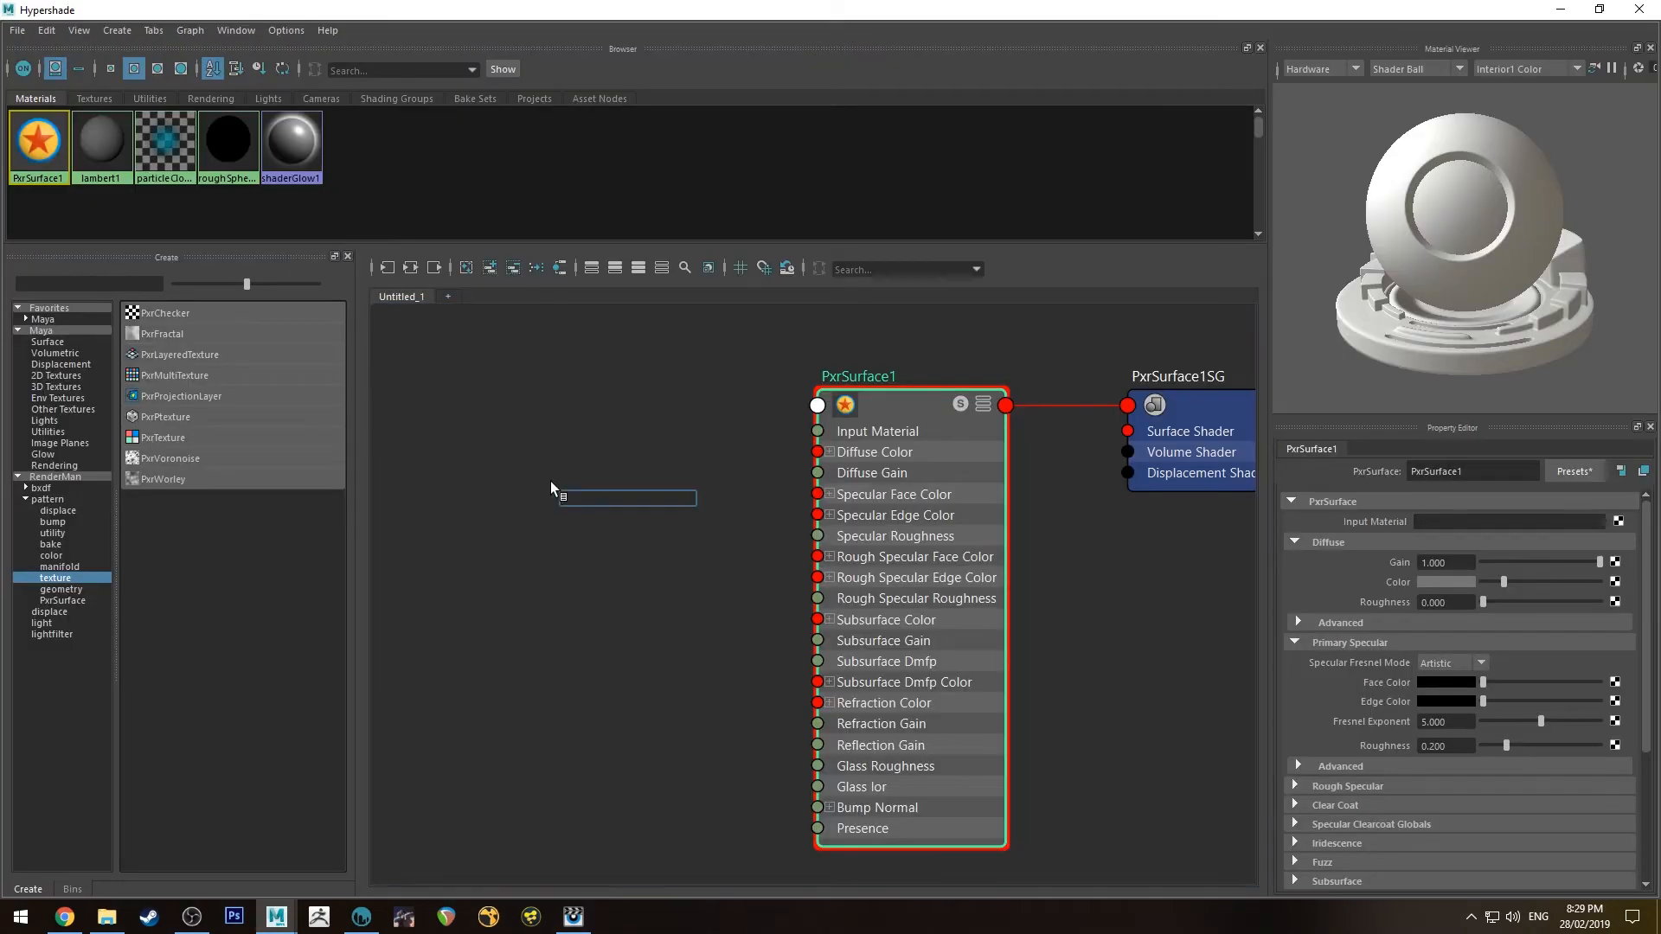
Create four PxrTexture nodes and load roughSphere_Diffuse.tiff into PxrTexture1 for Diffuse Color.
{"action": "type", "text": "pxrtext"}
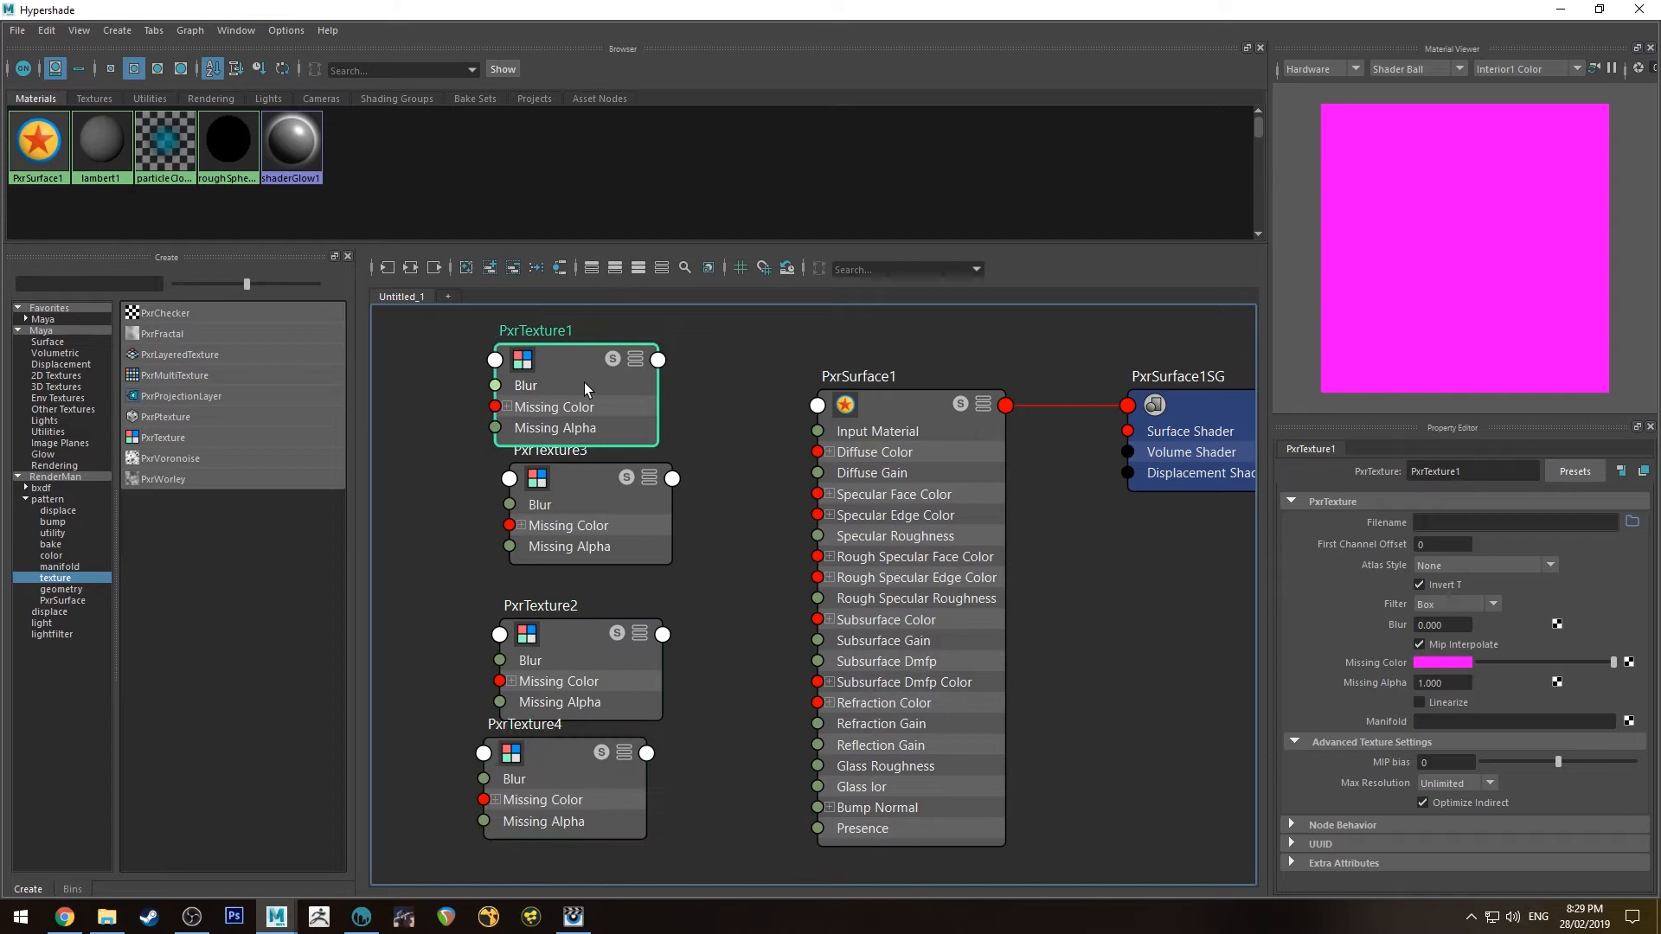
{"action": "left_click", "coordinate": [1632, 523]}
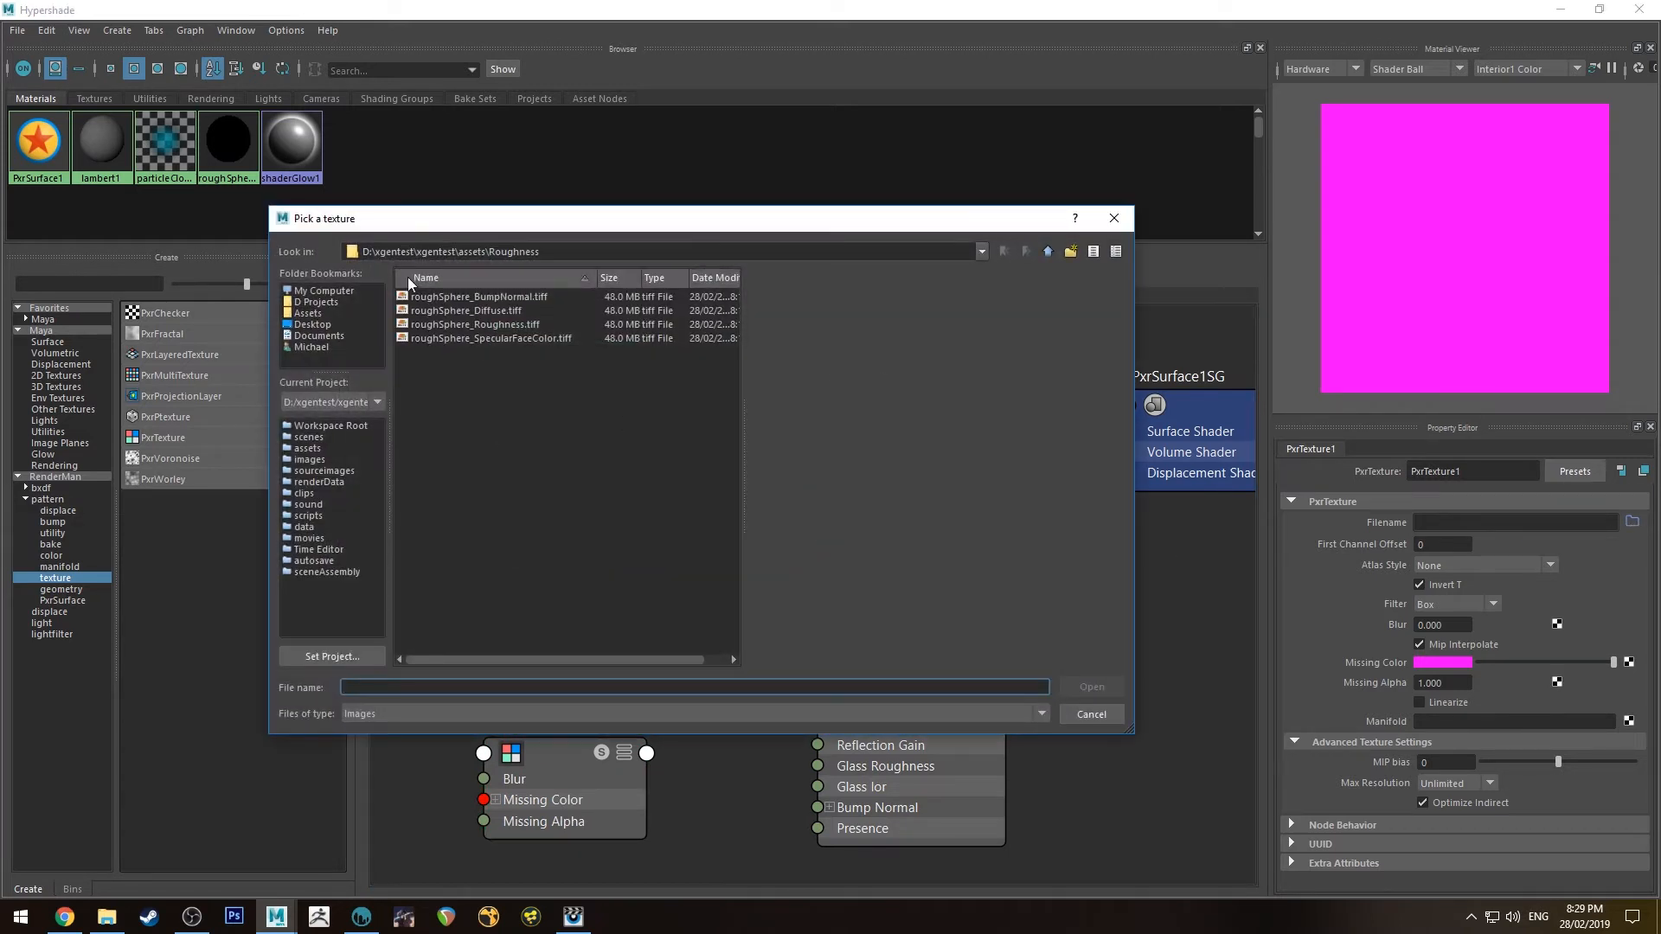
{"action": "left_click", "coordinate": [466, 311]}
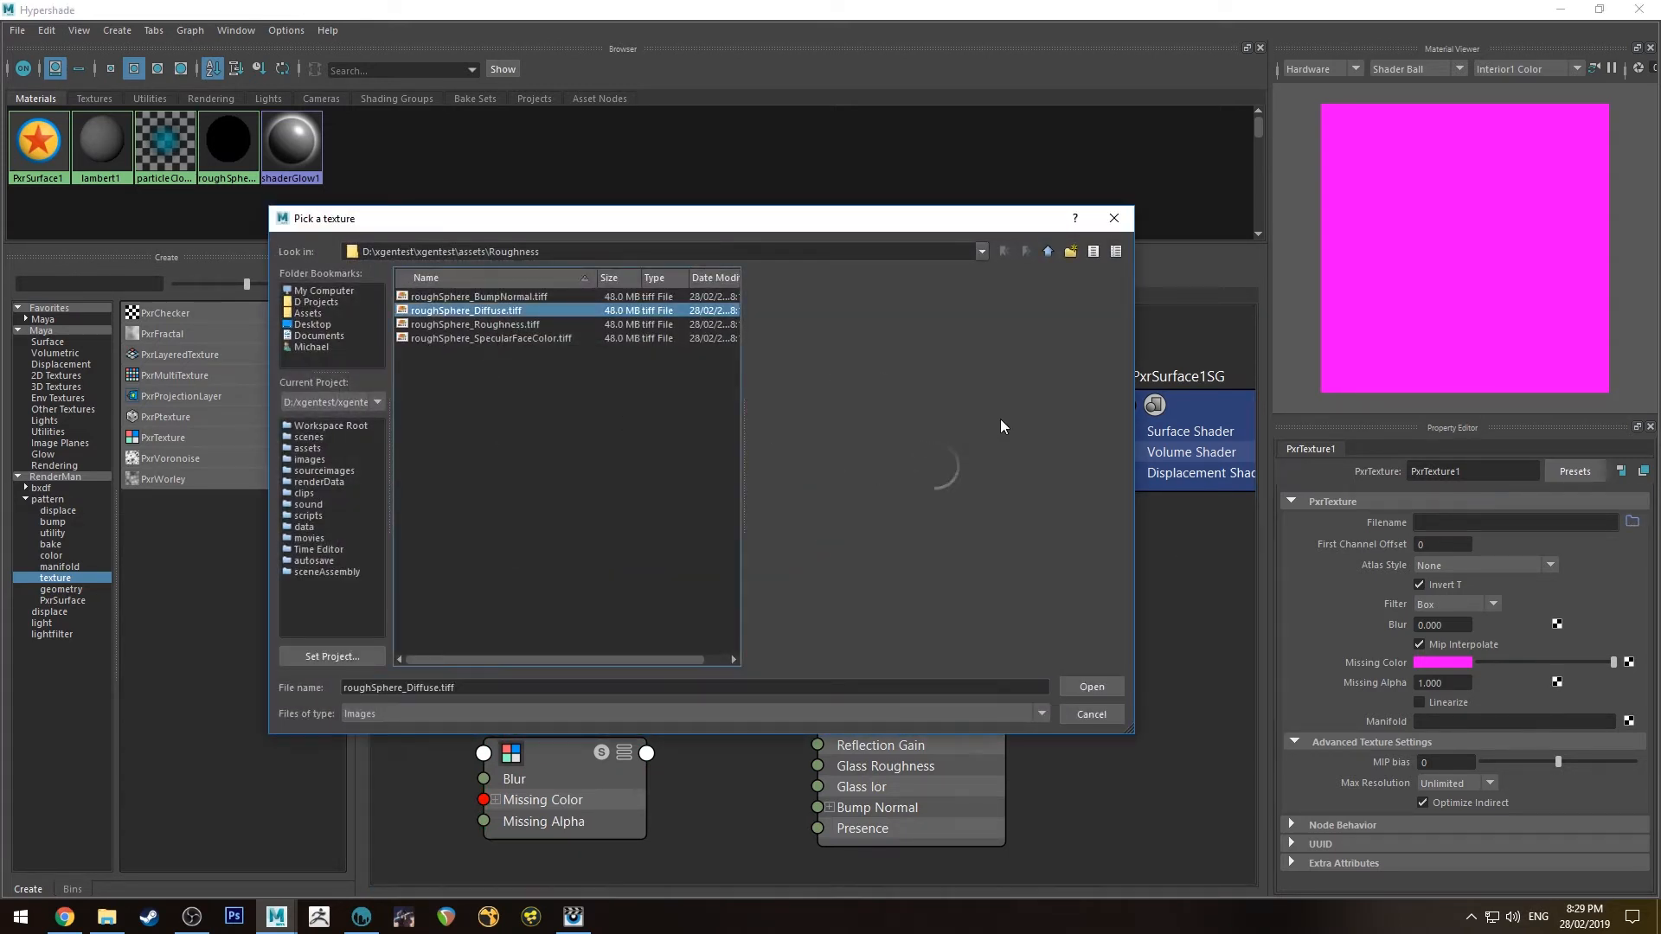
{"action": "left_click", "coordinate": [1089, 686]}
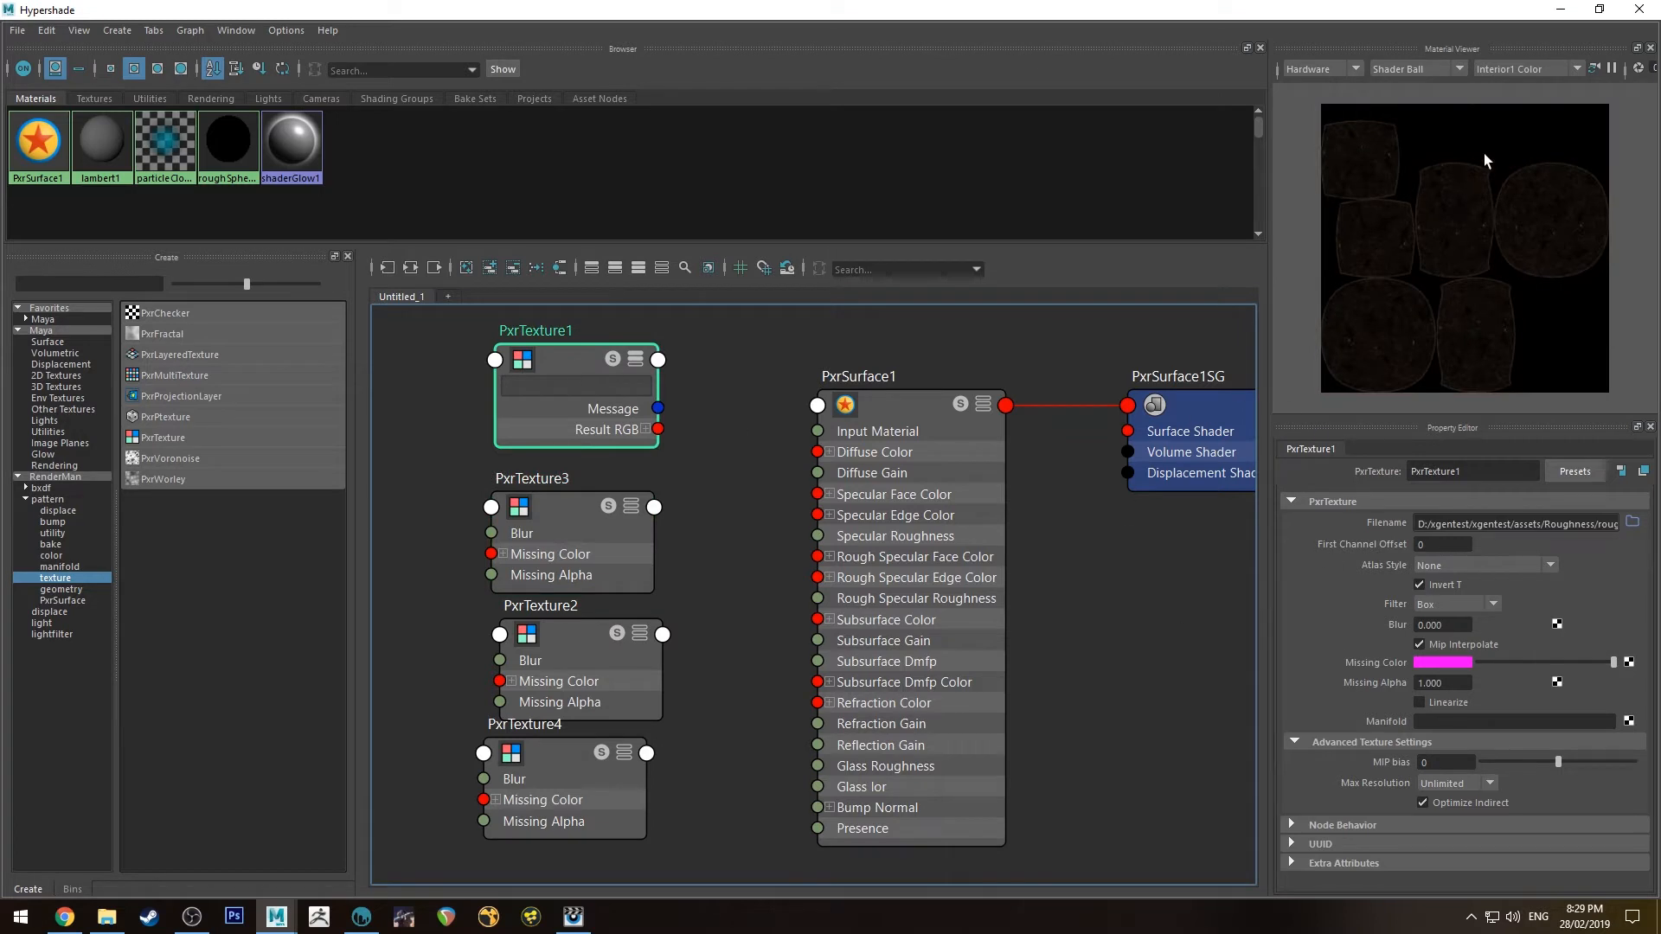
{"action": "mouse_move", "coordinate": [1468, 219]}
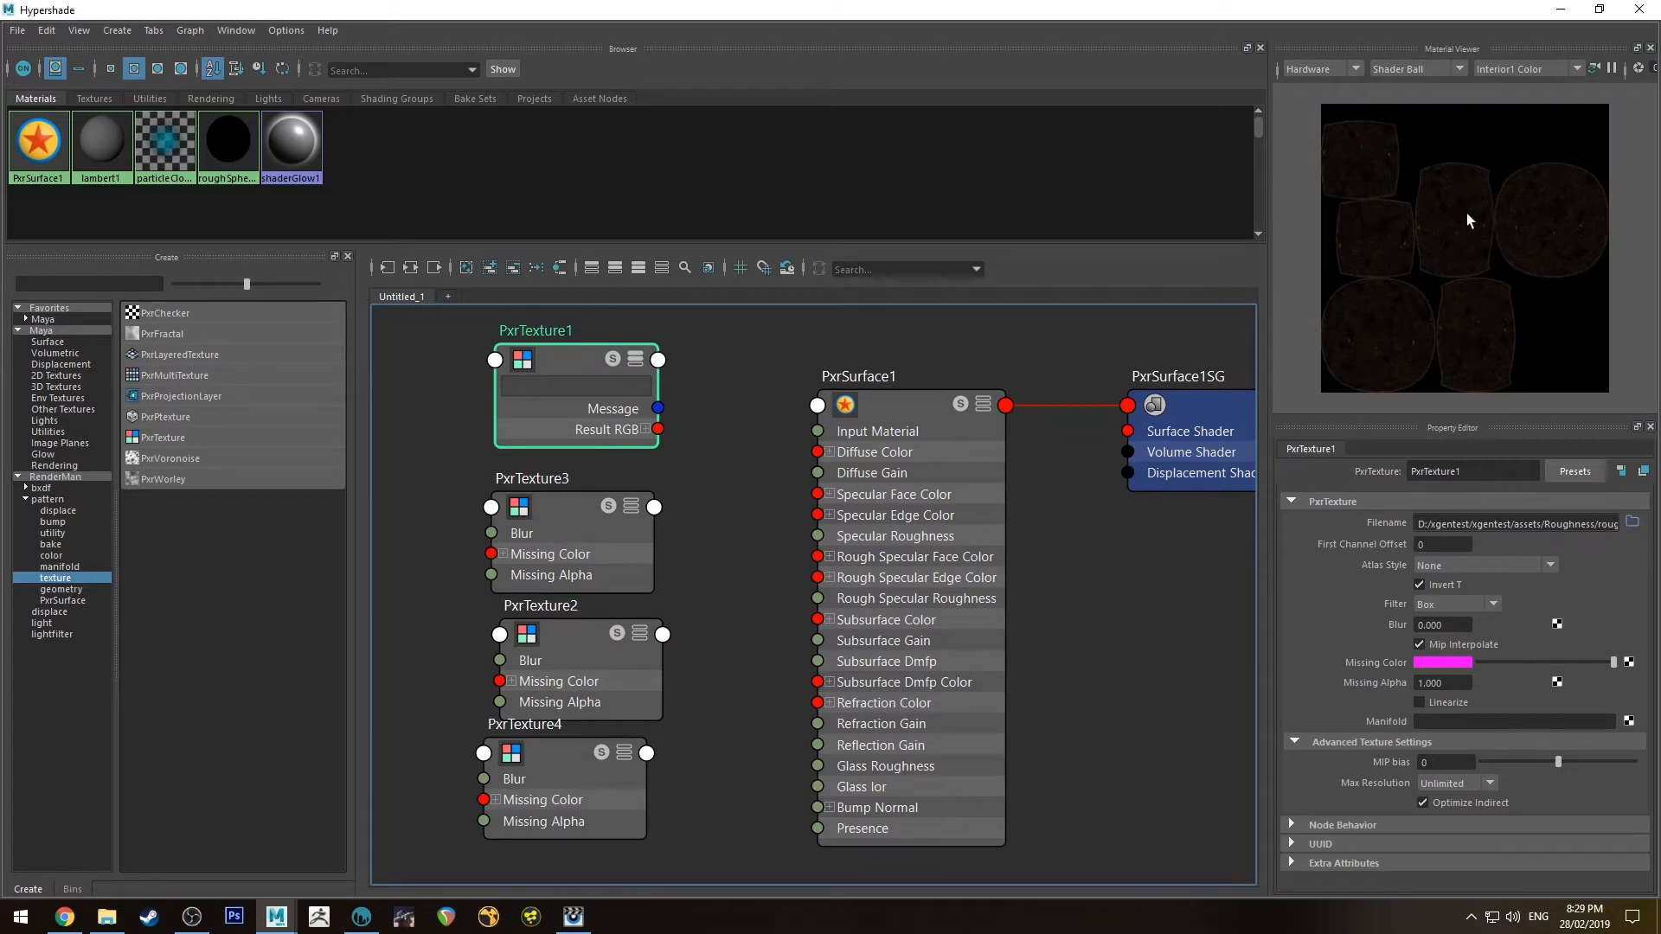
{"action": "mouse_move", "coordinate": [577, 376]}
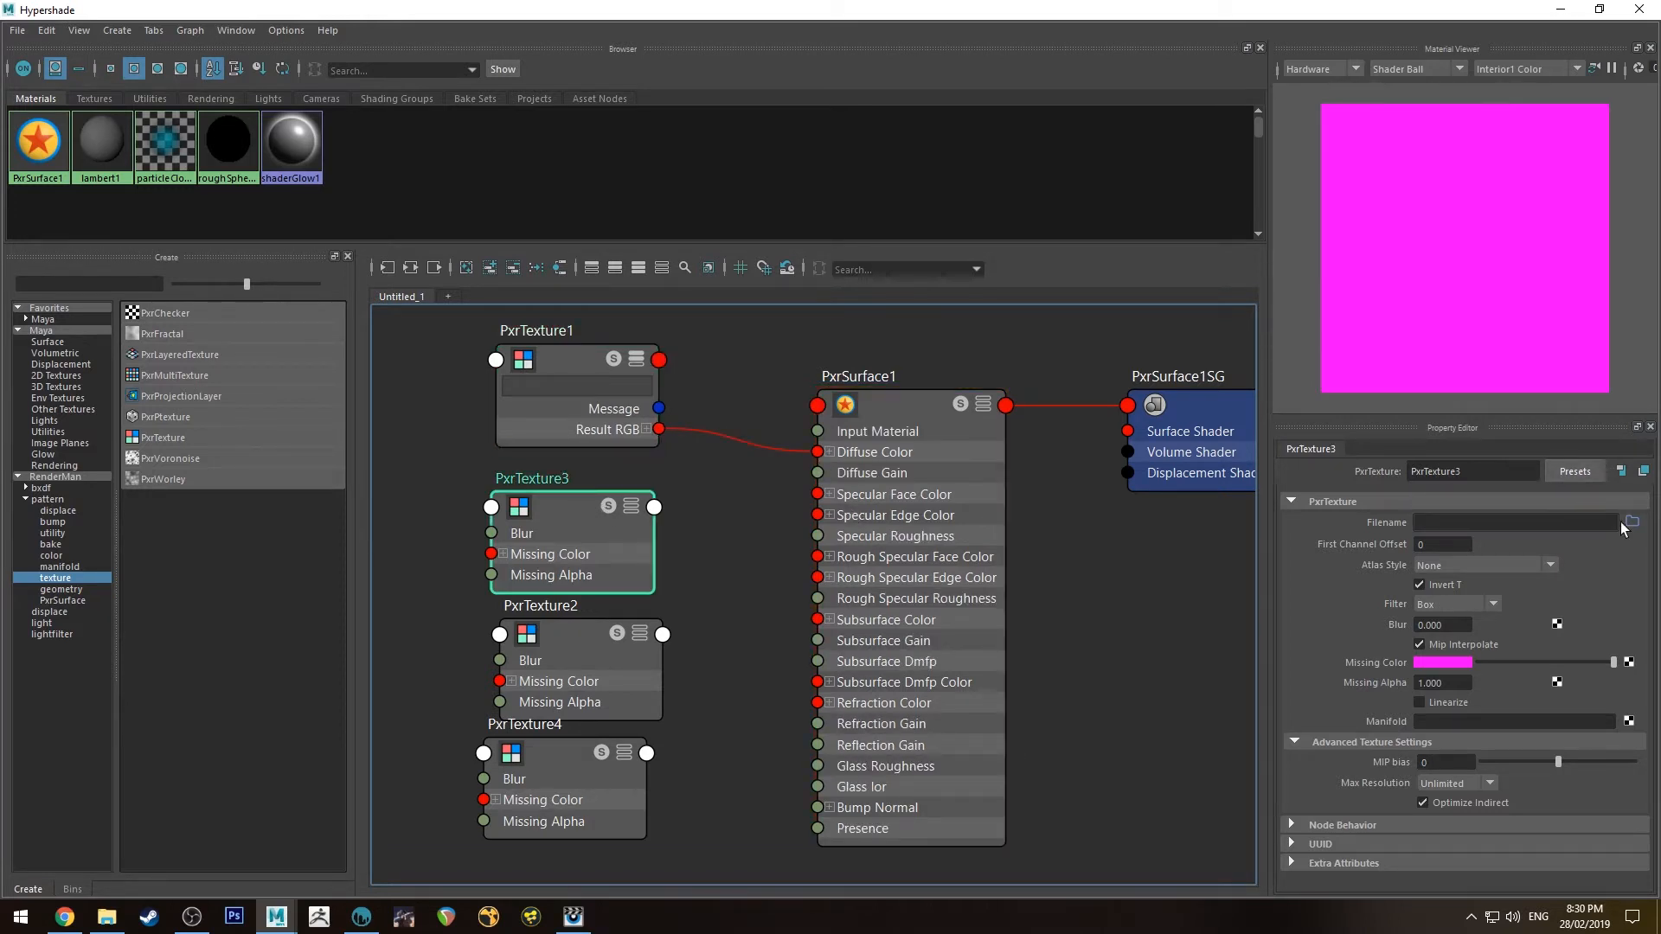
Load roughSphere_SpecularFaceColor.tiff into PxrTexture3, wire it to Specular Face Color, and check PxrSurface1.
{"action": "left_click", "coordinate": [1631, 523]}
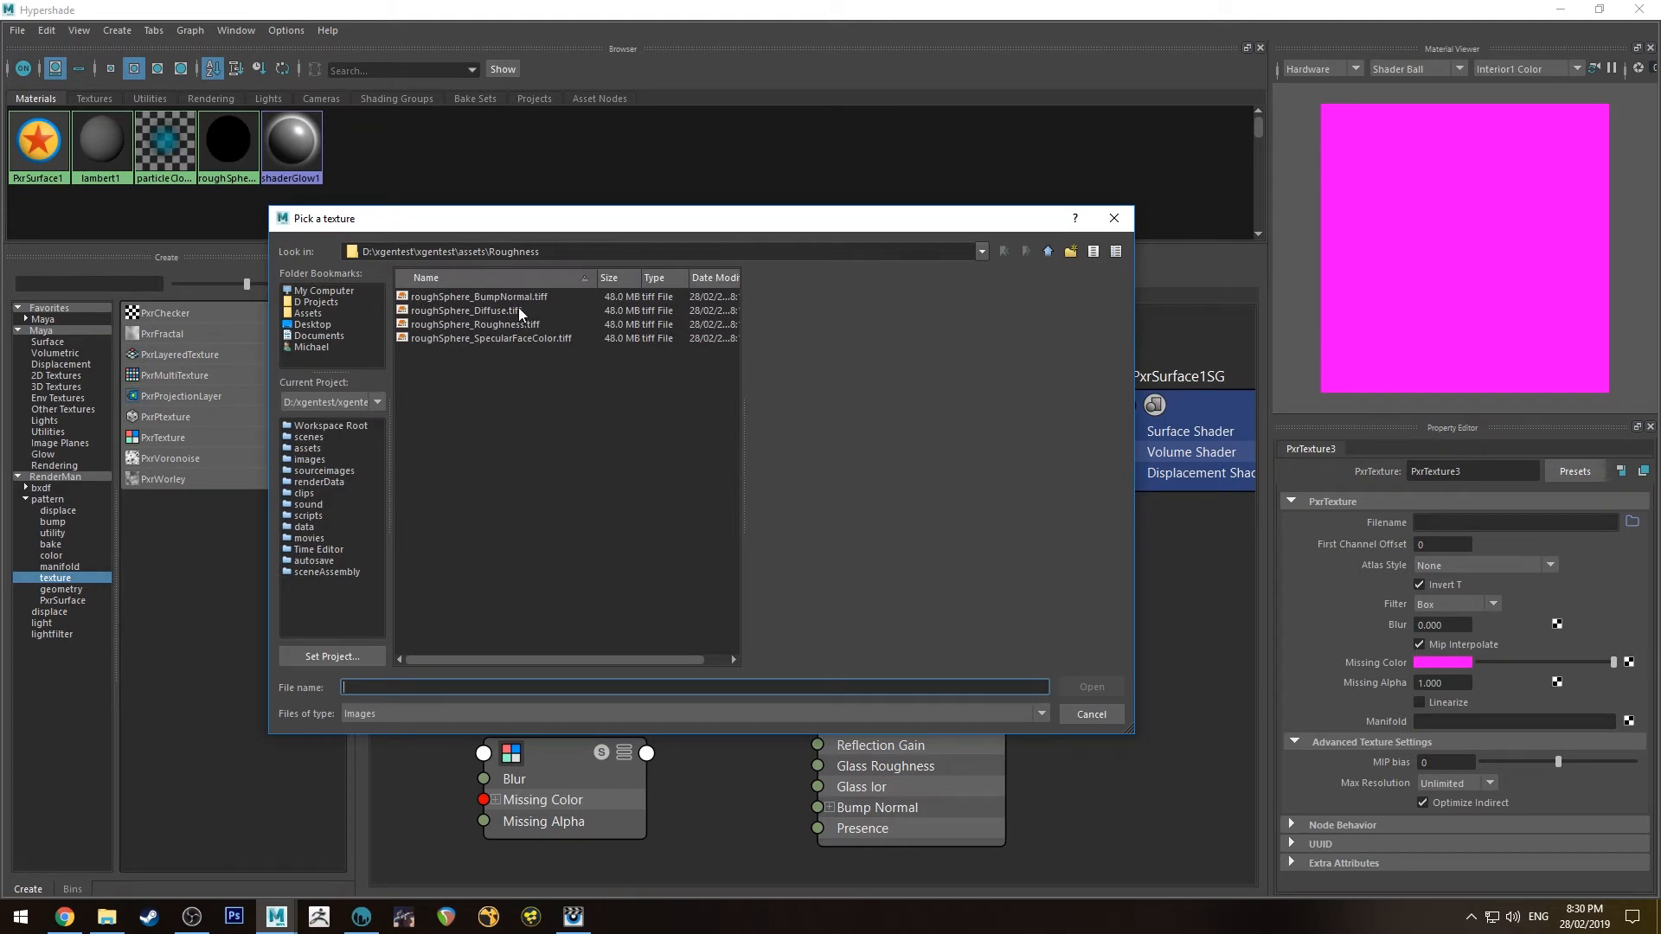
{"action": "left_click", "coordinate": [489, 337]}
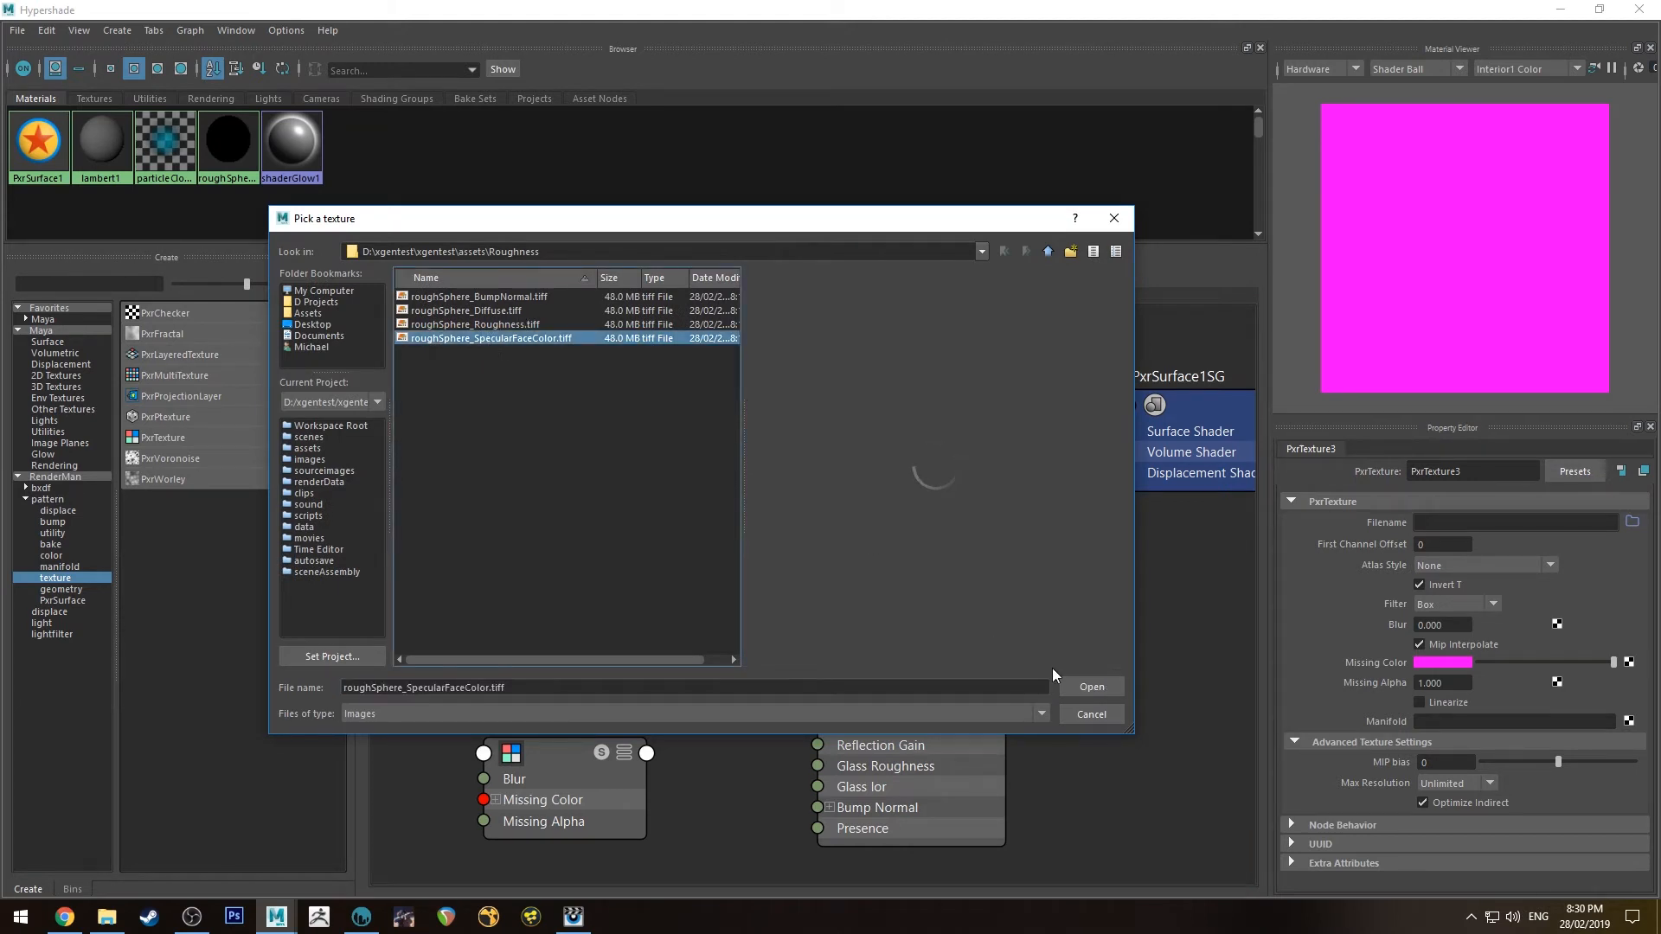
{"action": "left_click", "coordinate": [1090, 686]}
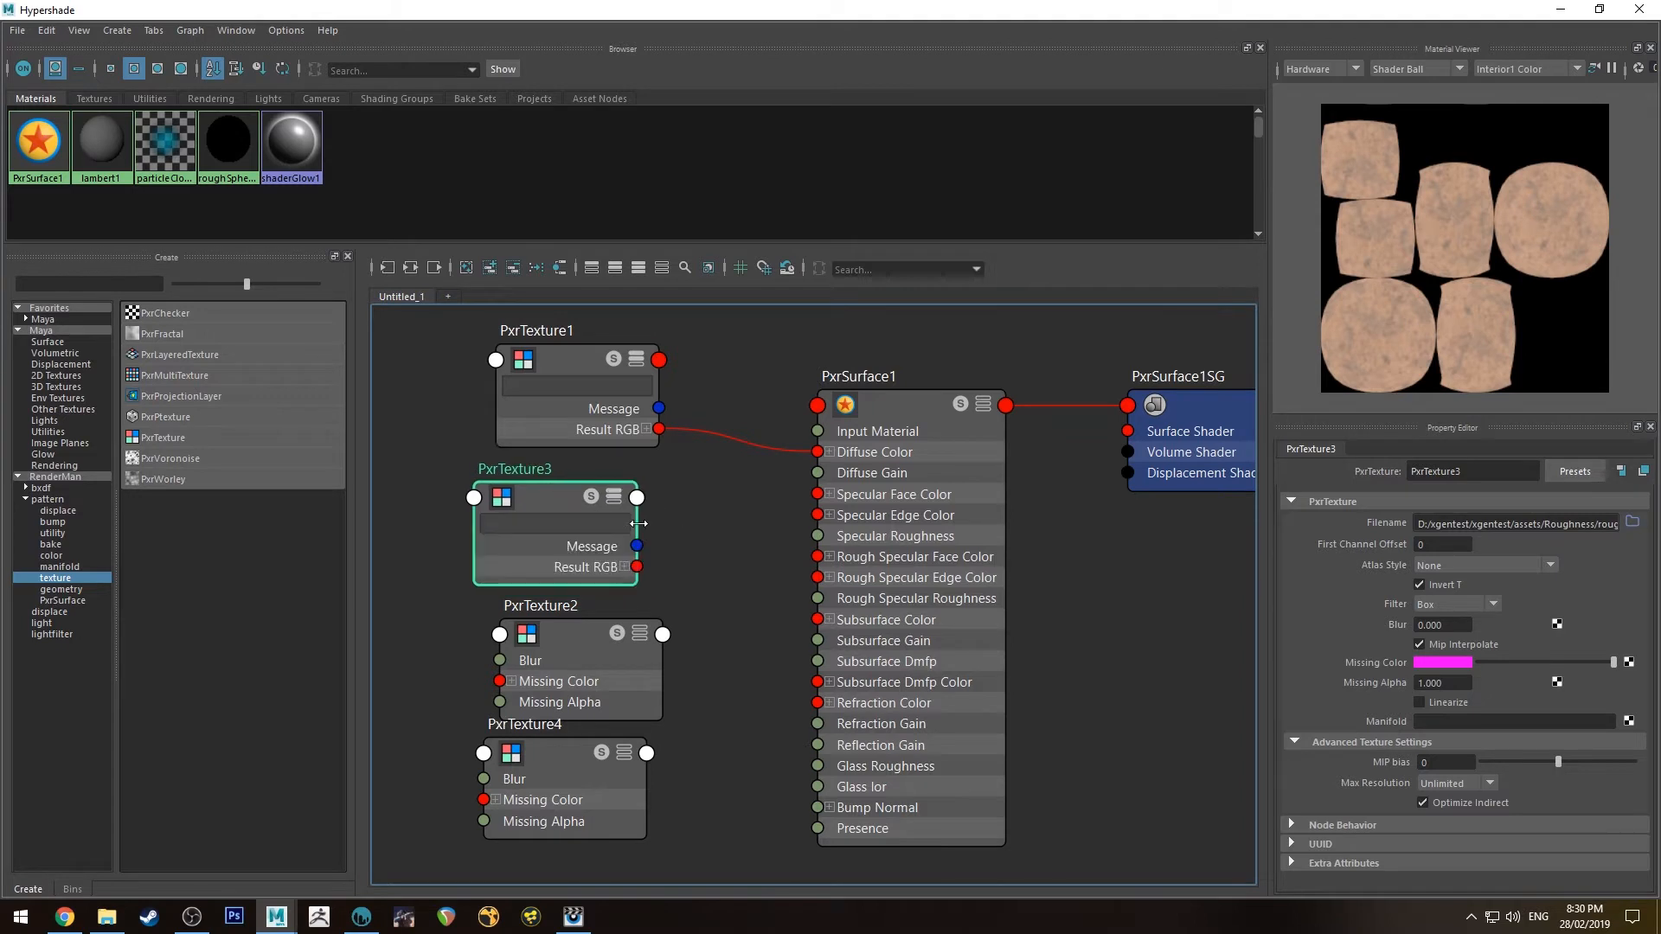
{"action": "mouse_move", "coordinate": [565, 500]}
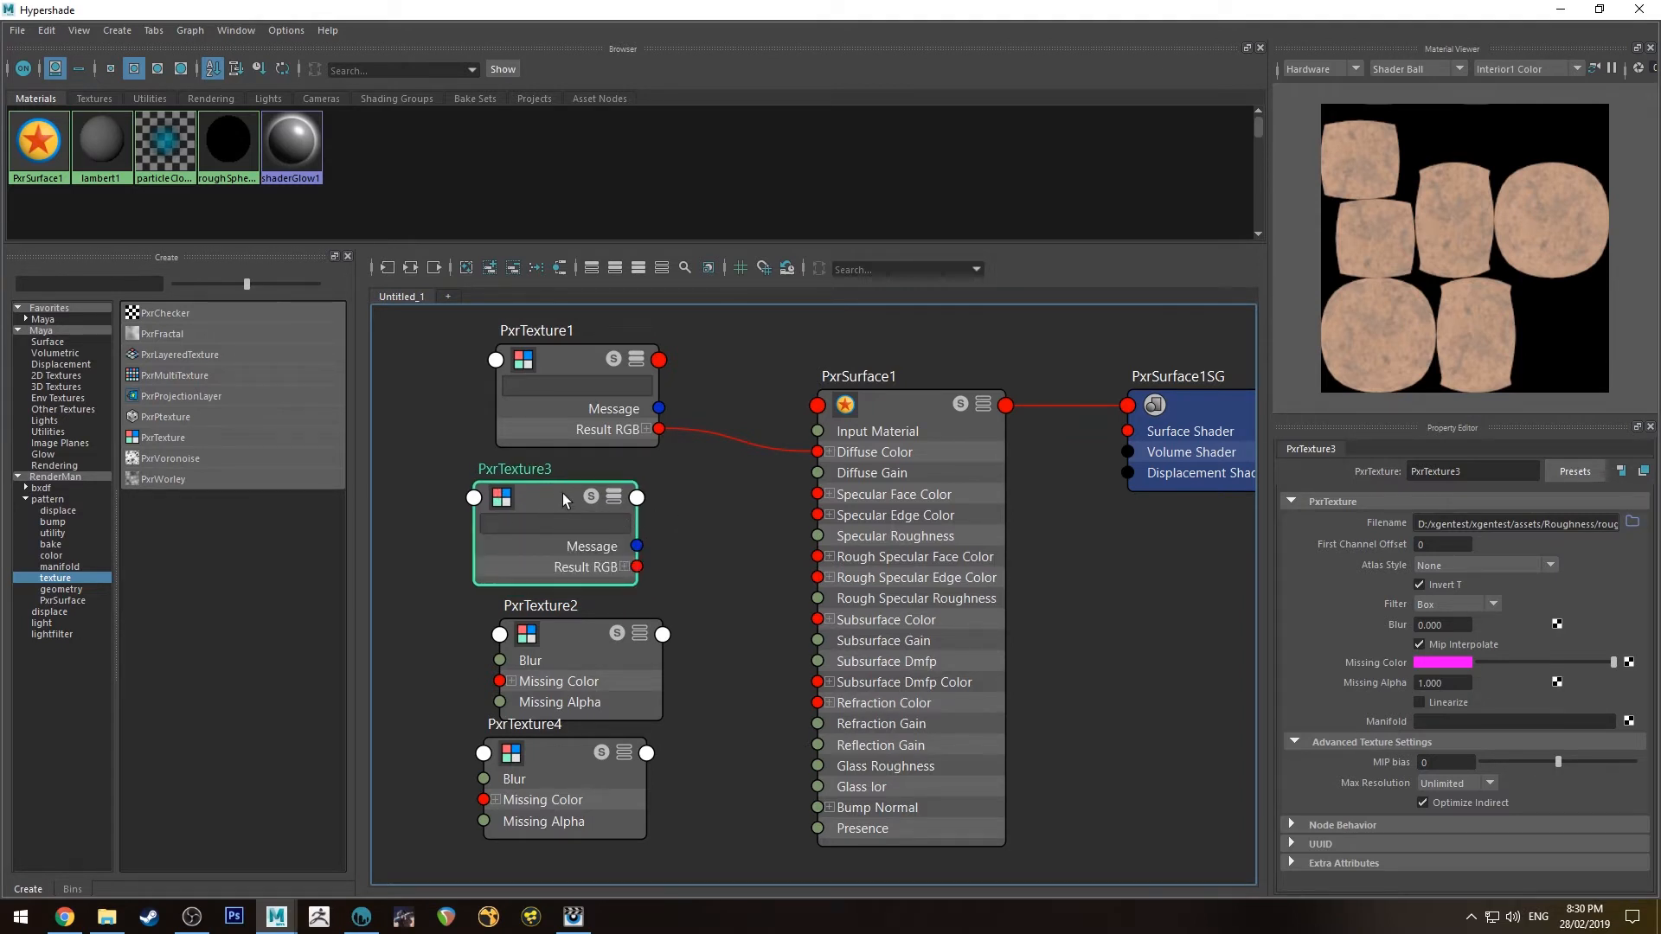
{"action": "mouse_move", "coordinate": [635, 571]}
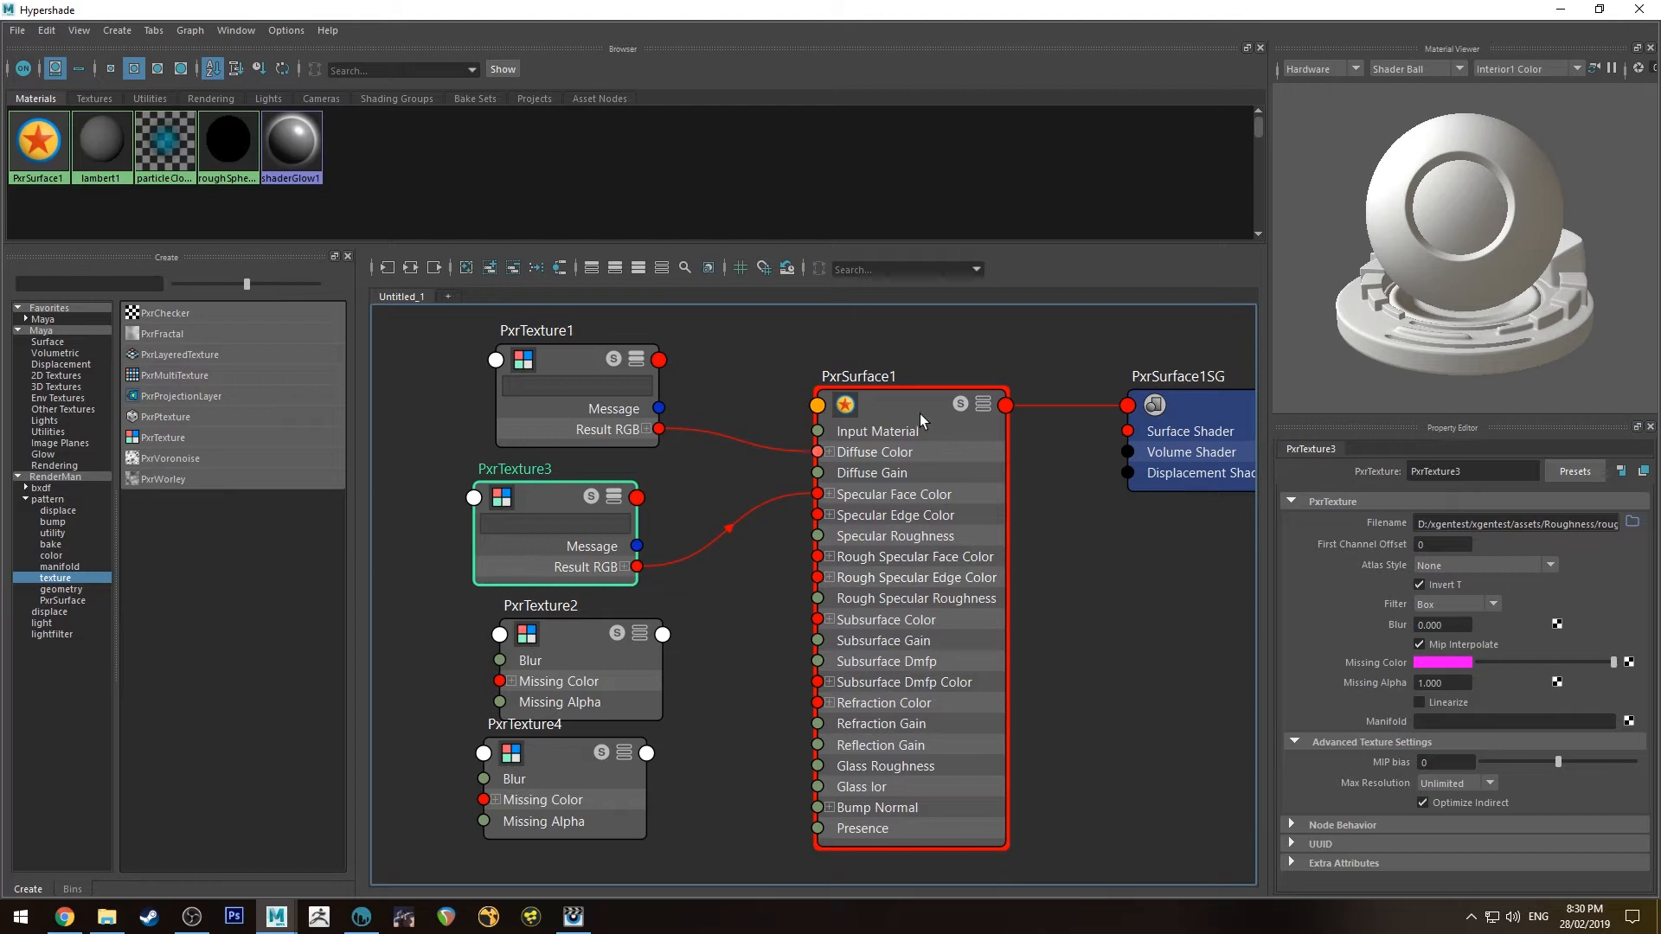
{"action": "left_click", "coordinate": [859, 376]}
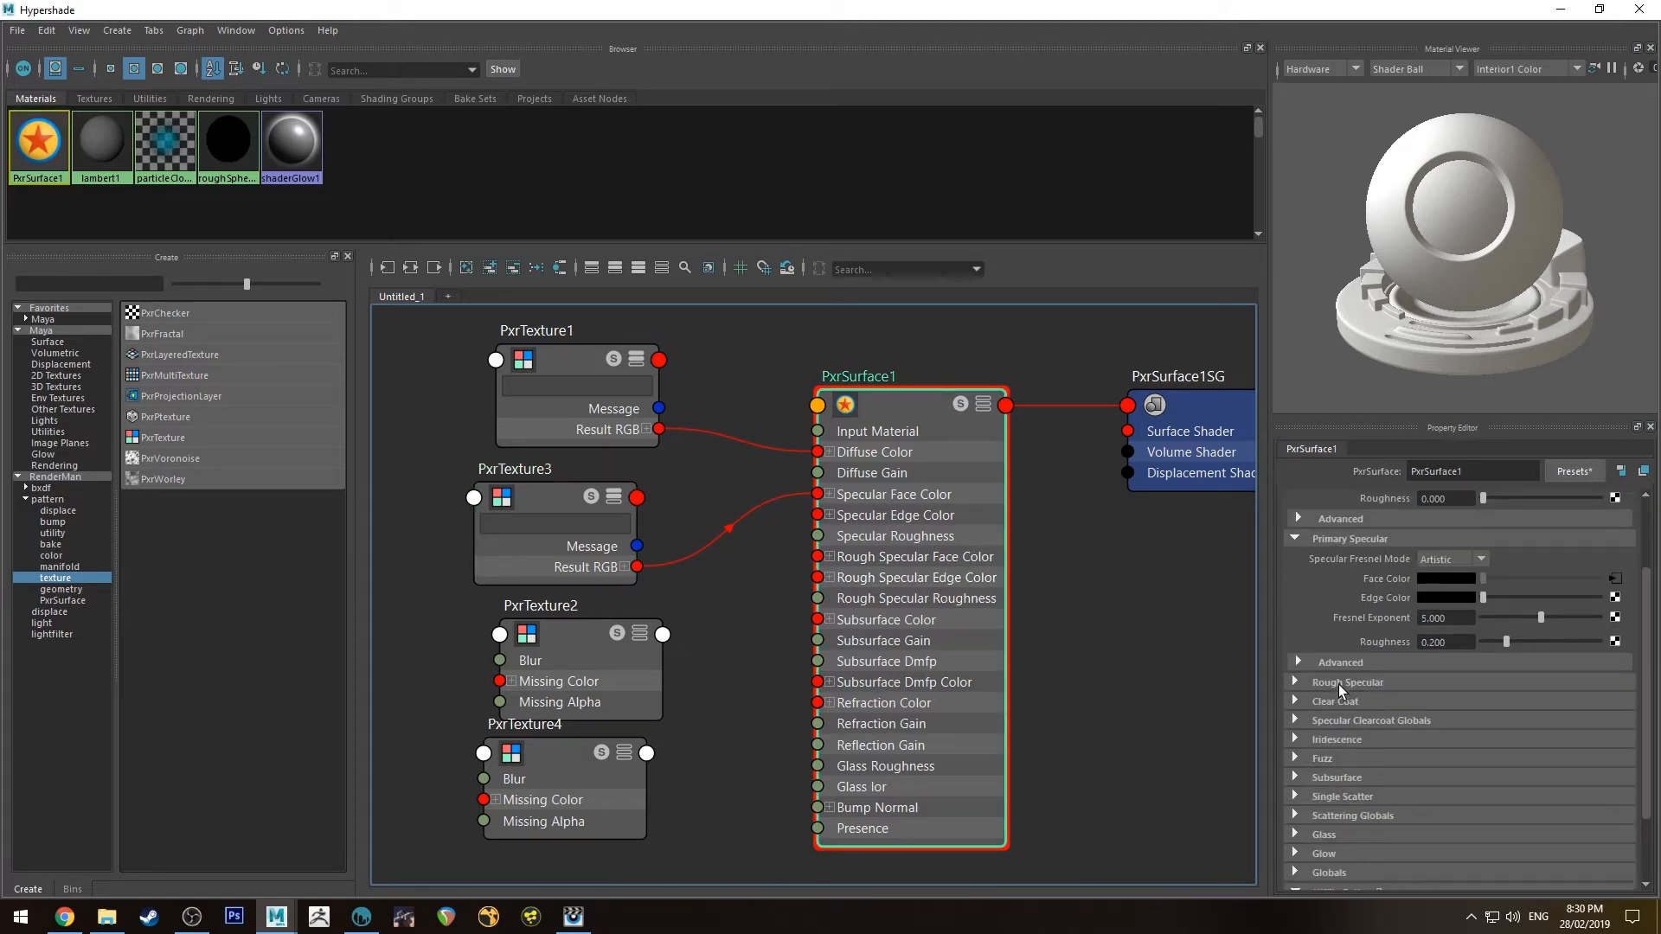
{"action": "mouse_move", "coordinate": [1135, 633]}
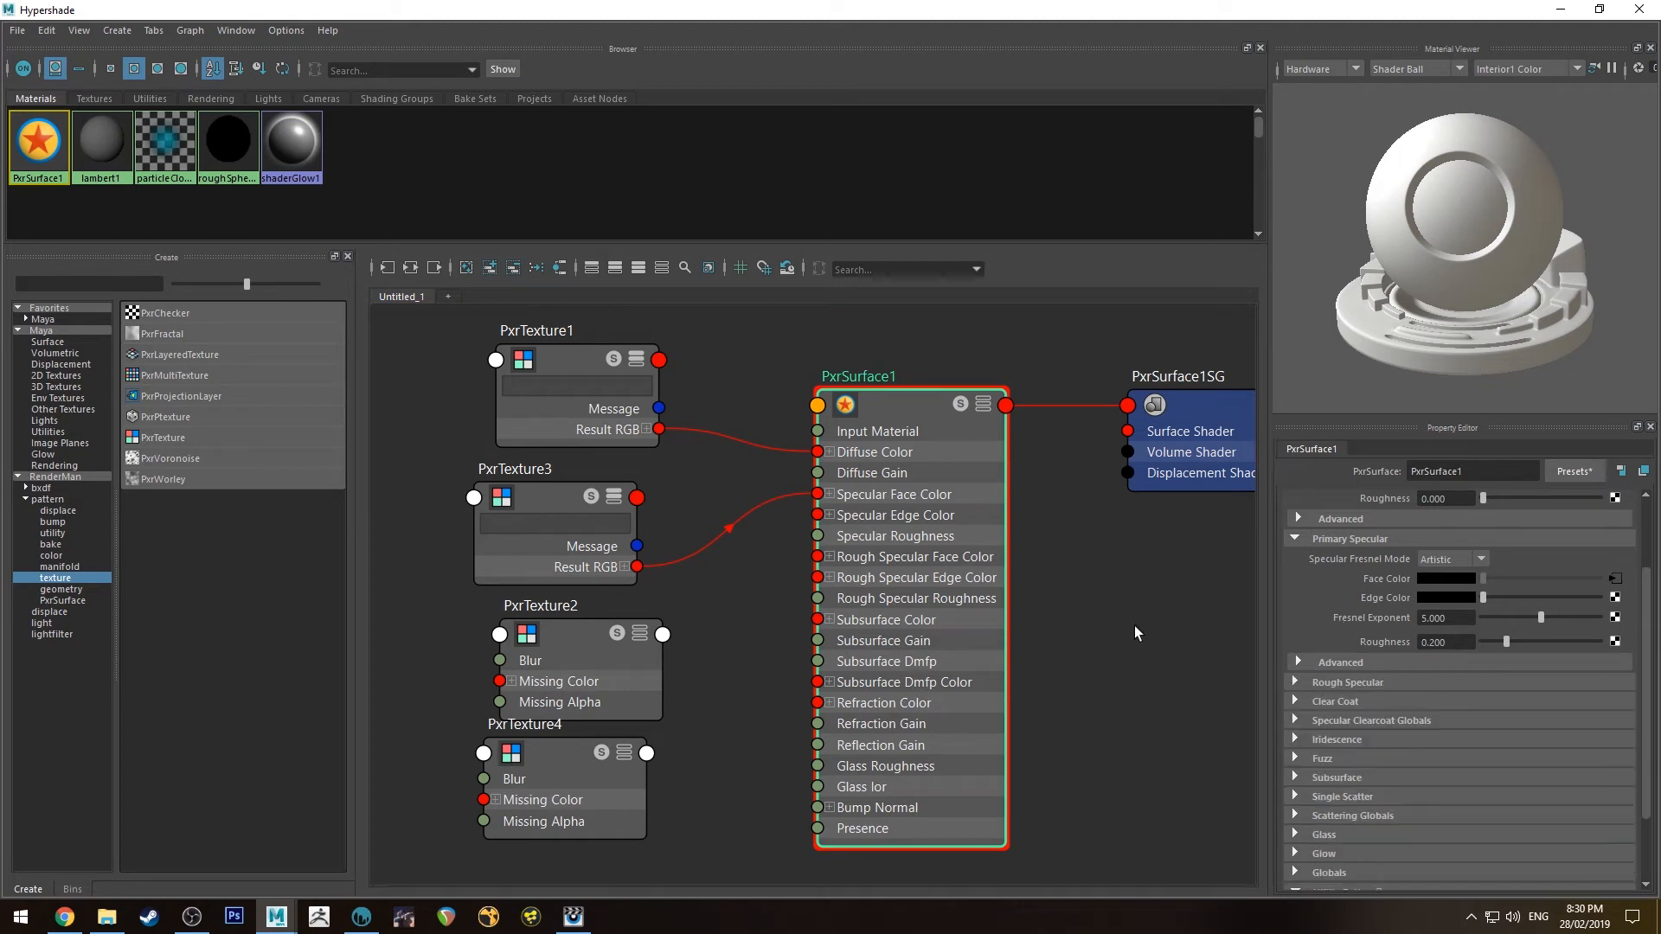
{"action": "left_click", "coordinate": [540, 606]}
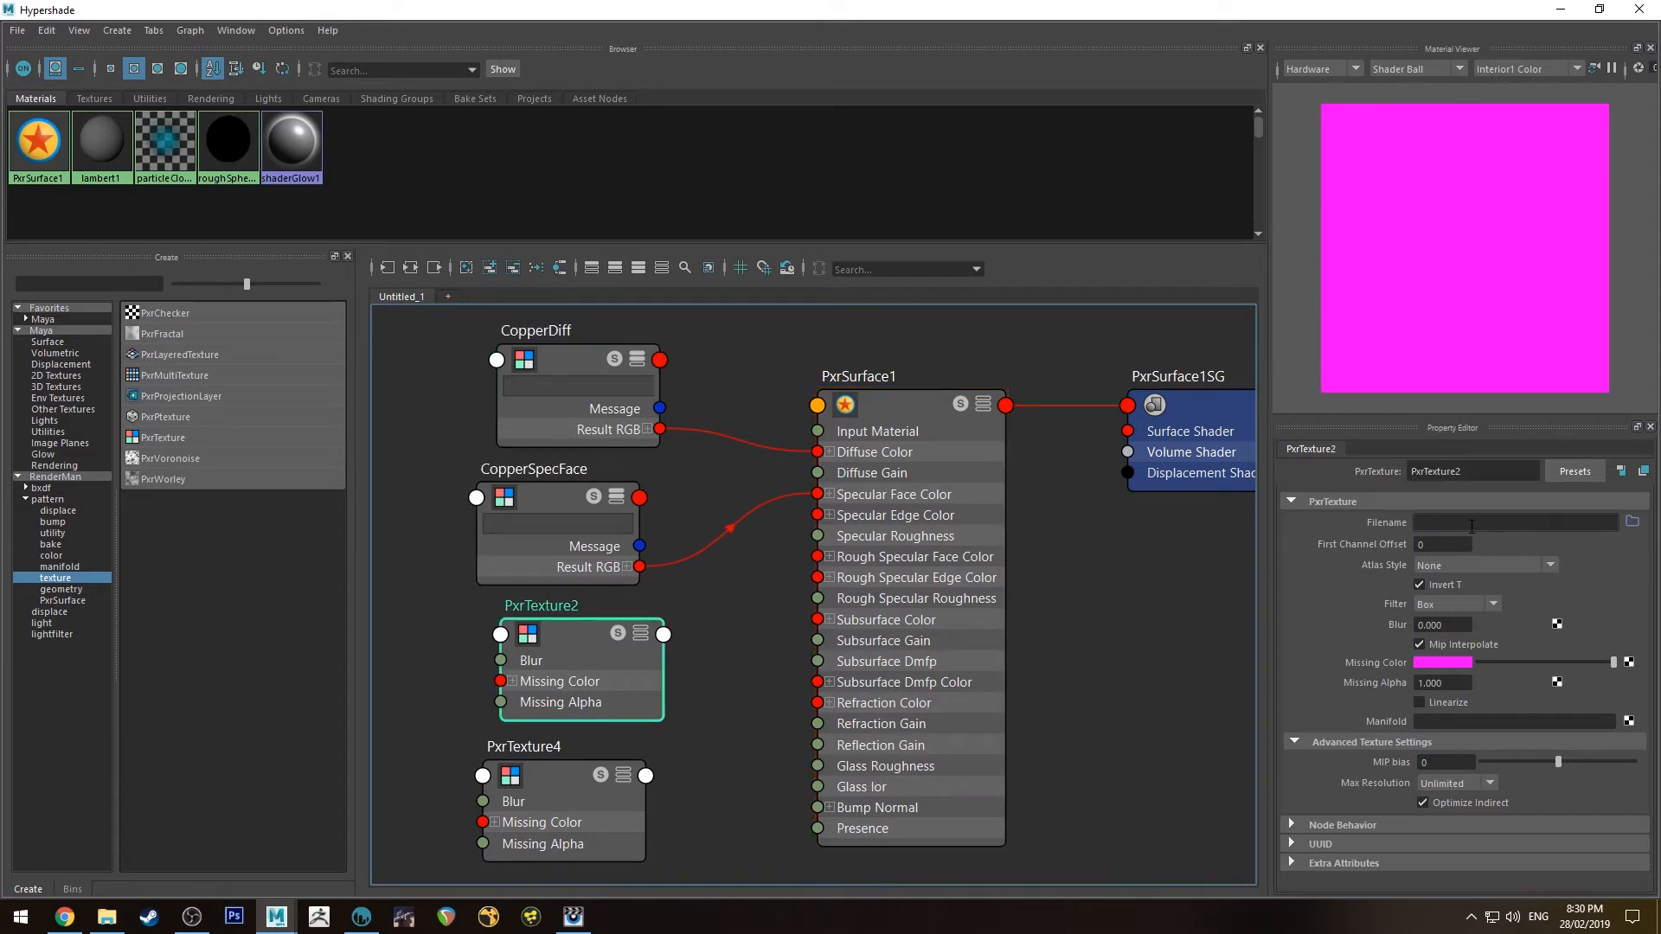
Rename textures CopperDiff, CopperSpecFace, CopperRoughness and load the roughness map into PxrTexture2.
{"action": "type", "text": "Coppe"}
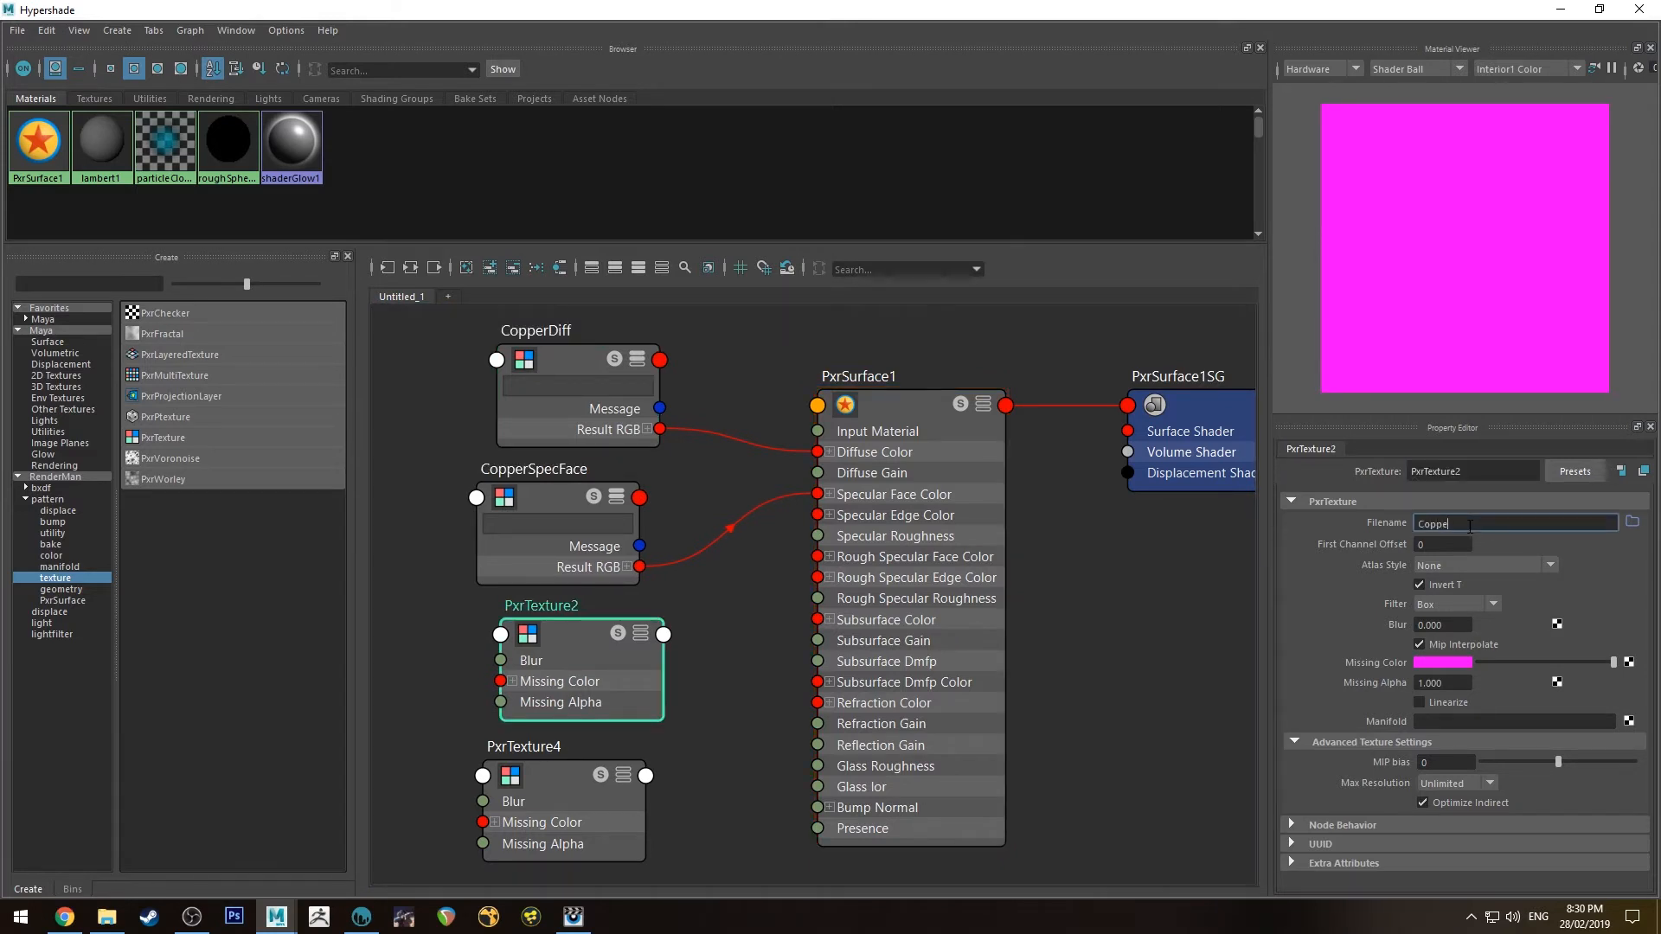
{"action": "type", "text": "CopperRoughnes"}
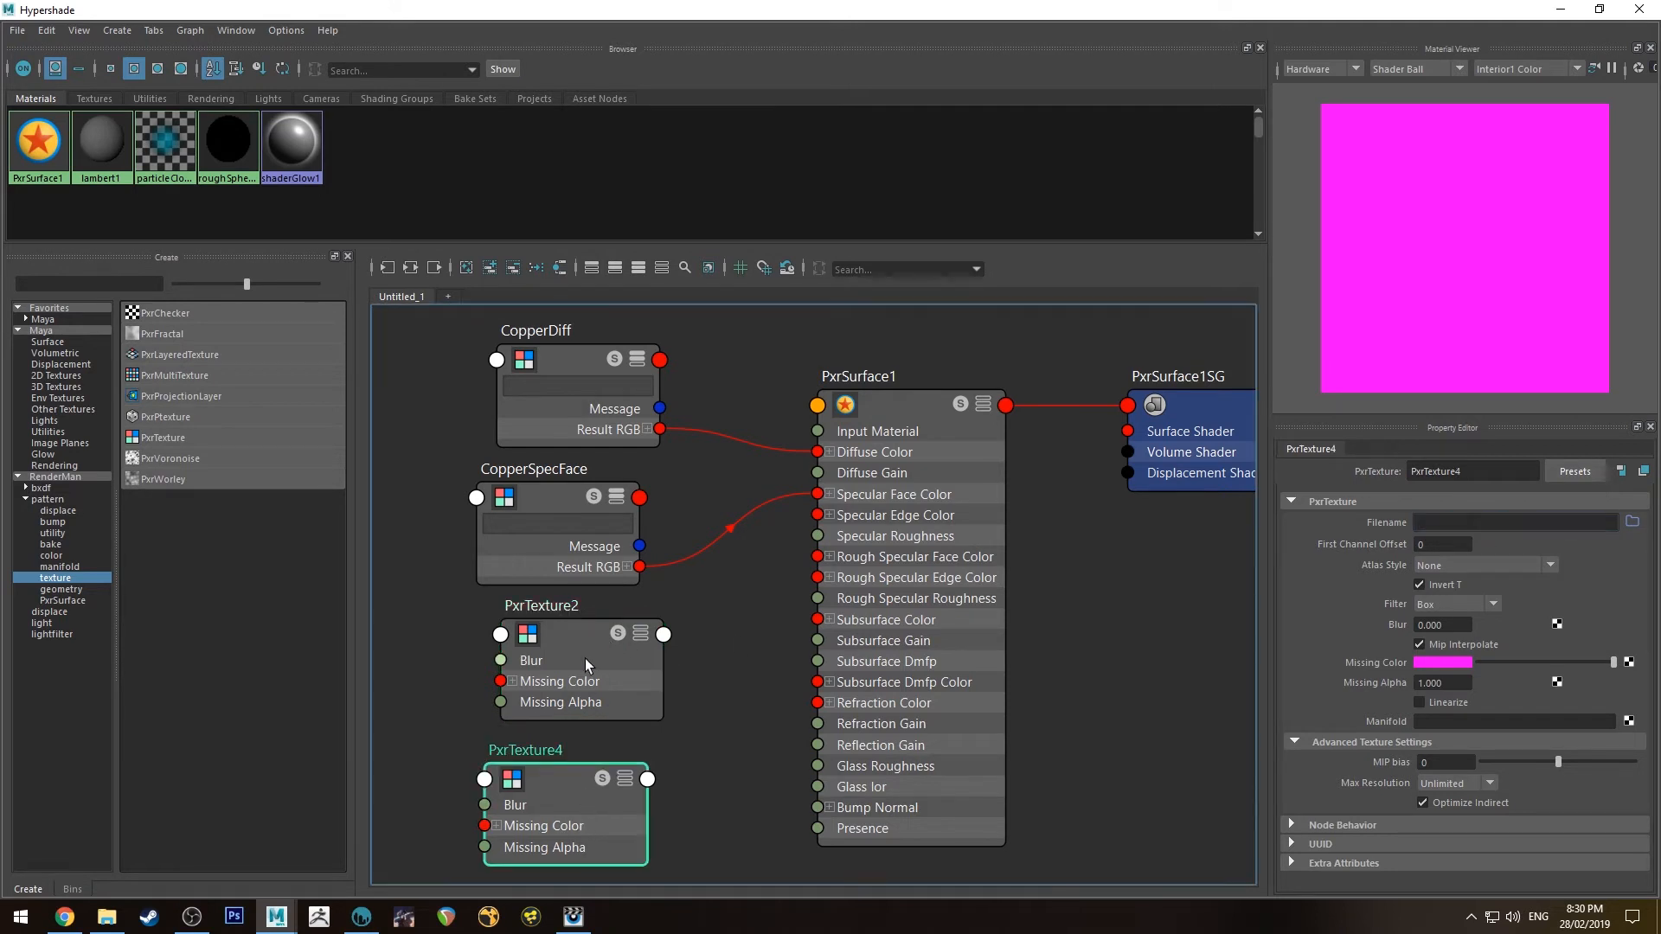
{"action": "left_click", "coordinate": [1631, 523]}
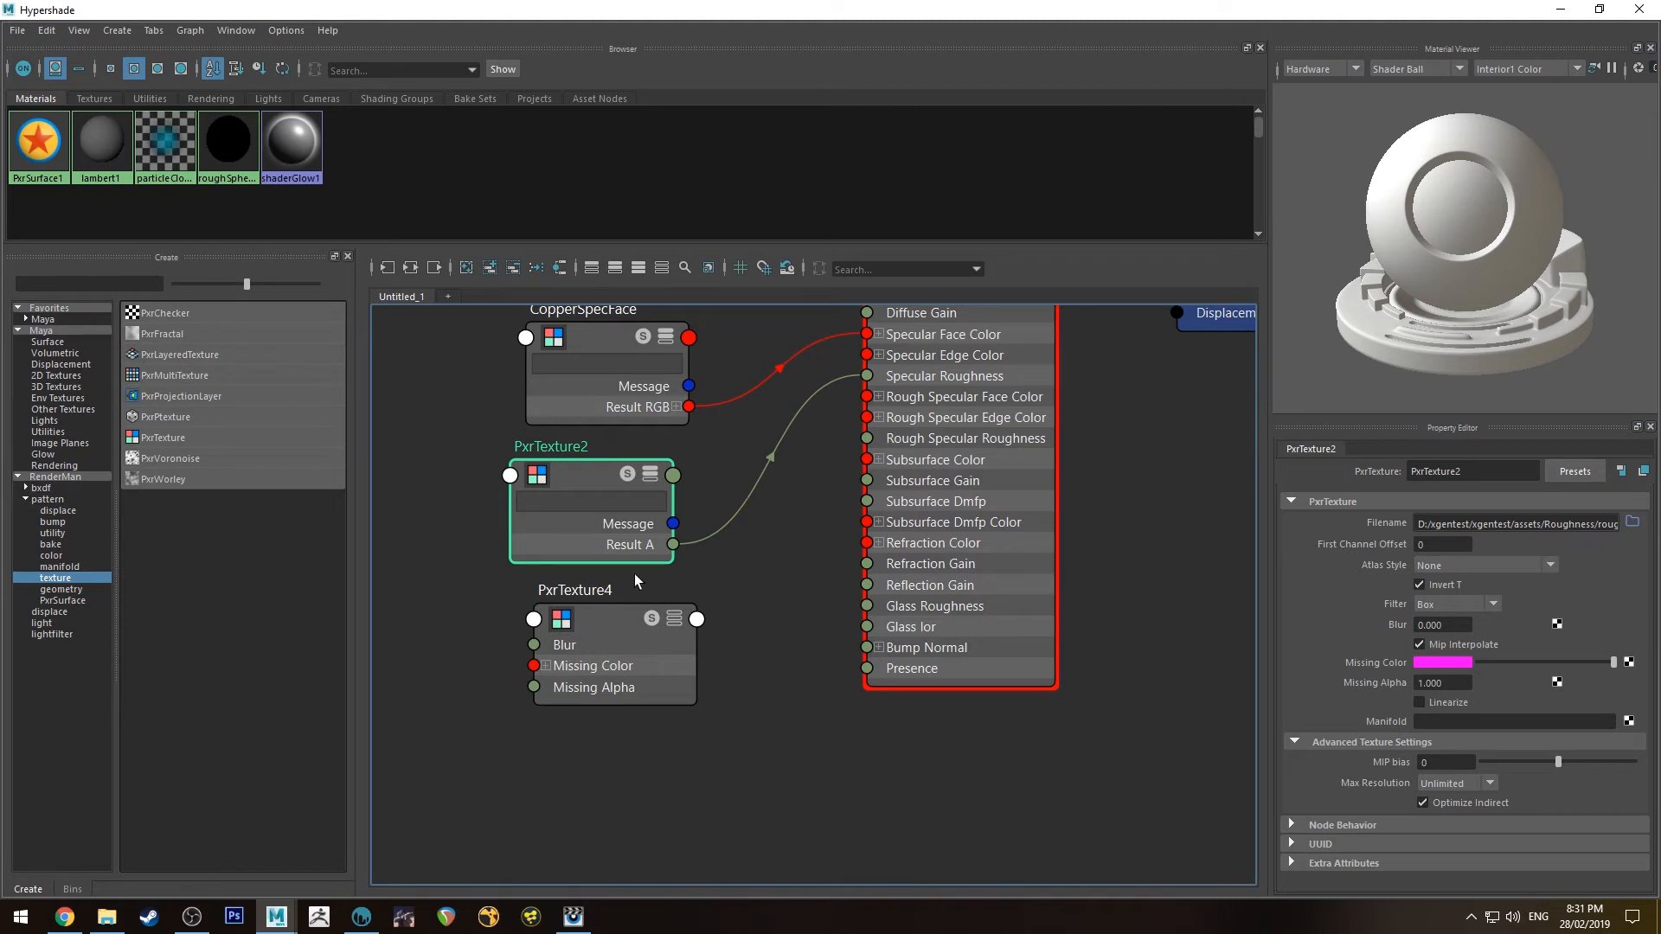
Replace unused PxrTexture4 with a PxrNormalMap node loading roughSphere_BumpNormal.tiff.
{"action": "left_click", "coordinate": [650, 473]}
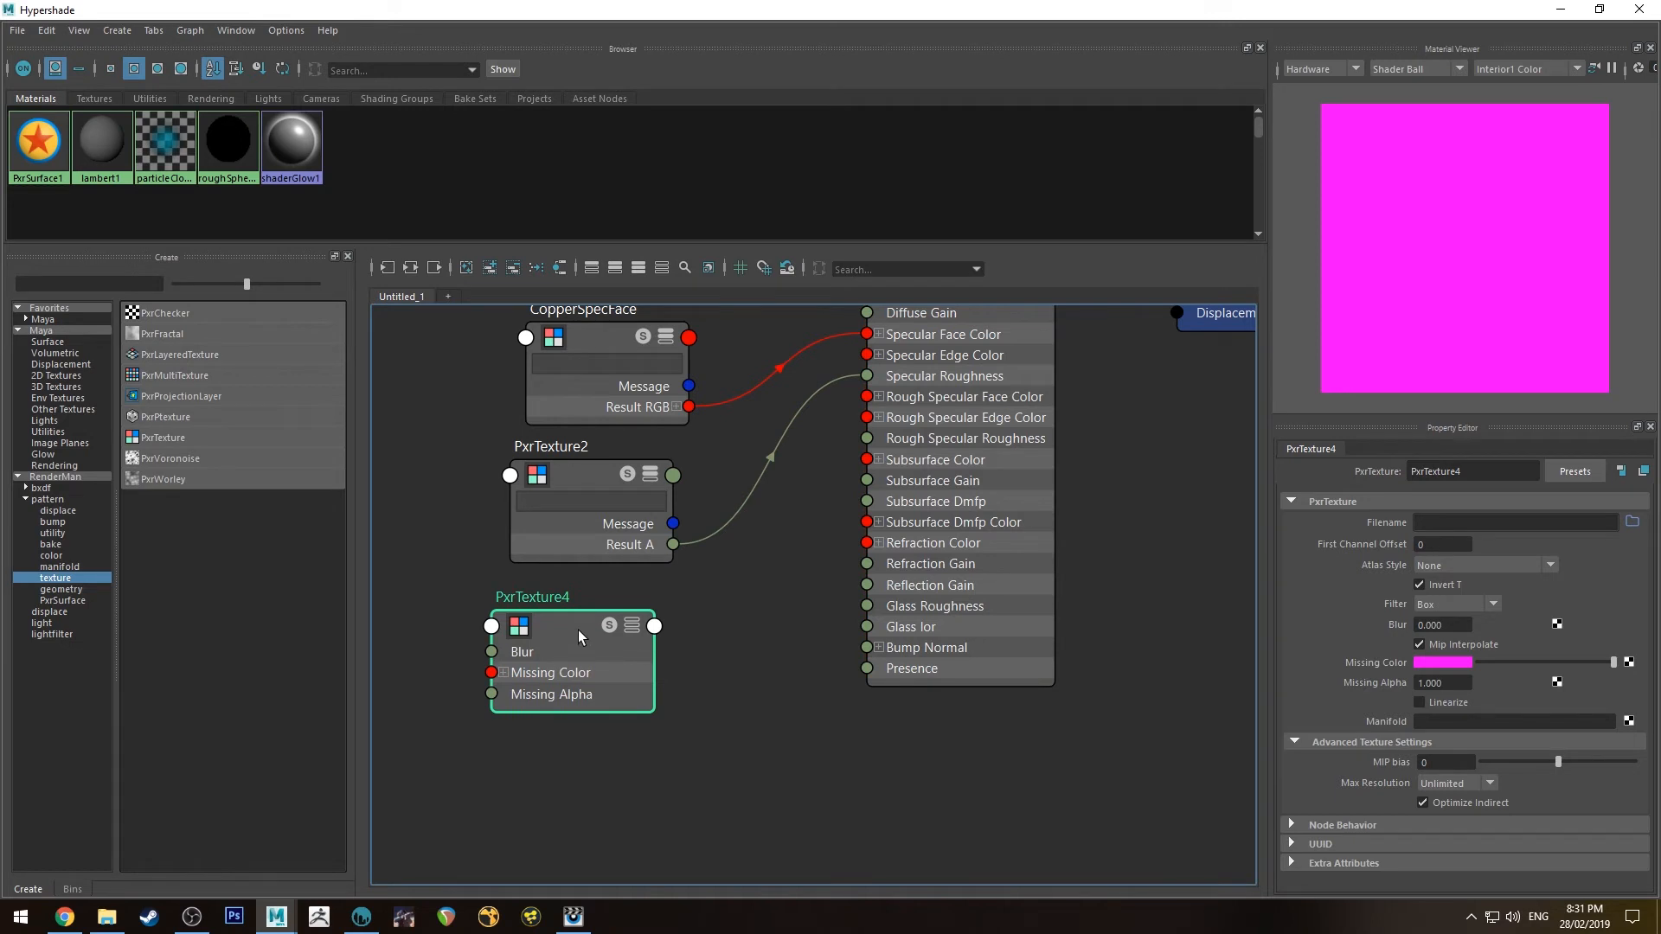
{"action": "key", "text": "Delete"}
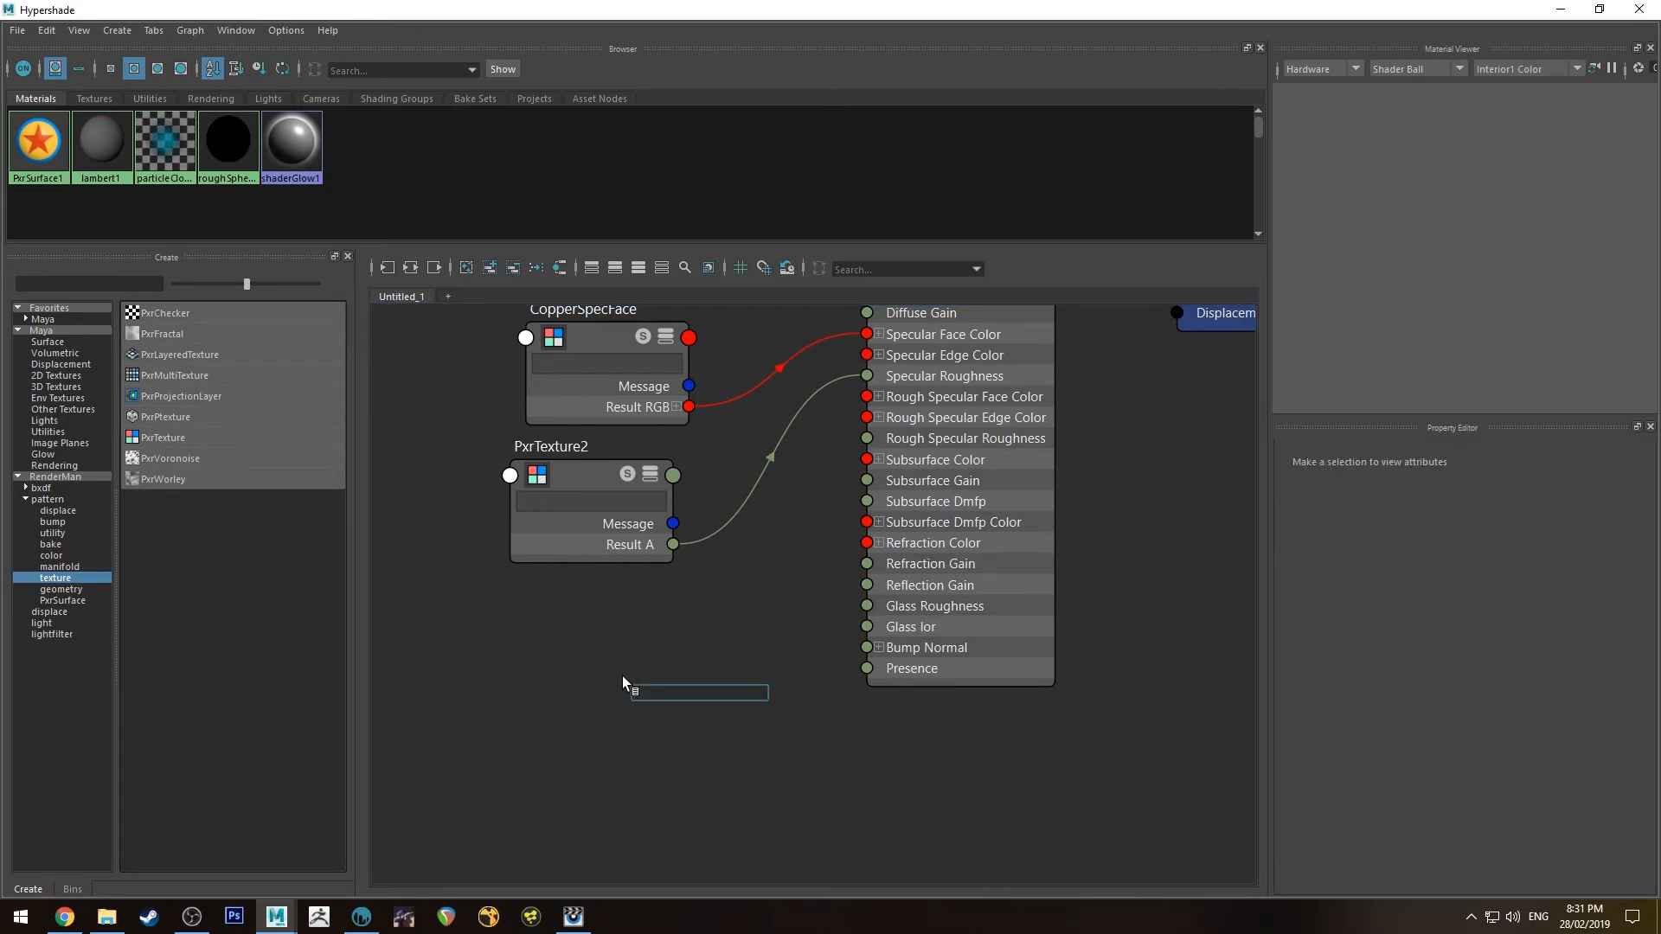
{"action": "type", "text": "normal"}
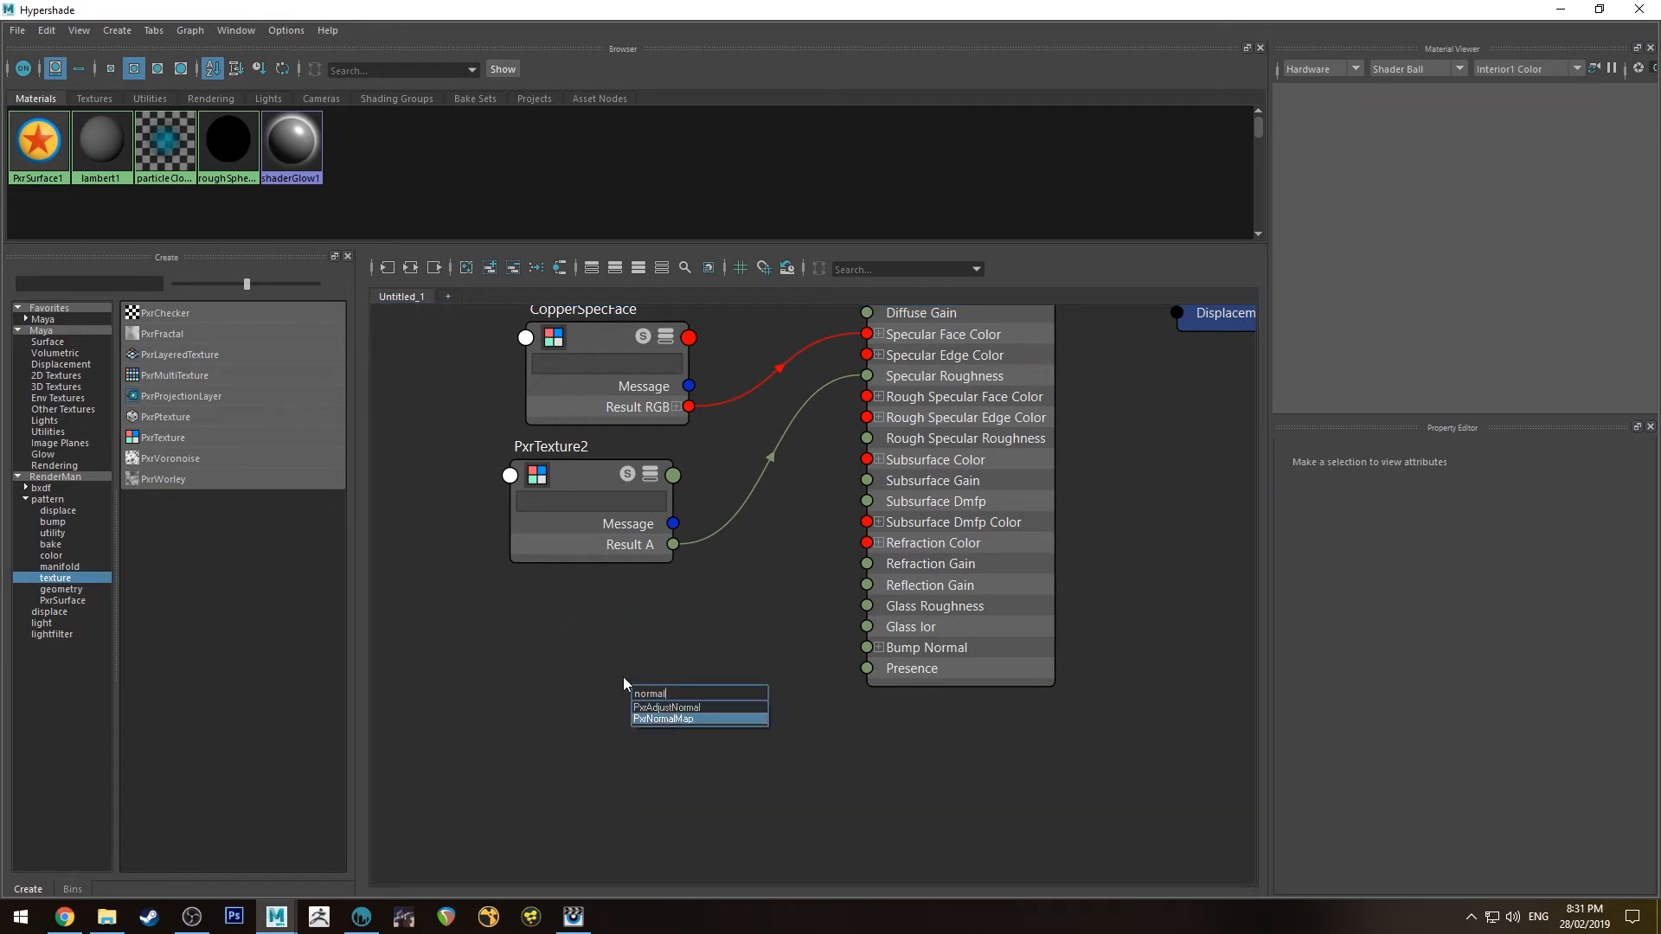
{"action": "left_click", "coordinate": [664, 719]}
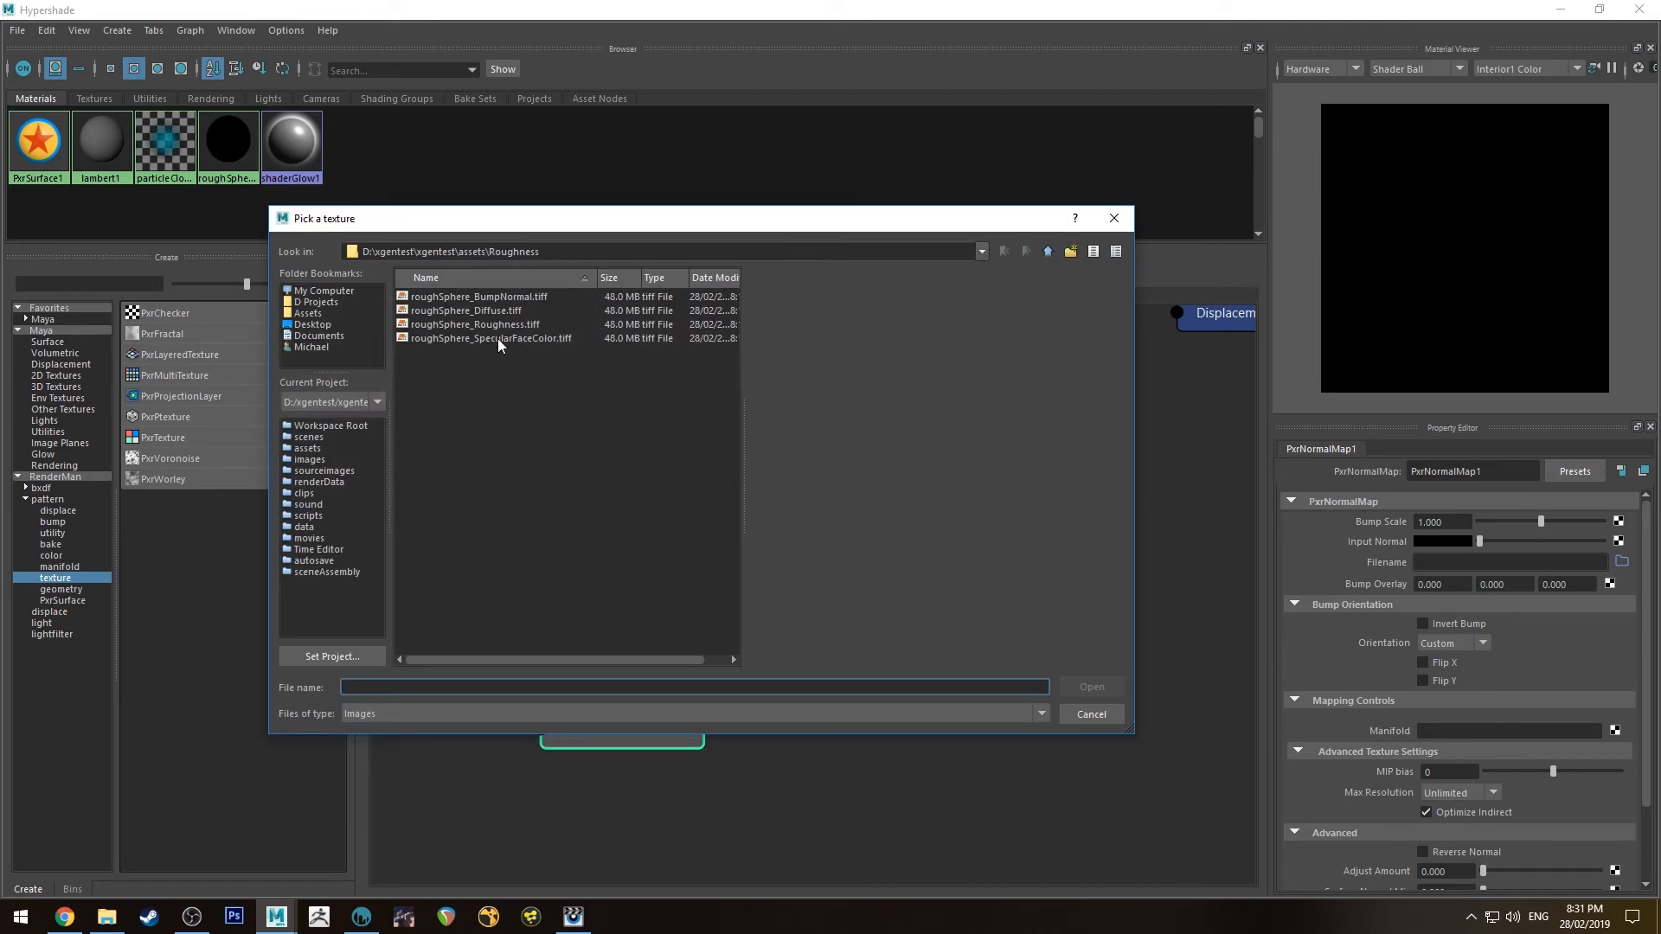
{"action": "left_click", "coordinate": [477, 296]}
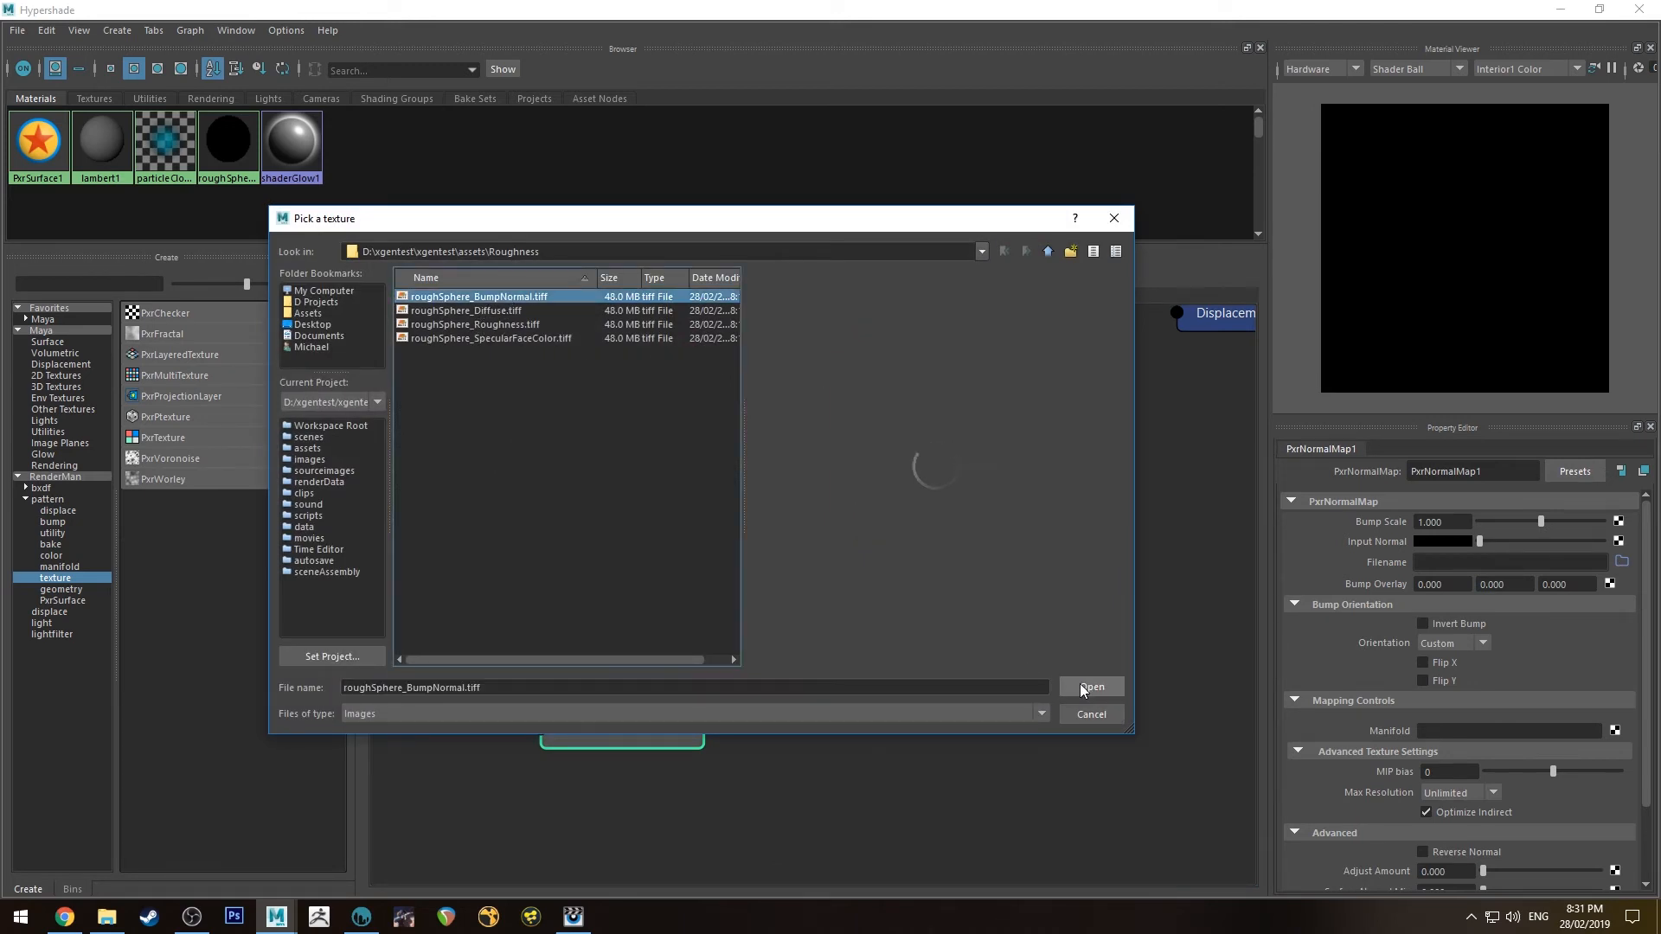
{"action": "left_click", "coordinate": [1090, 686]}
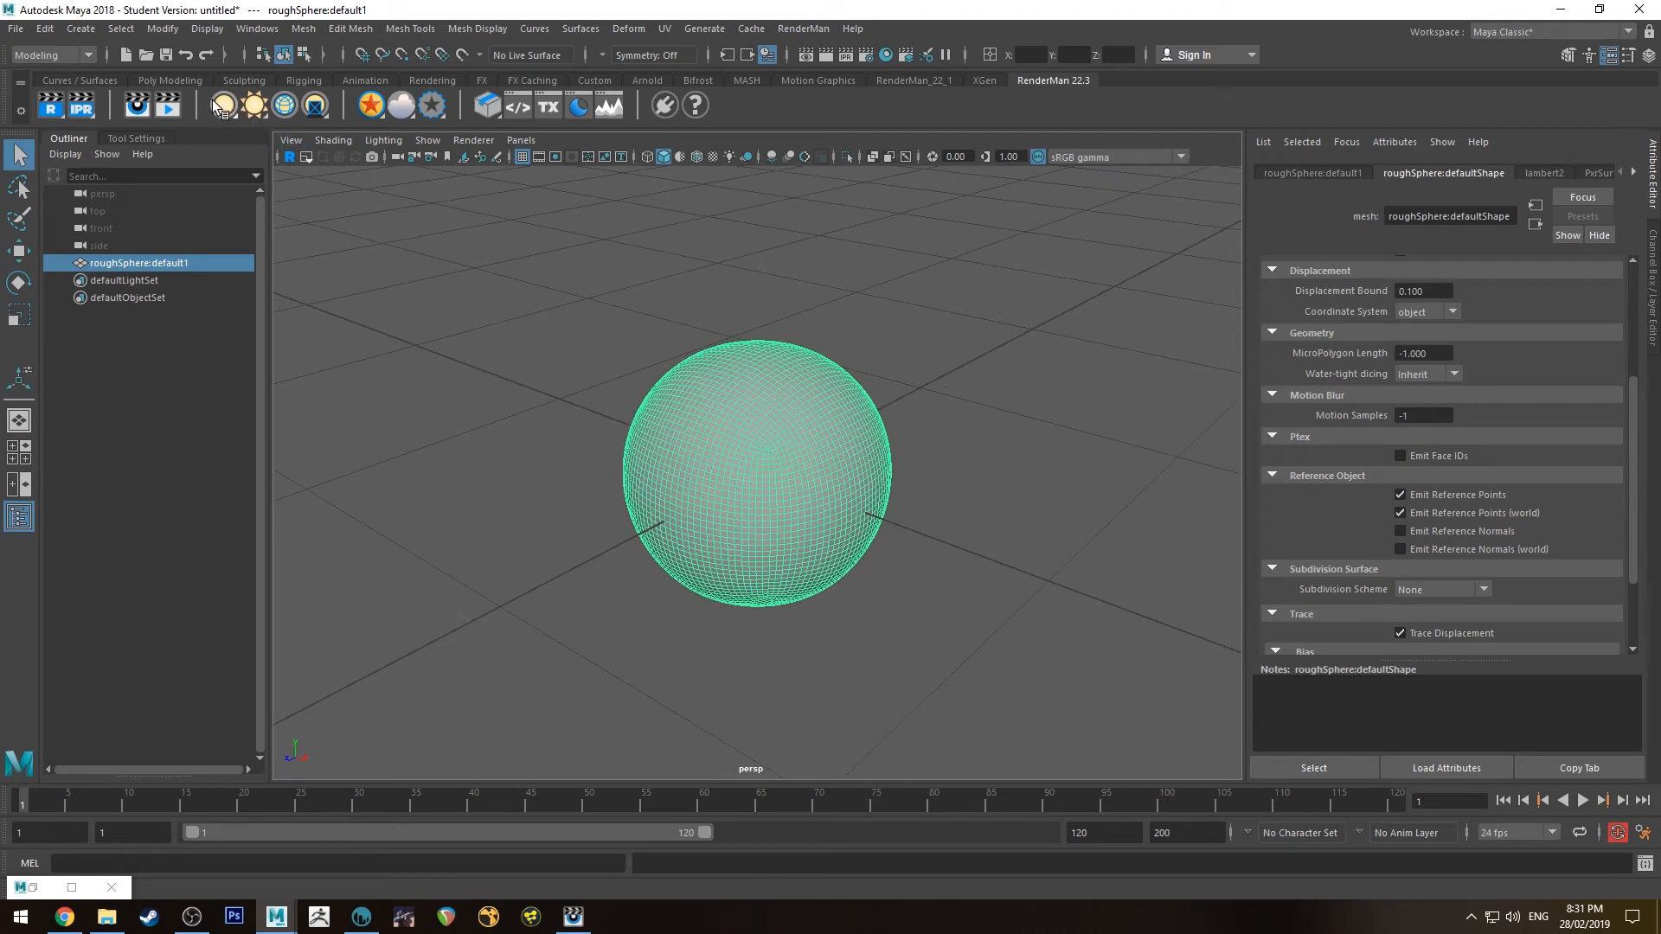
Add a PxrDiskLight at intensity 4 and IPR-render the rough copper sphere.
{"action": "left_click", "coordinate": [223, 104]}
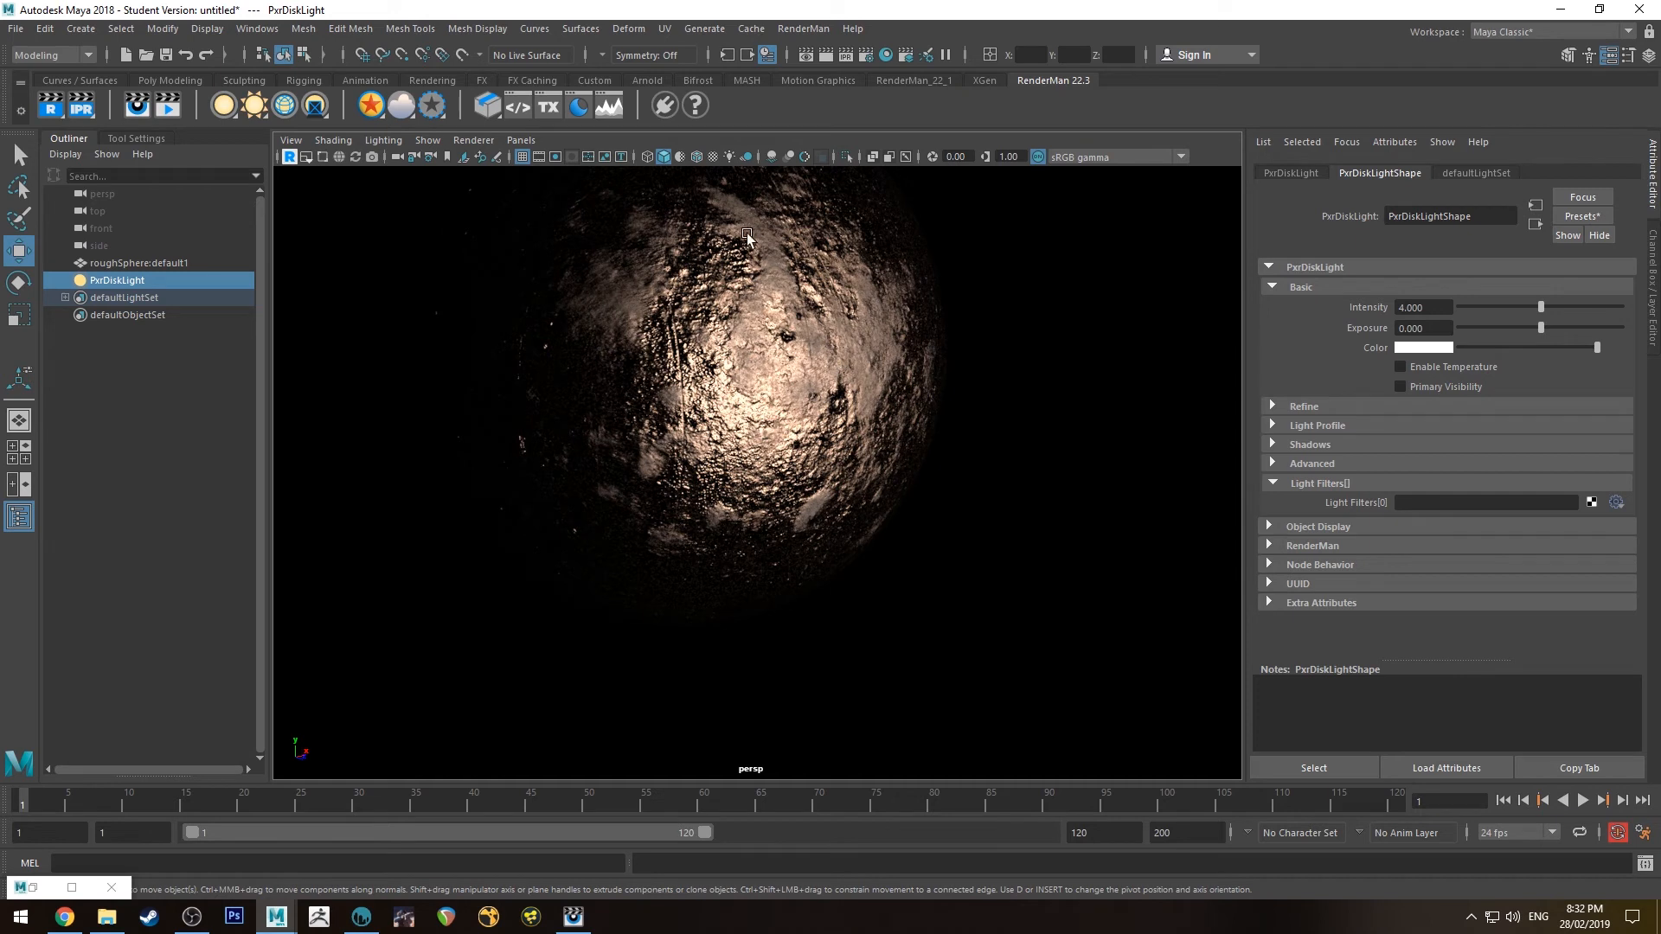
{"action": "mouse_move", "coordinate": [858, 365]}
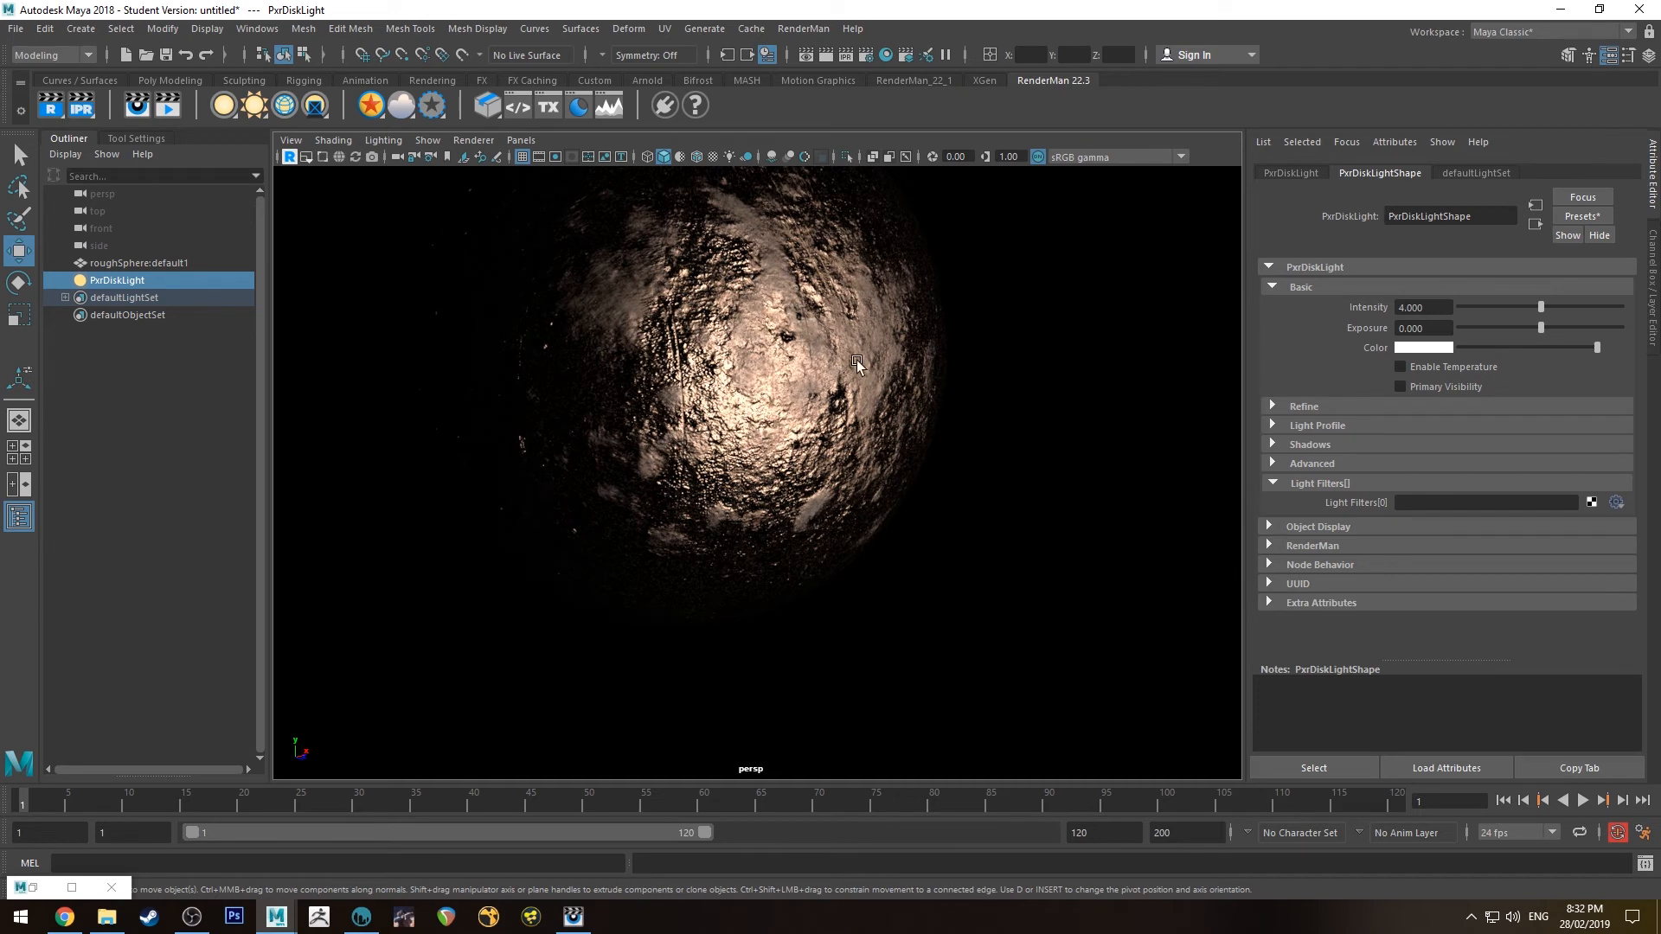
{"action": "mouse_move", "coordinate": [858, 371]}
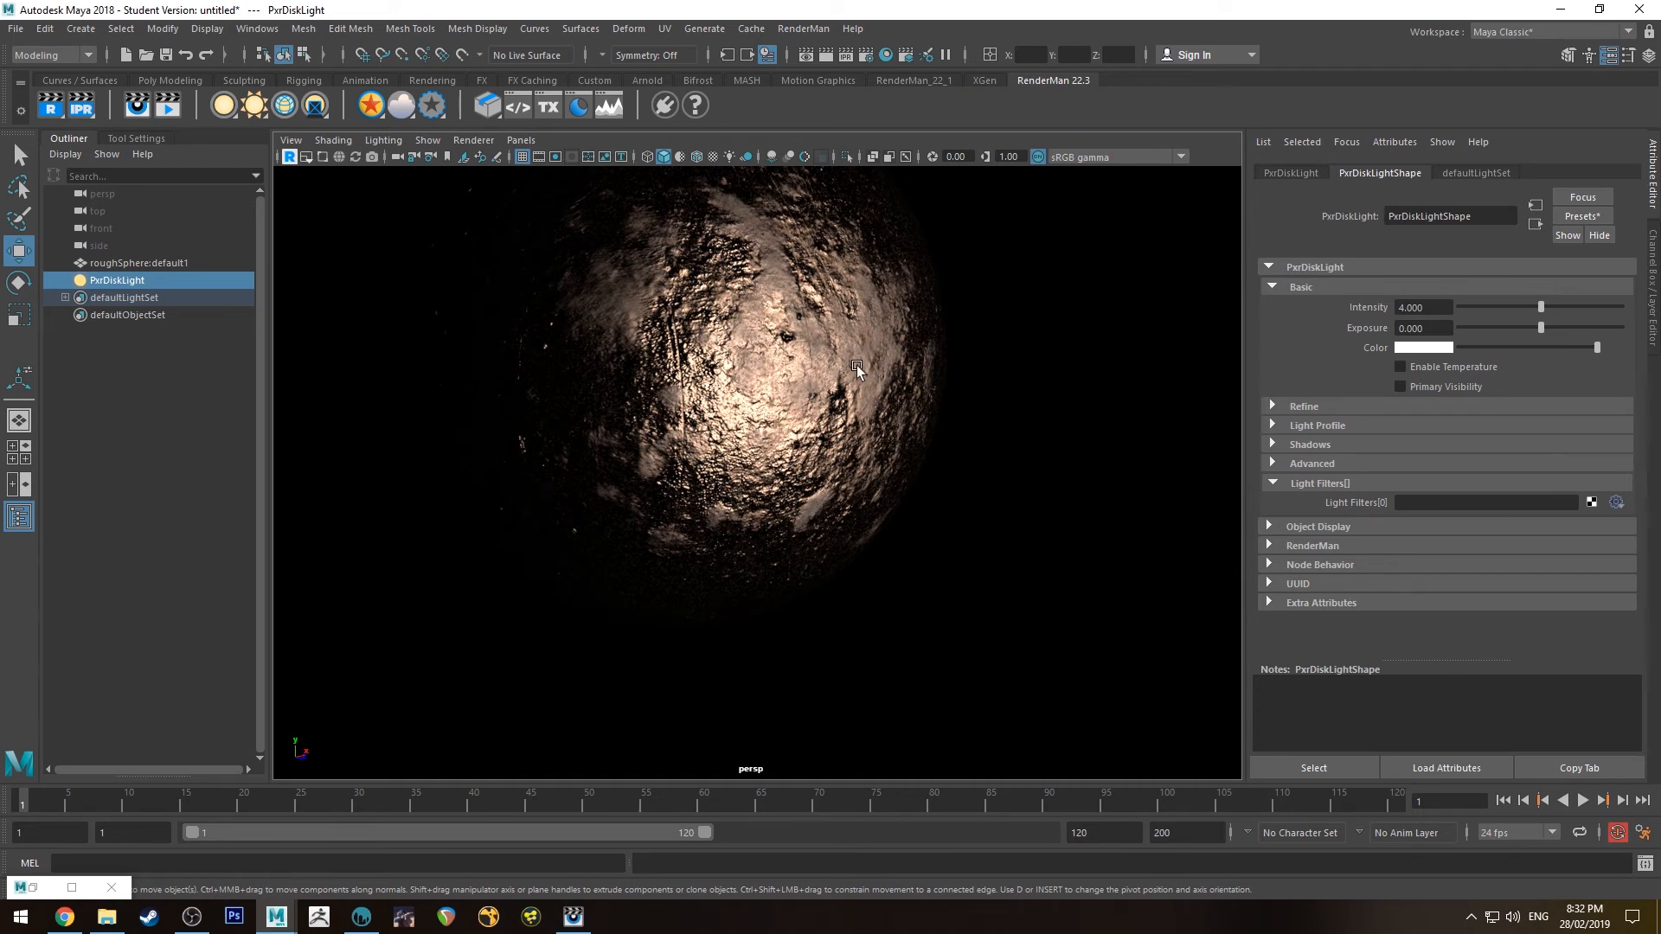
{"action": "mouse_move", "coordinate": [768, 453]}
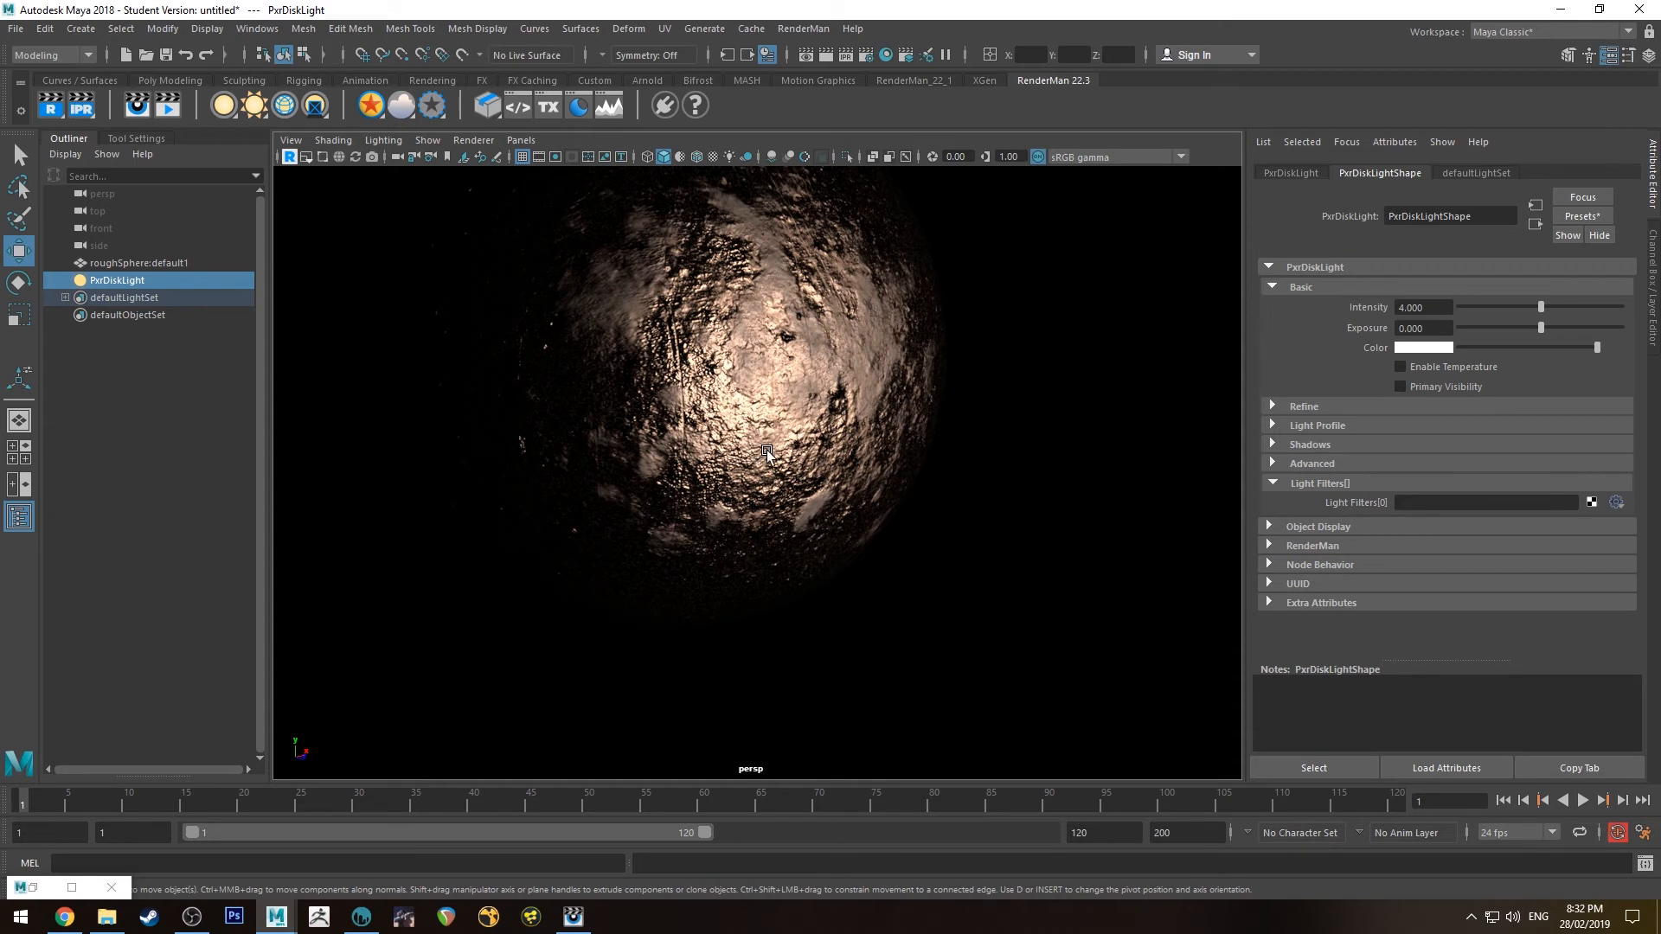
{"action": "mouse_move", "coordinate": [717, 322]}
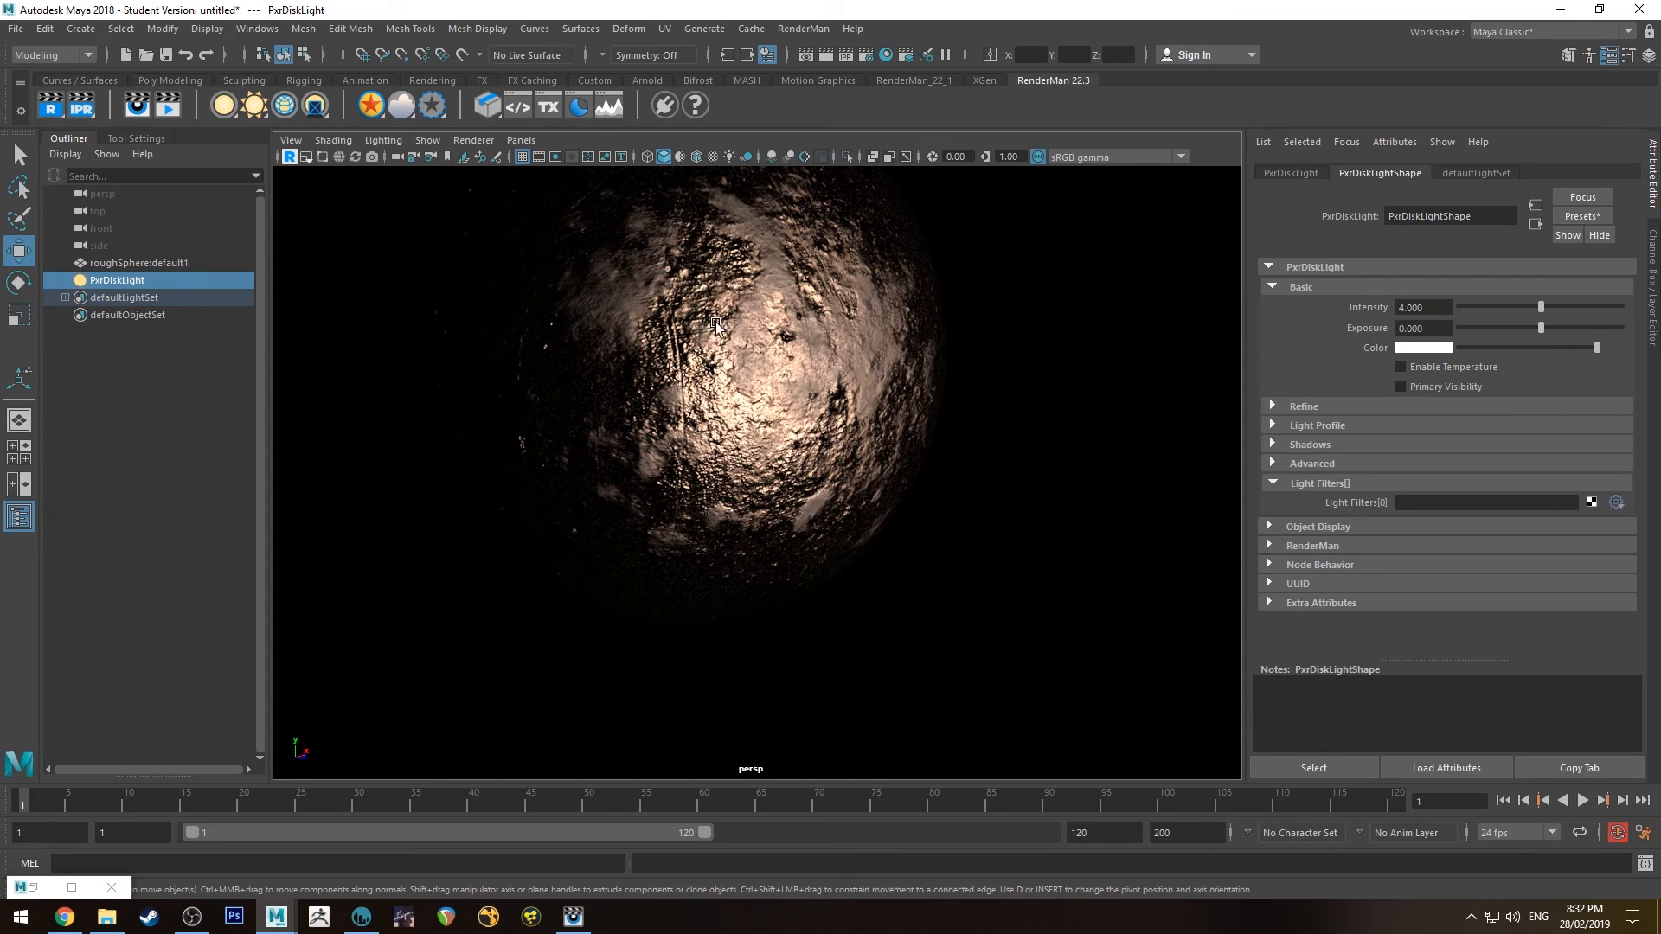
{"action": "mouse_move", "coordinate": [667, 300]}
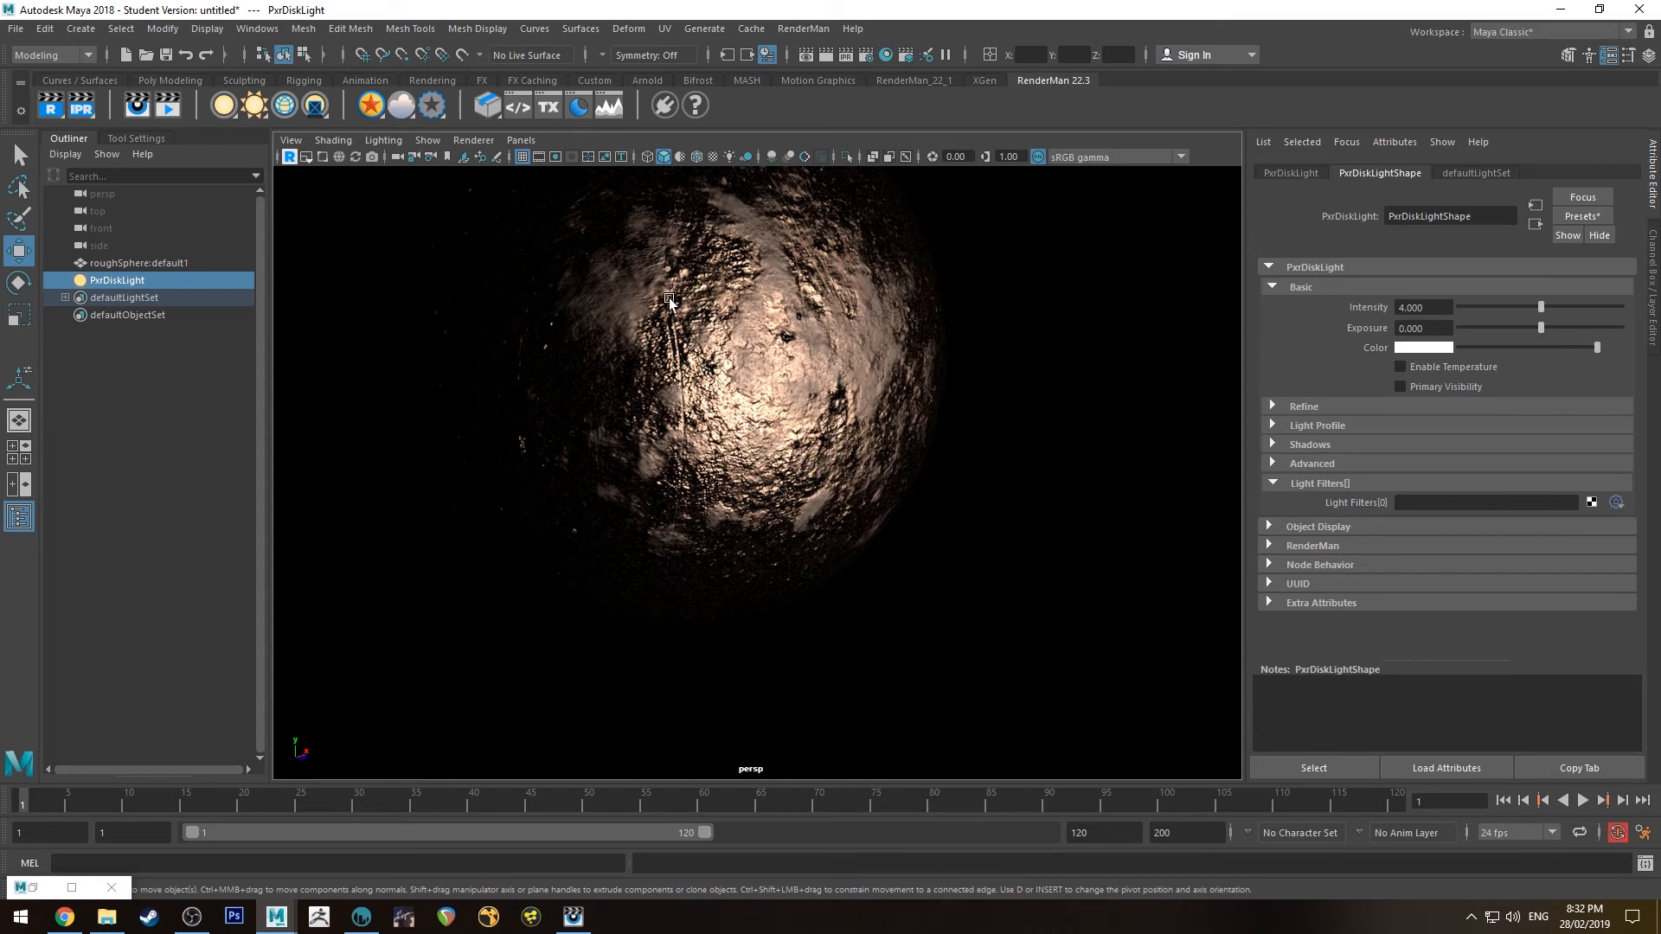
{"action": "mouse_move", "coordinate": [685, 388]}
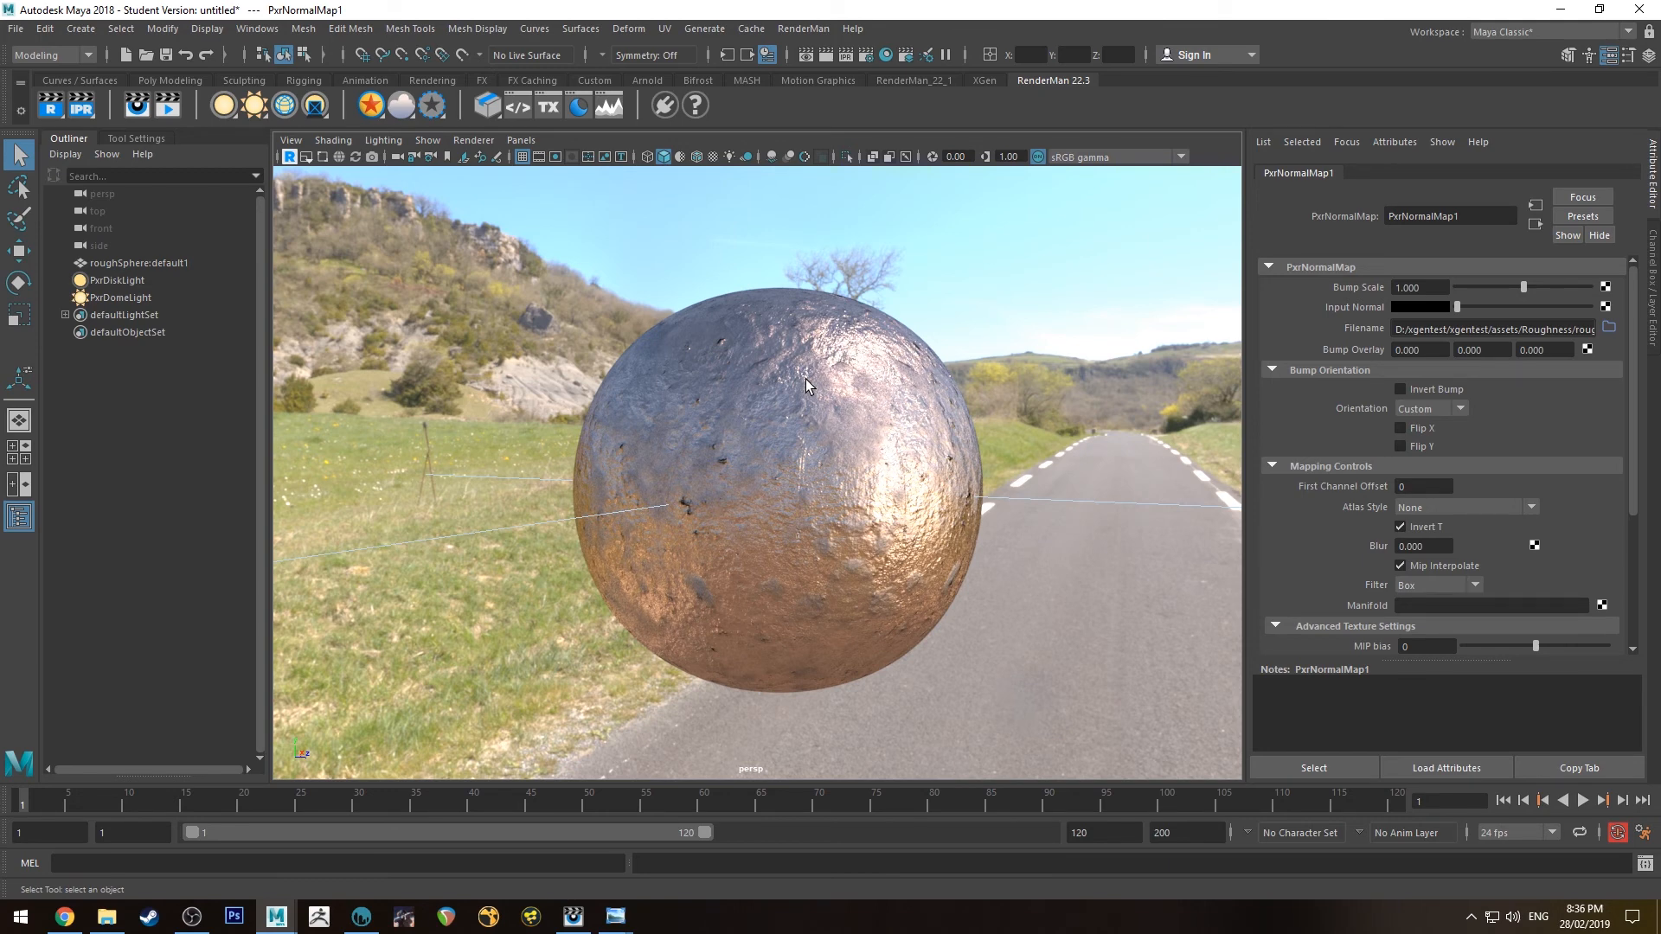
{"action": "mouse_move", "coordinate": [729, 395]}
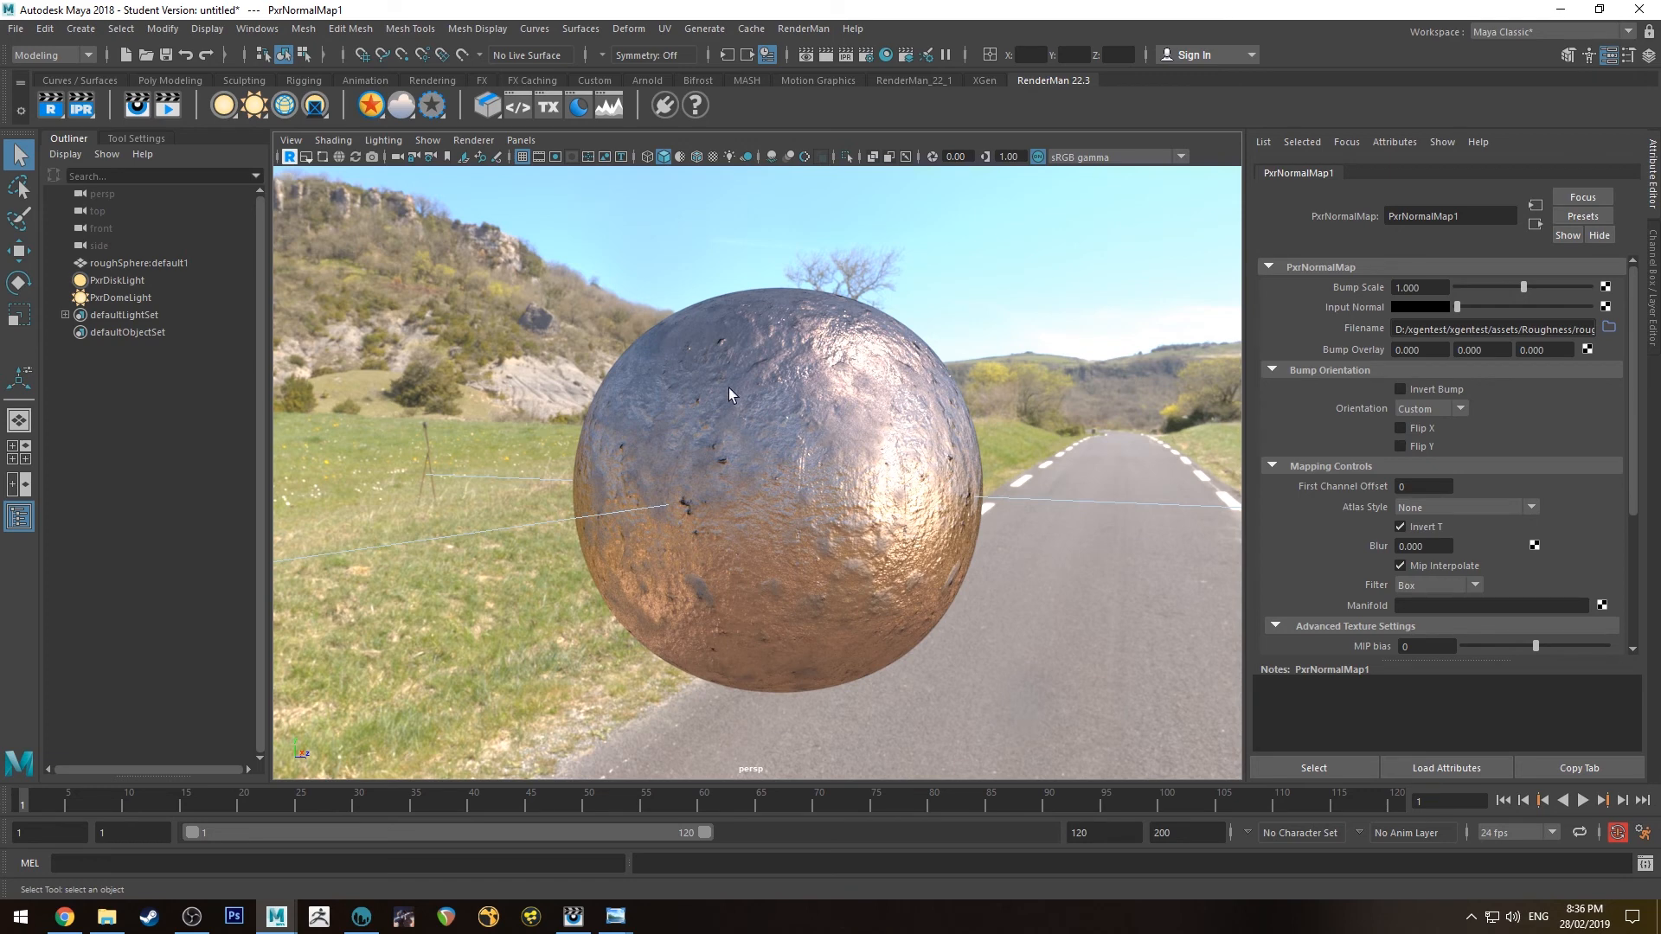
{"action": "mouse_move", "coordinate": [781, 293]}
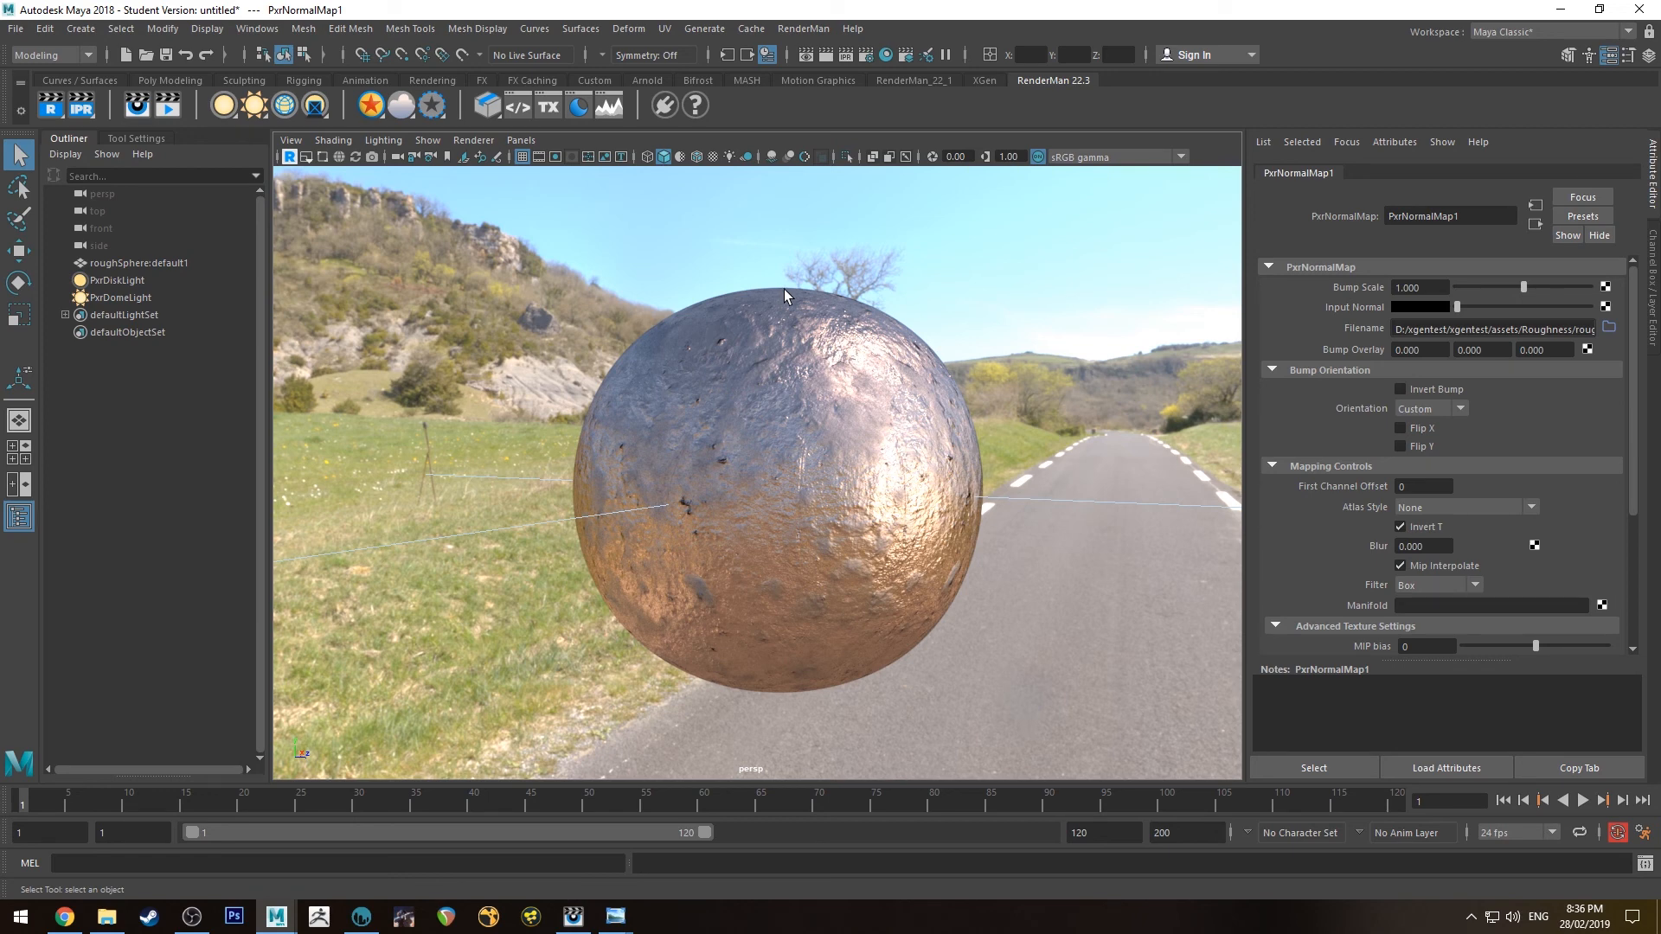
{"action": "mouse_move", "coordinate": [831, 472]}
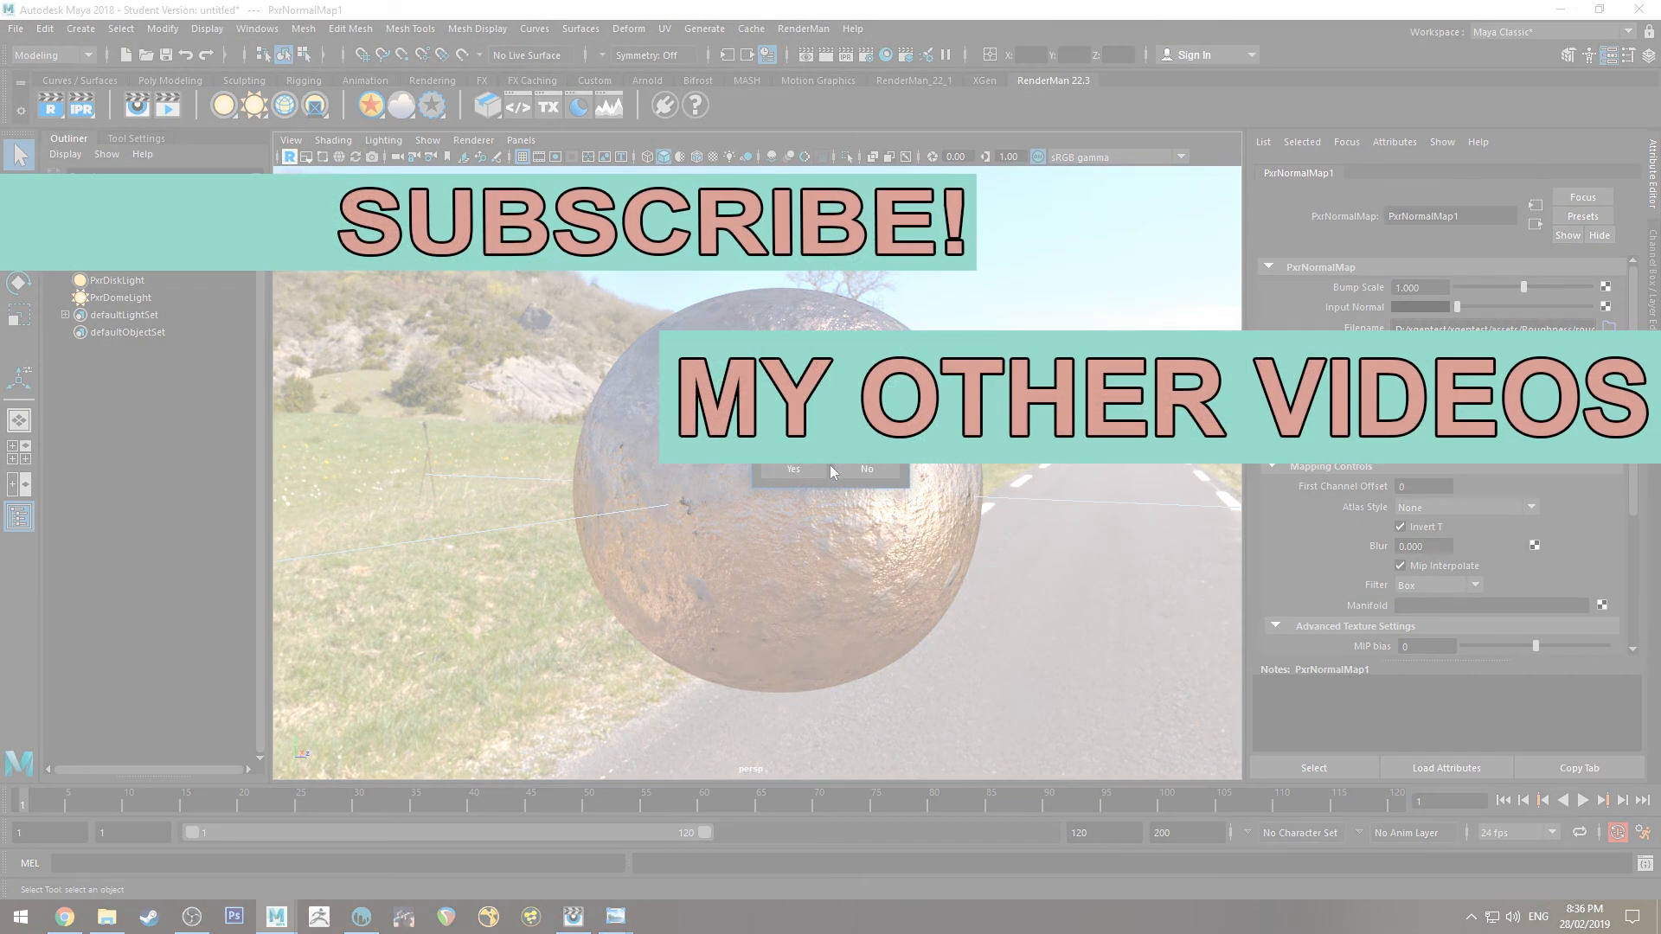
Decline Maya's autosave prompt, leaving the copper sphere render unsaved.
{"action": "left_click", "coordinate": [865, 468]}
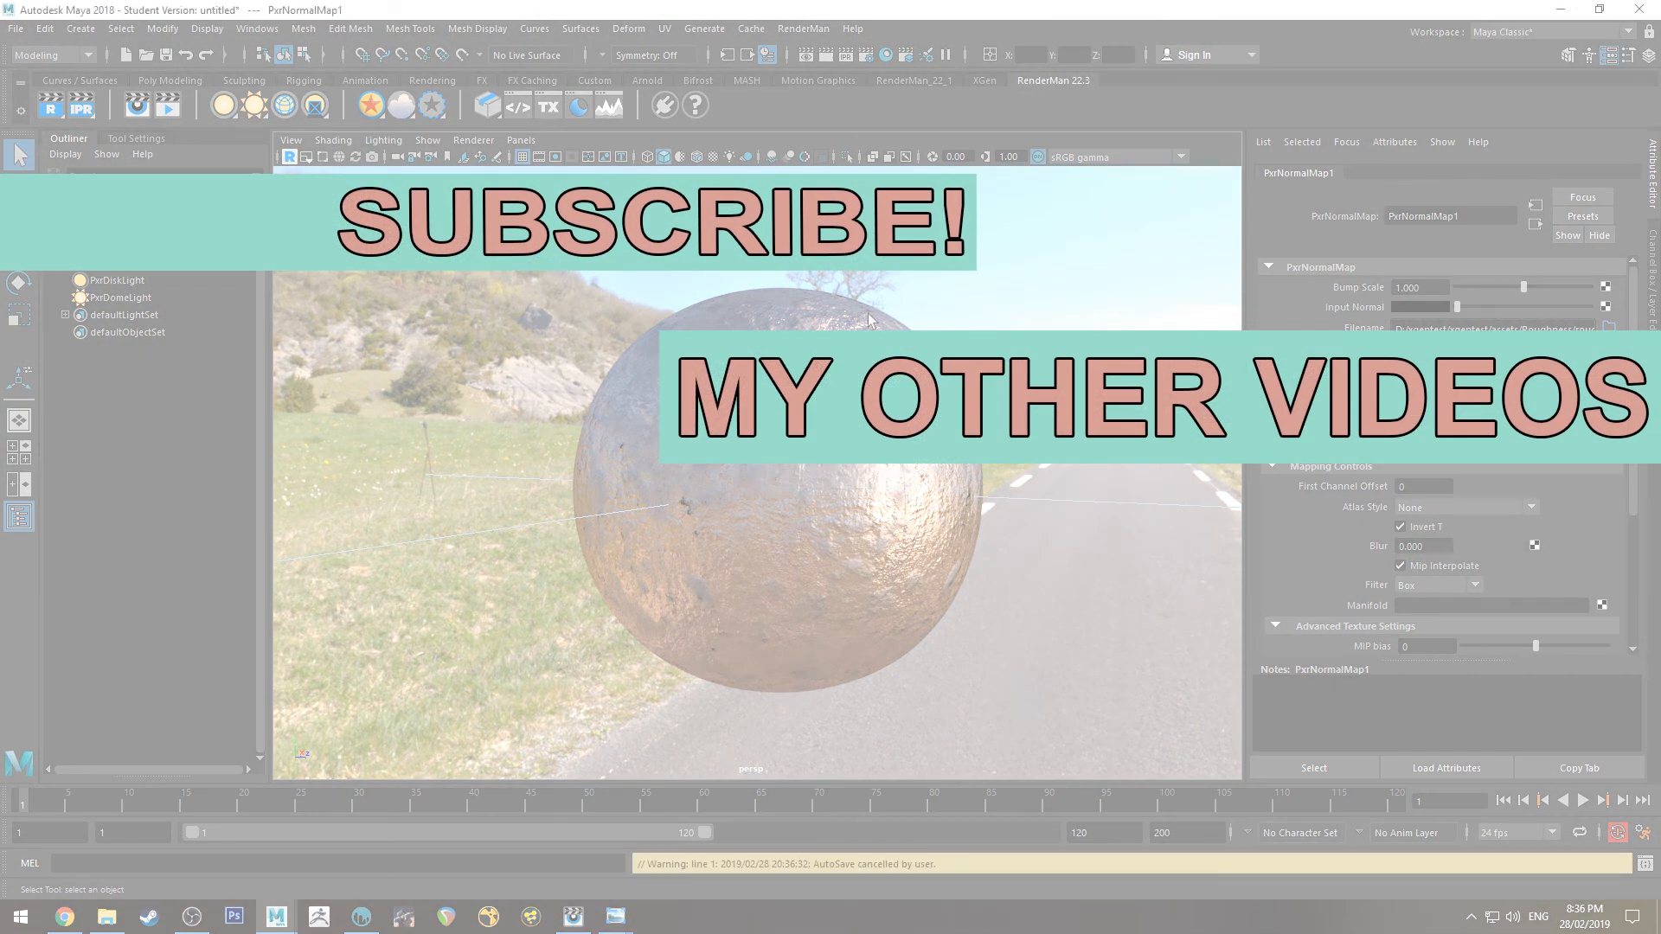